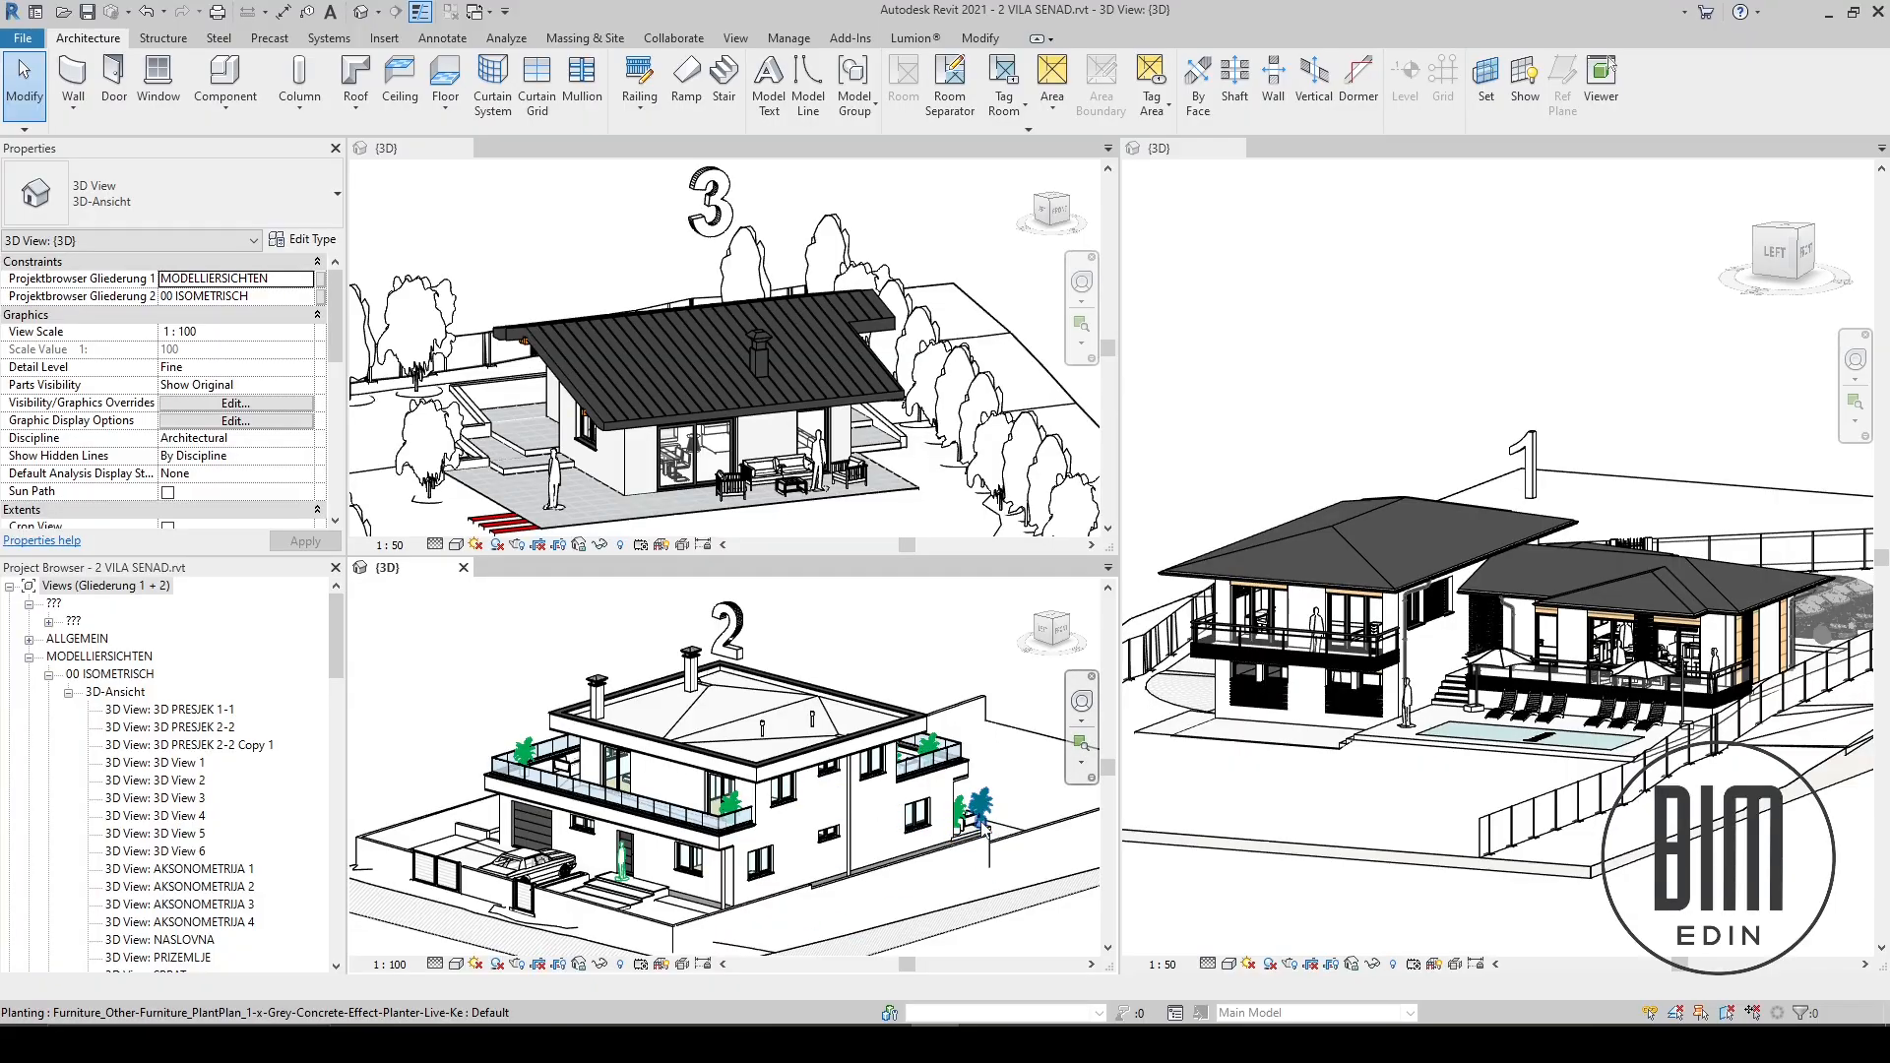
{"action": "mouse_move", "coordinate": [983, 831]}
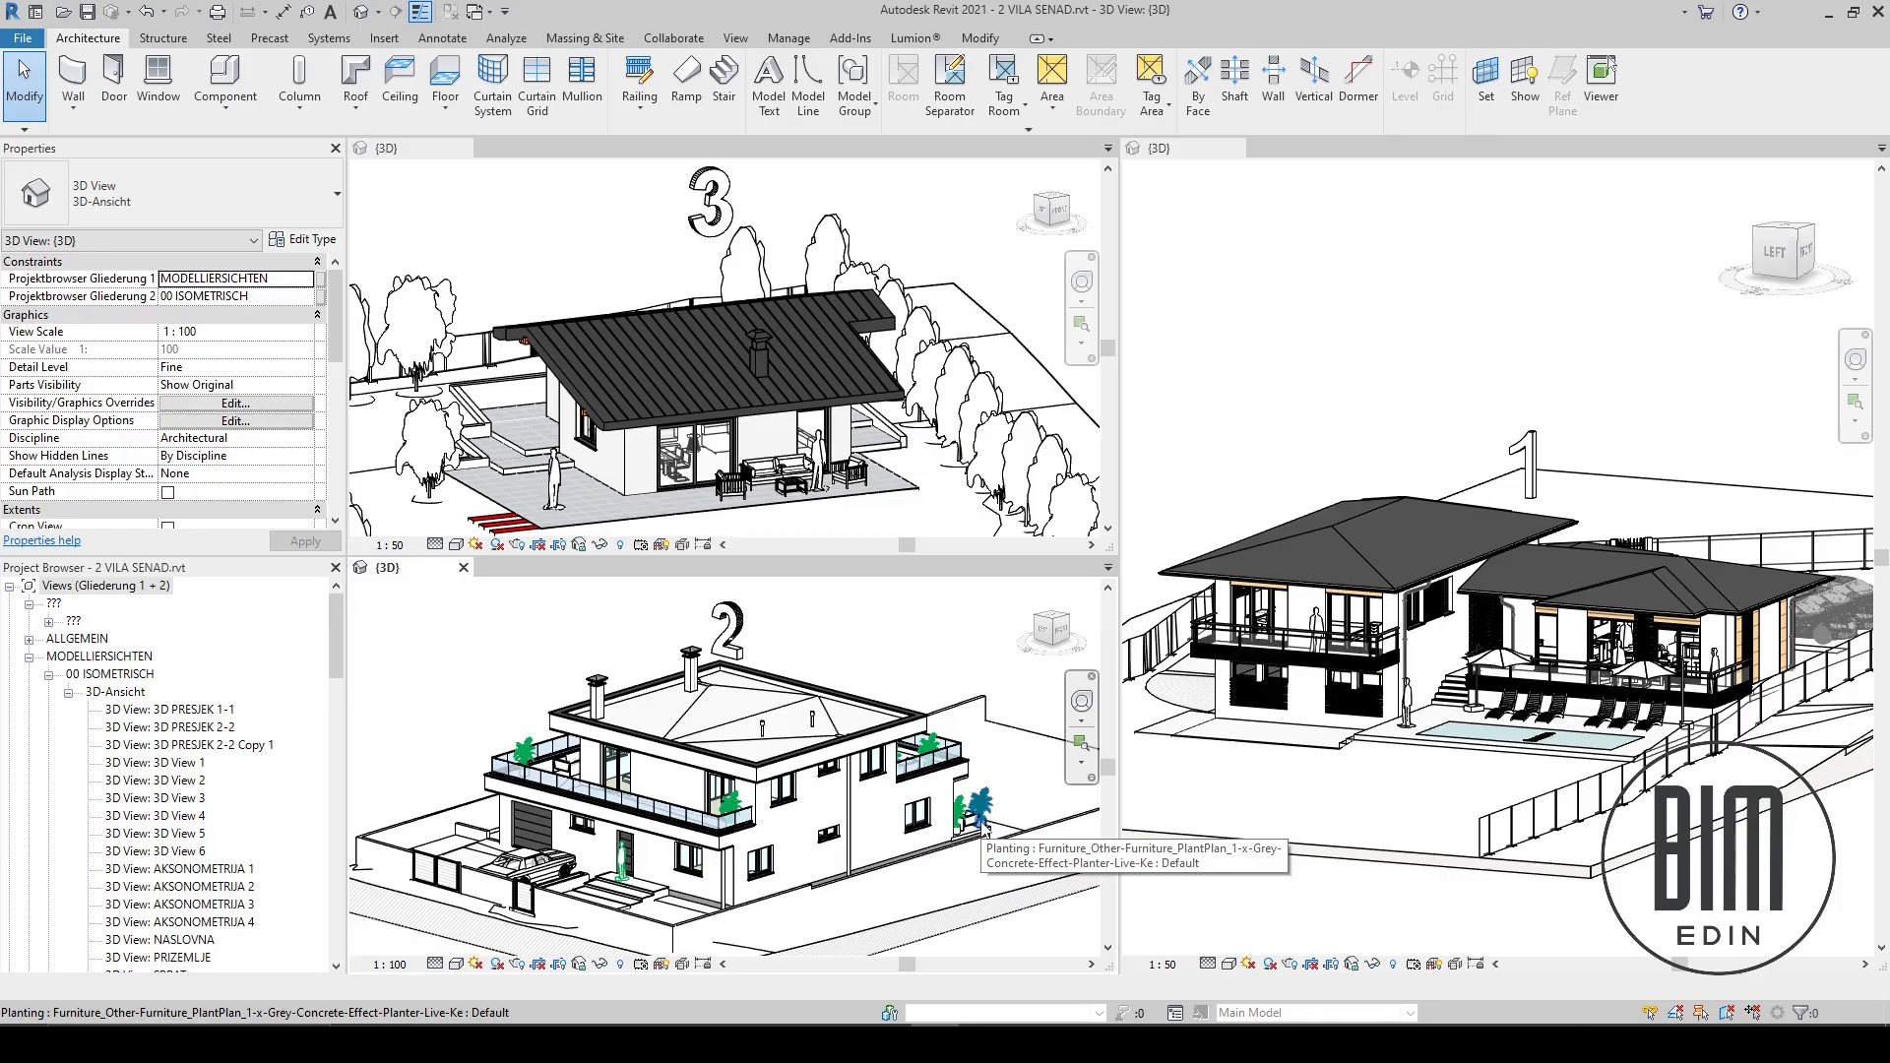
{"action": "mouse_move", "coordinate": [986, 831]}
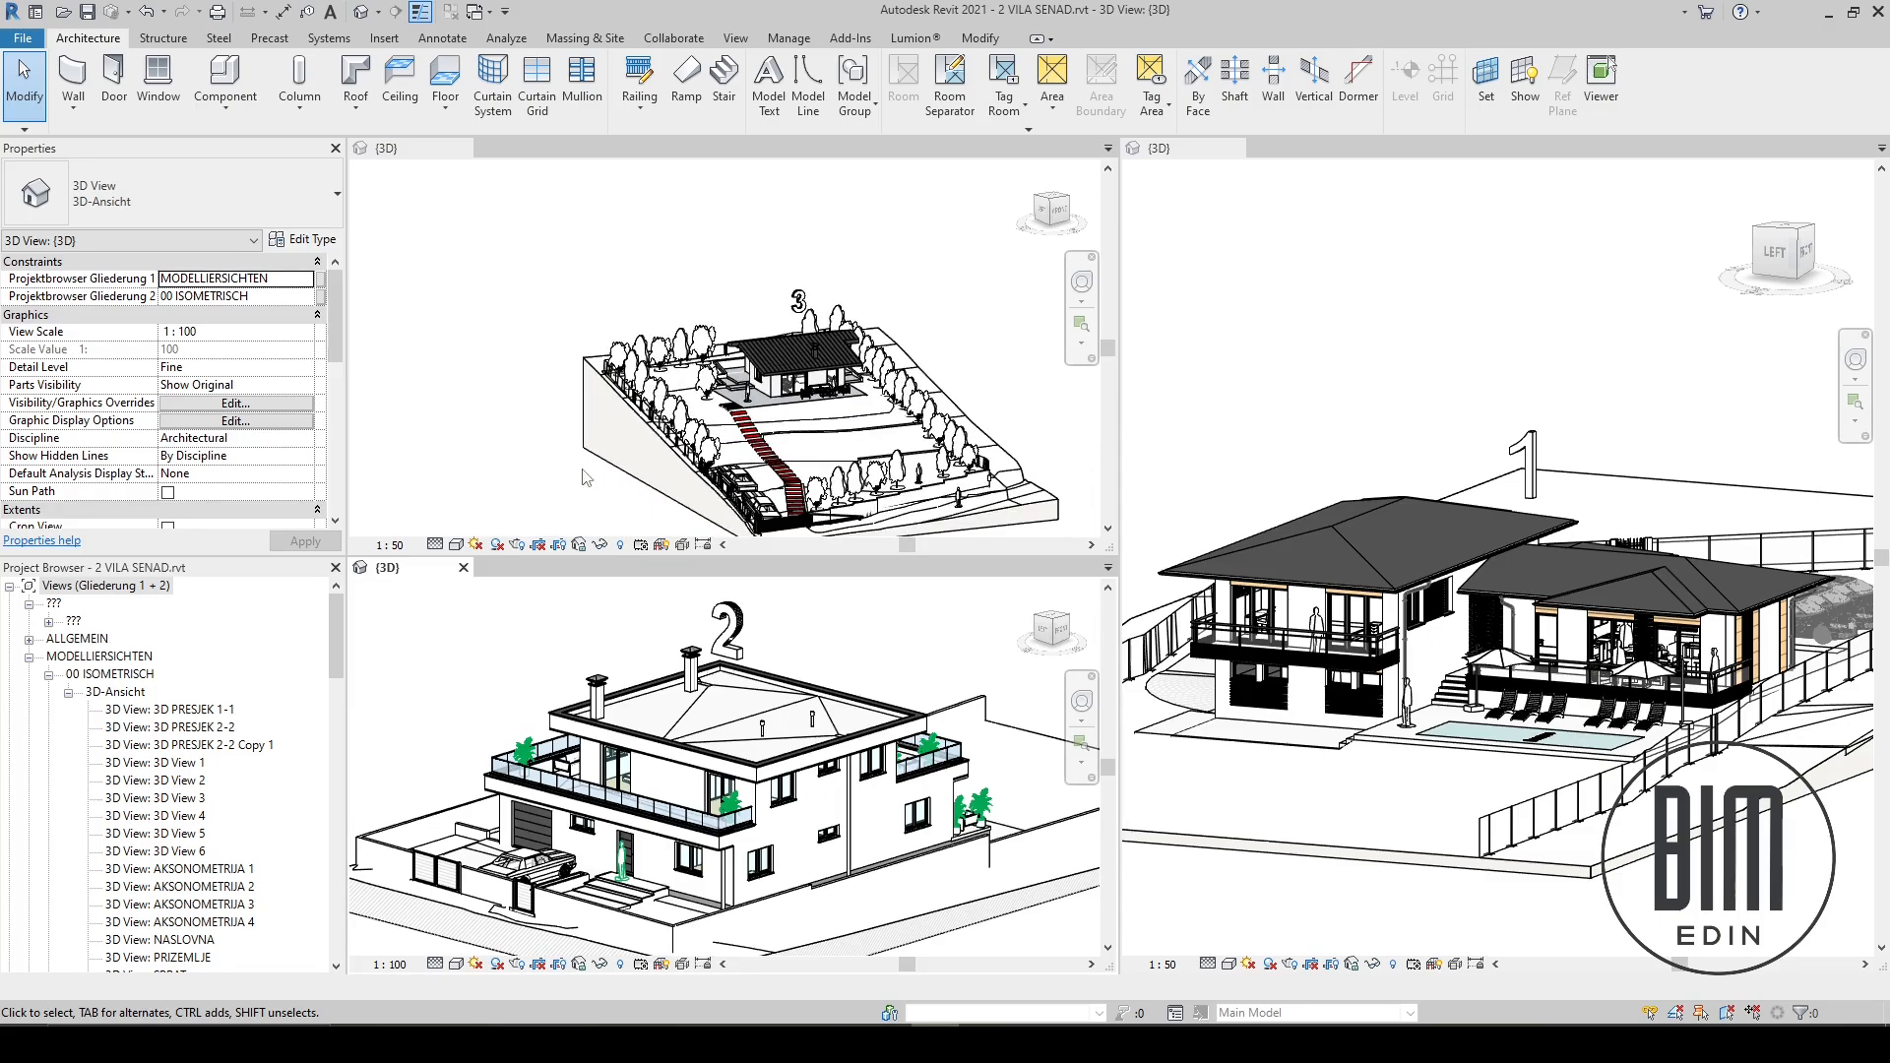
{"action": "mouse_move", "coordinate": [603, 403]}
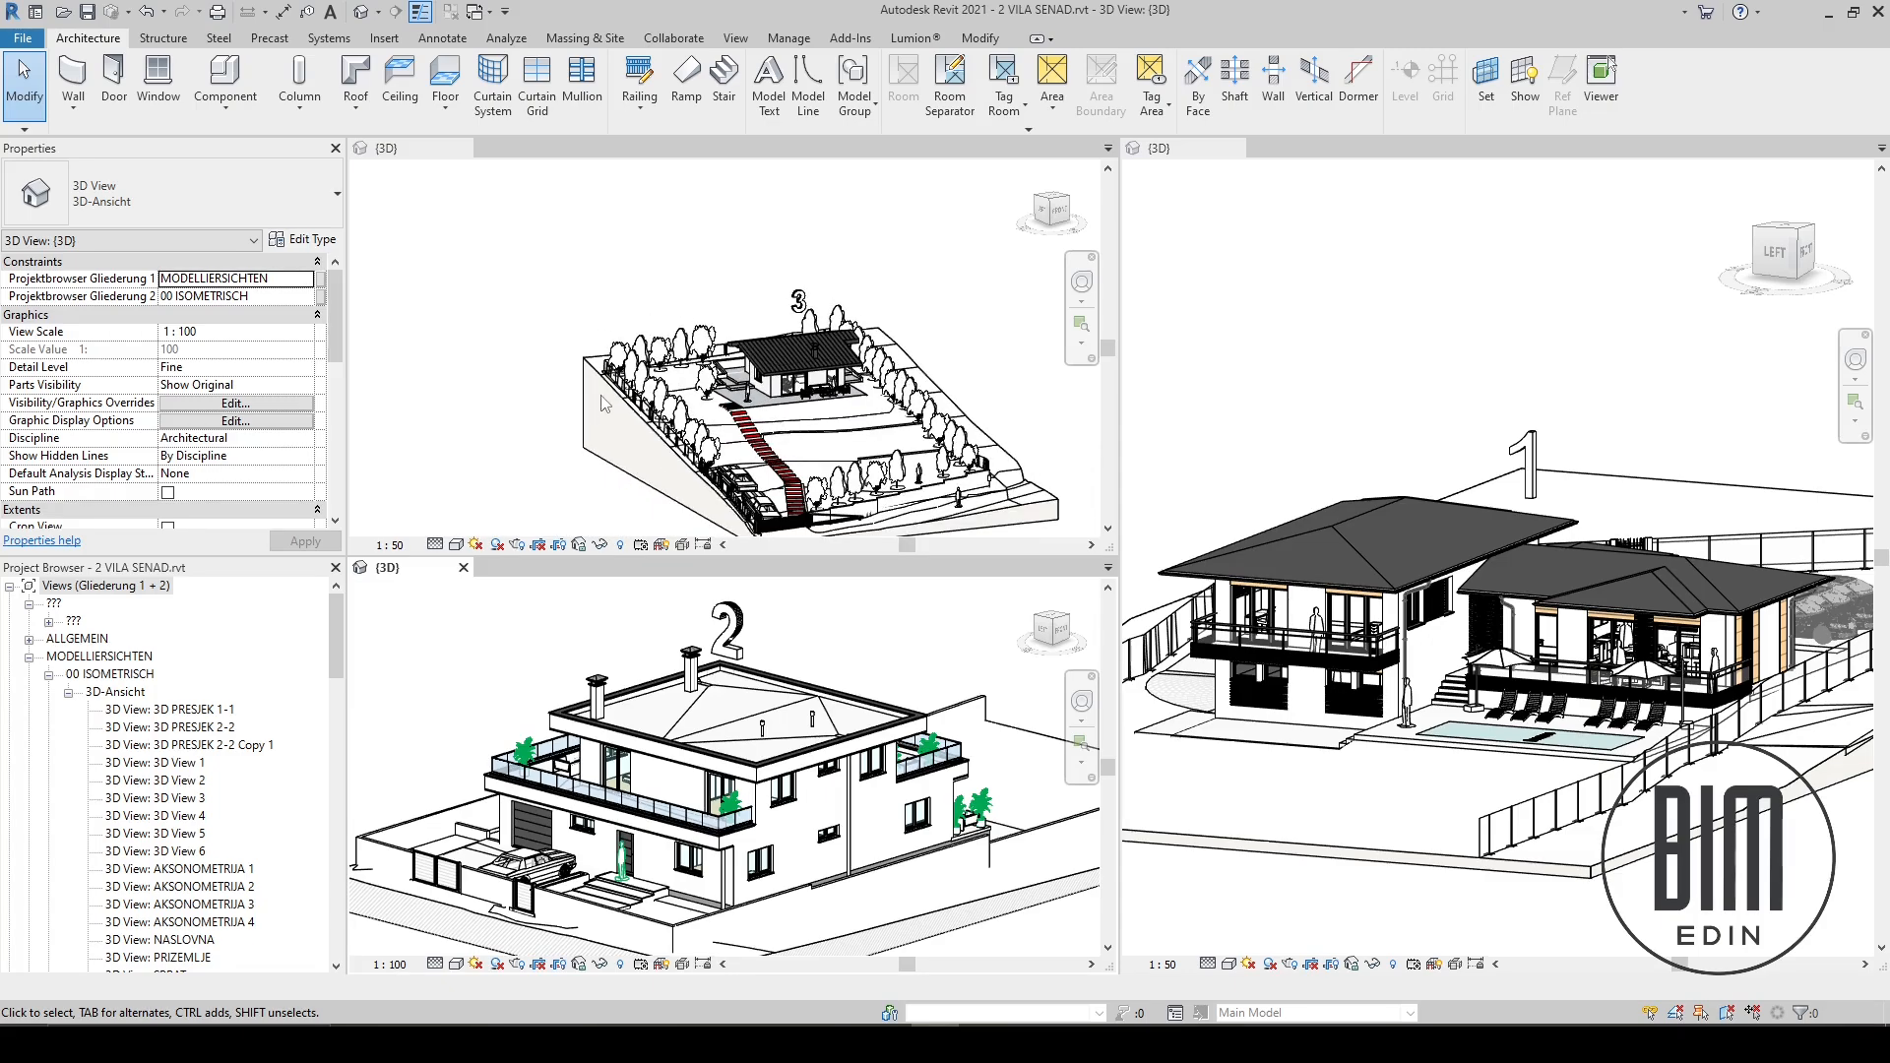
{"action": "mouse_move", "coordinate": [817, 443]}
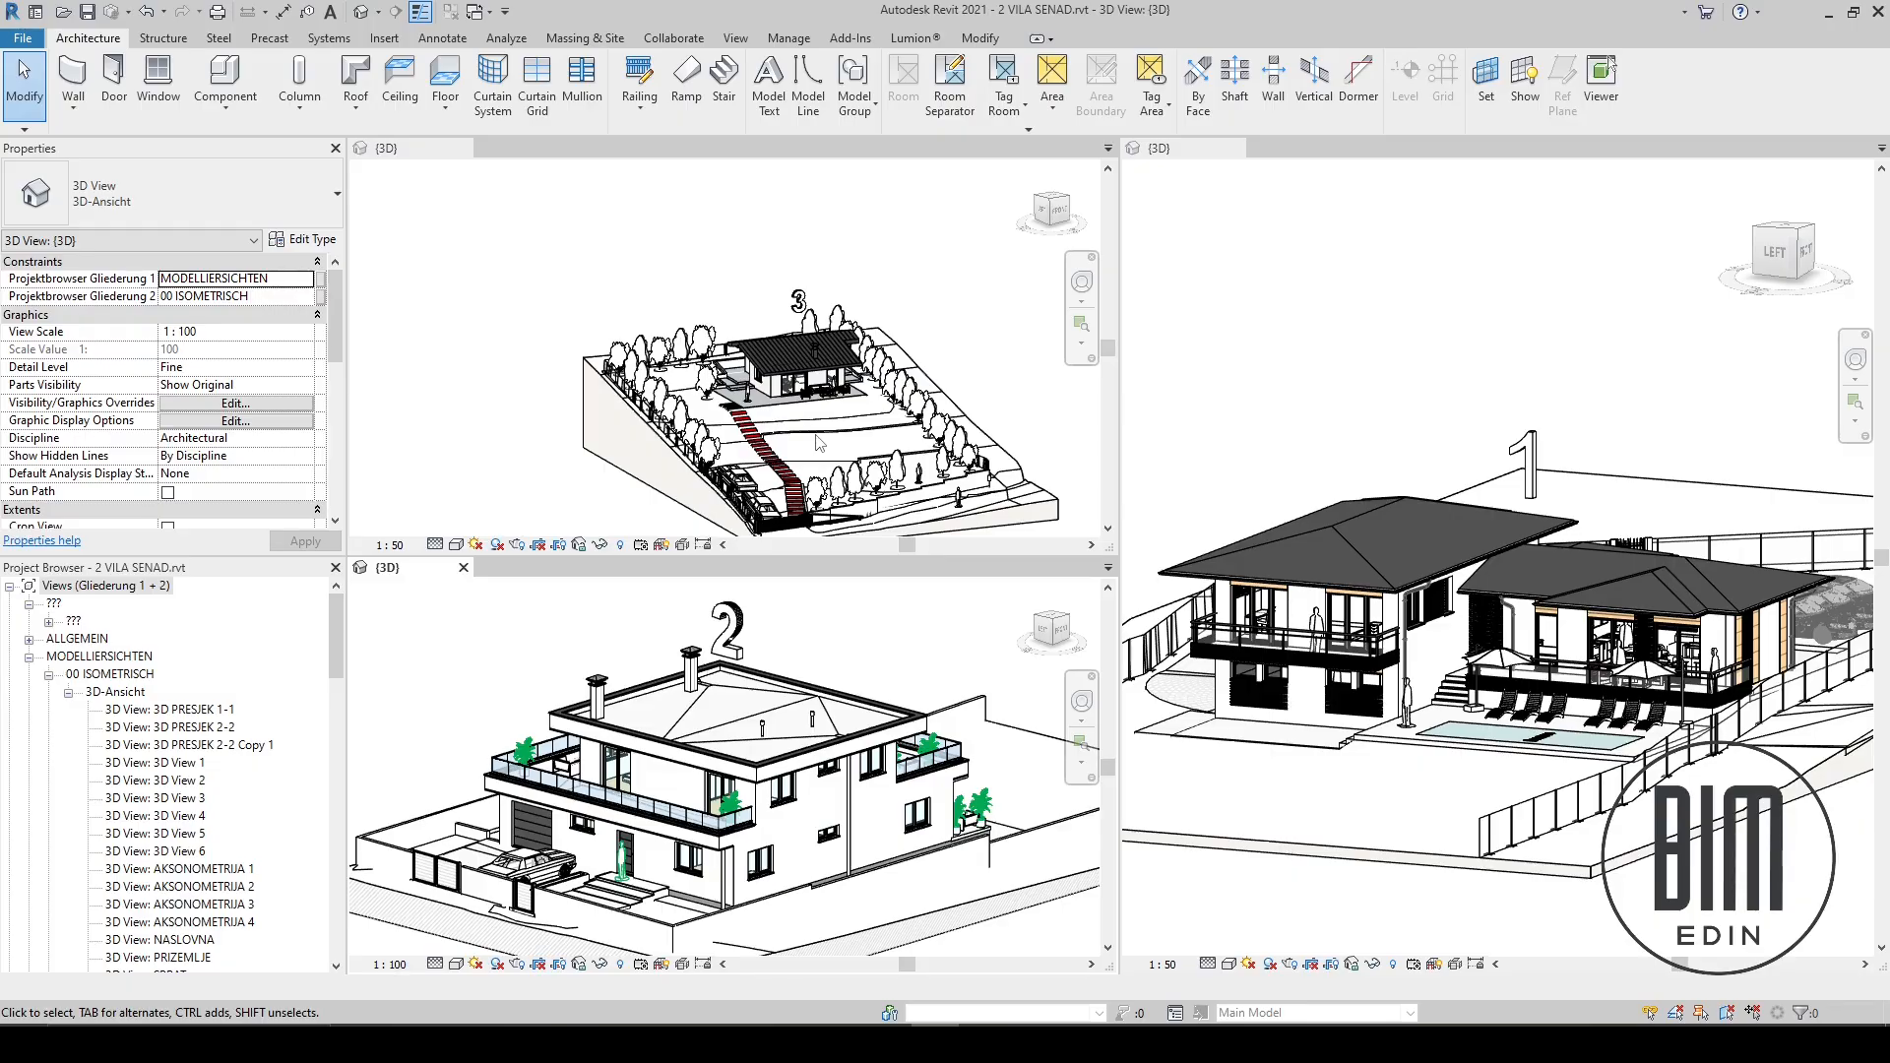
{"action": "mouse_move", "coordinate": [1355, 540]}
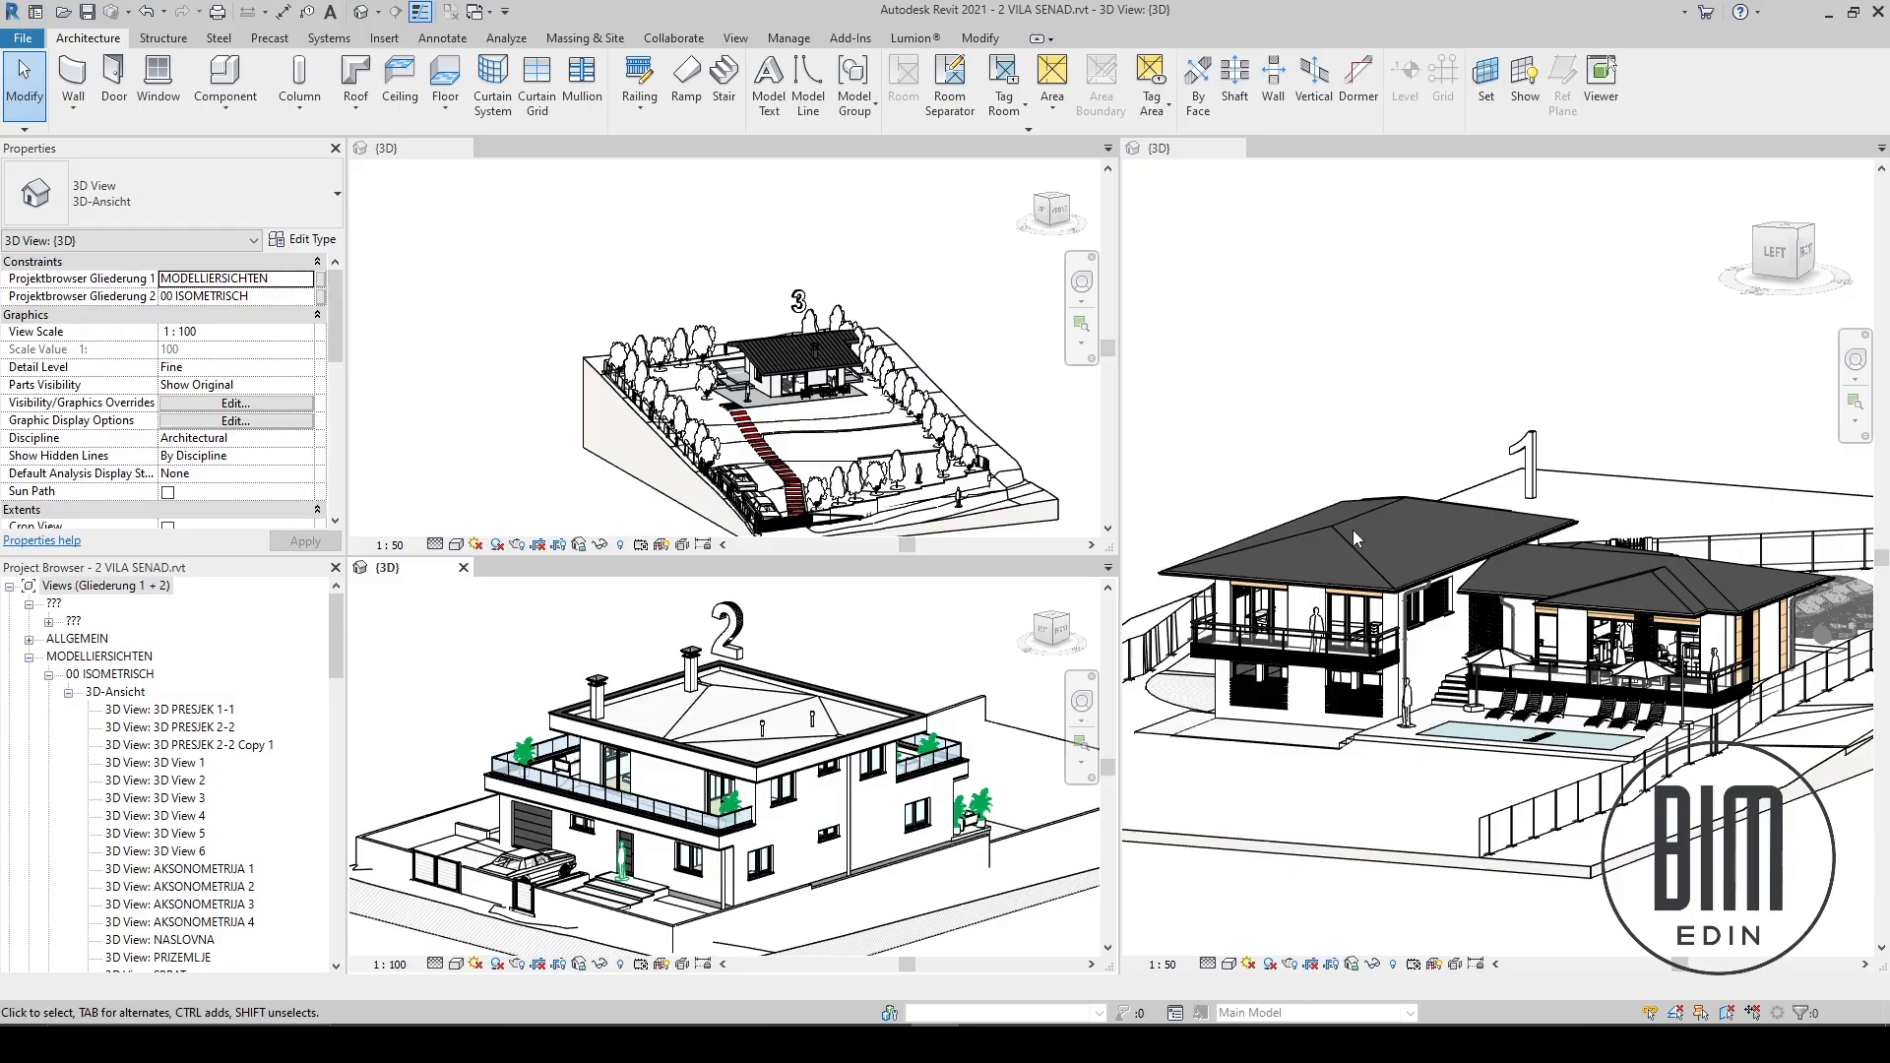
- Zoom the house 3 3D view toward the house itself rather than the whole hillside site
{"action": "left_click", "coordinate": [795, 754]}
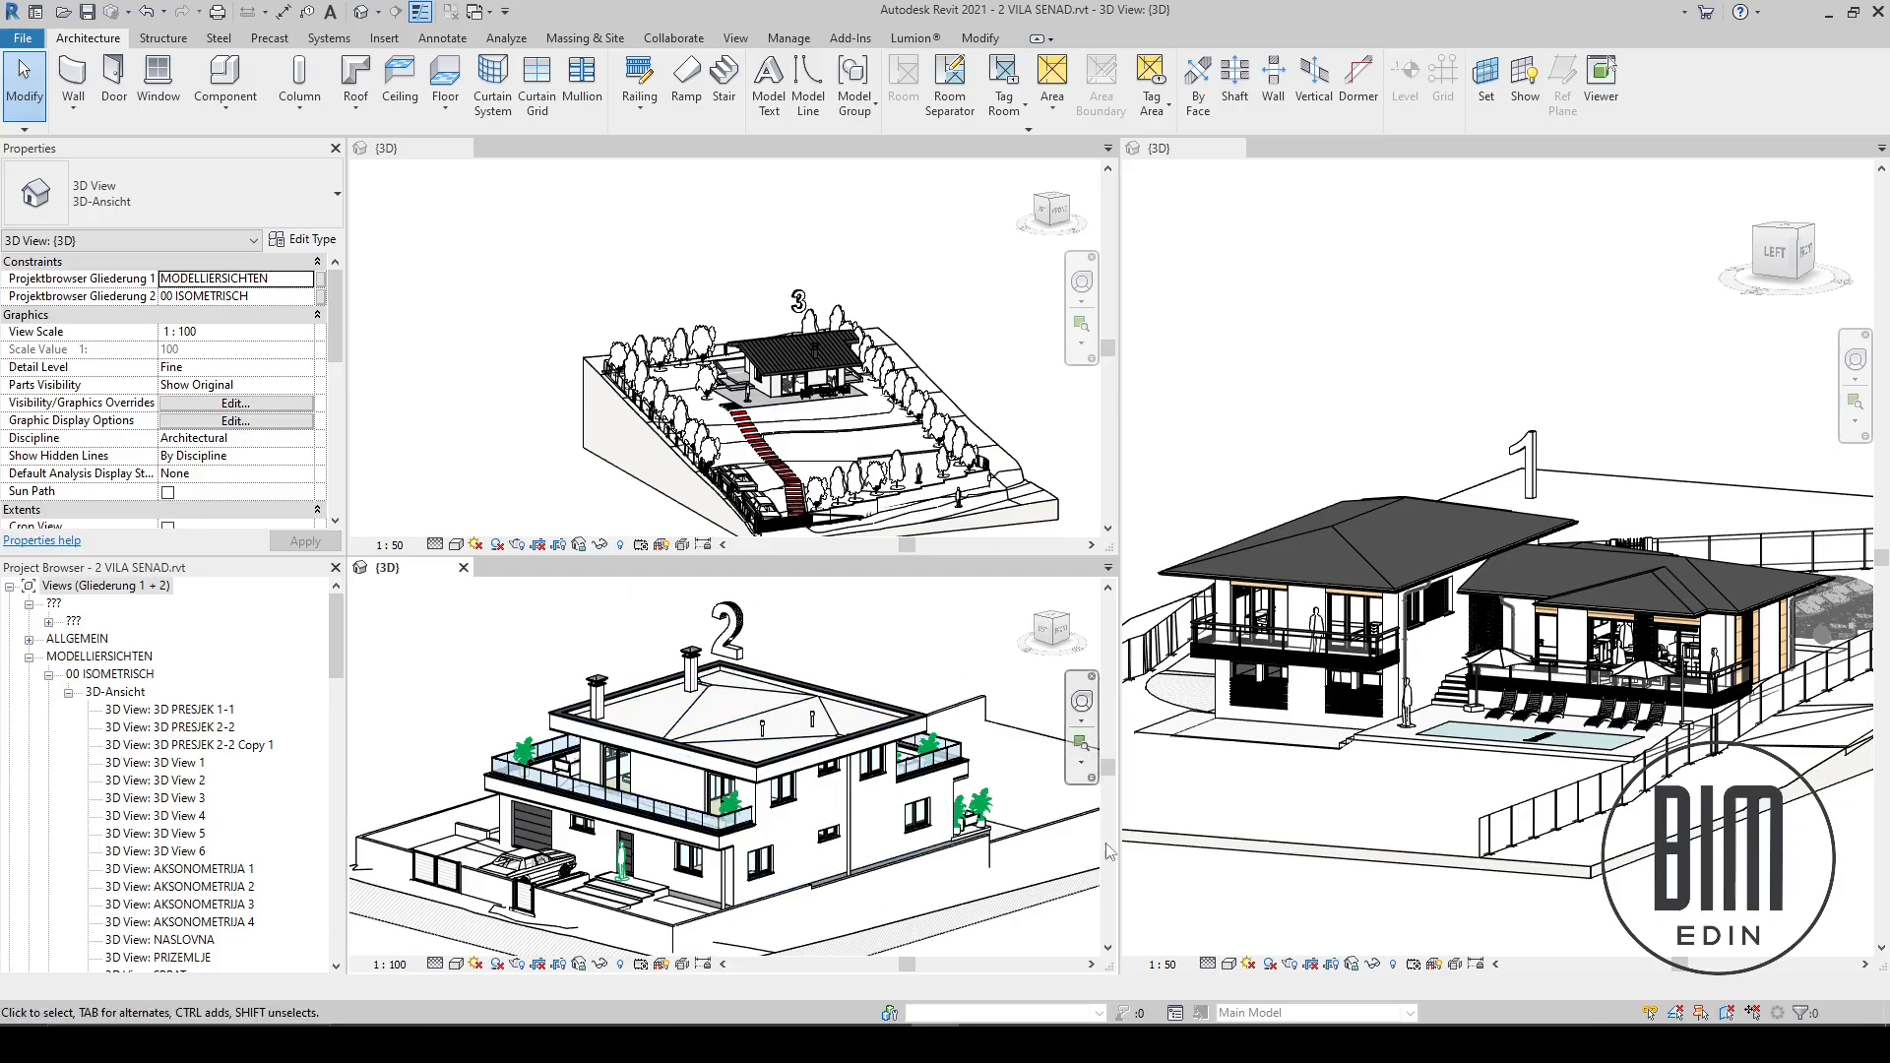
{"action": "mouse_move", "coordinate": [762, 630]}
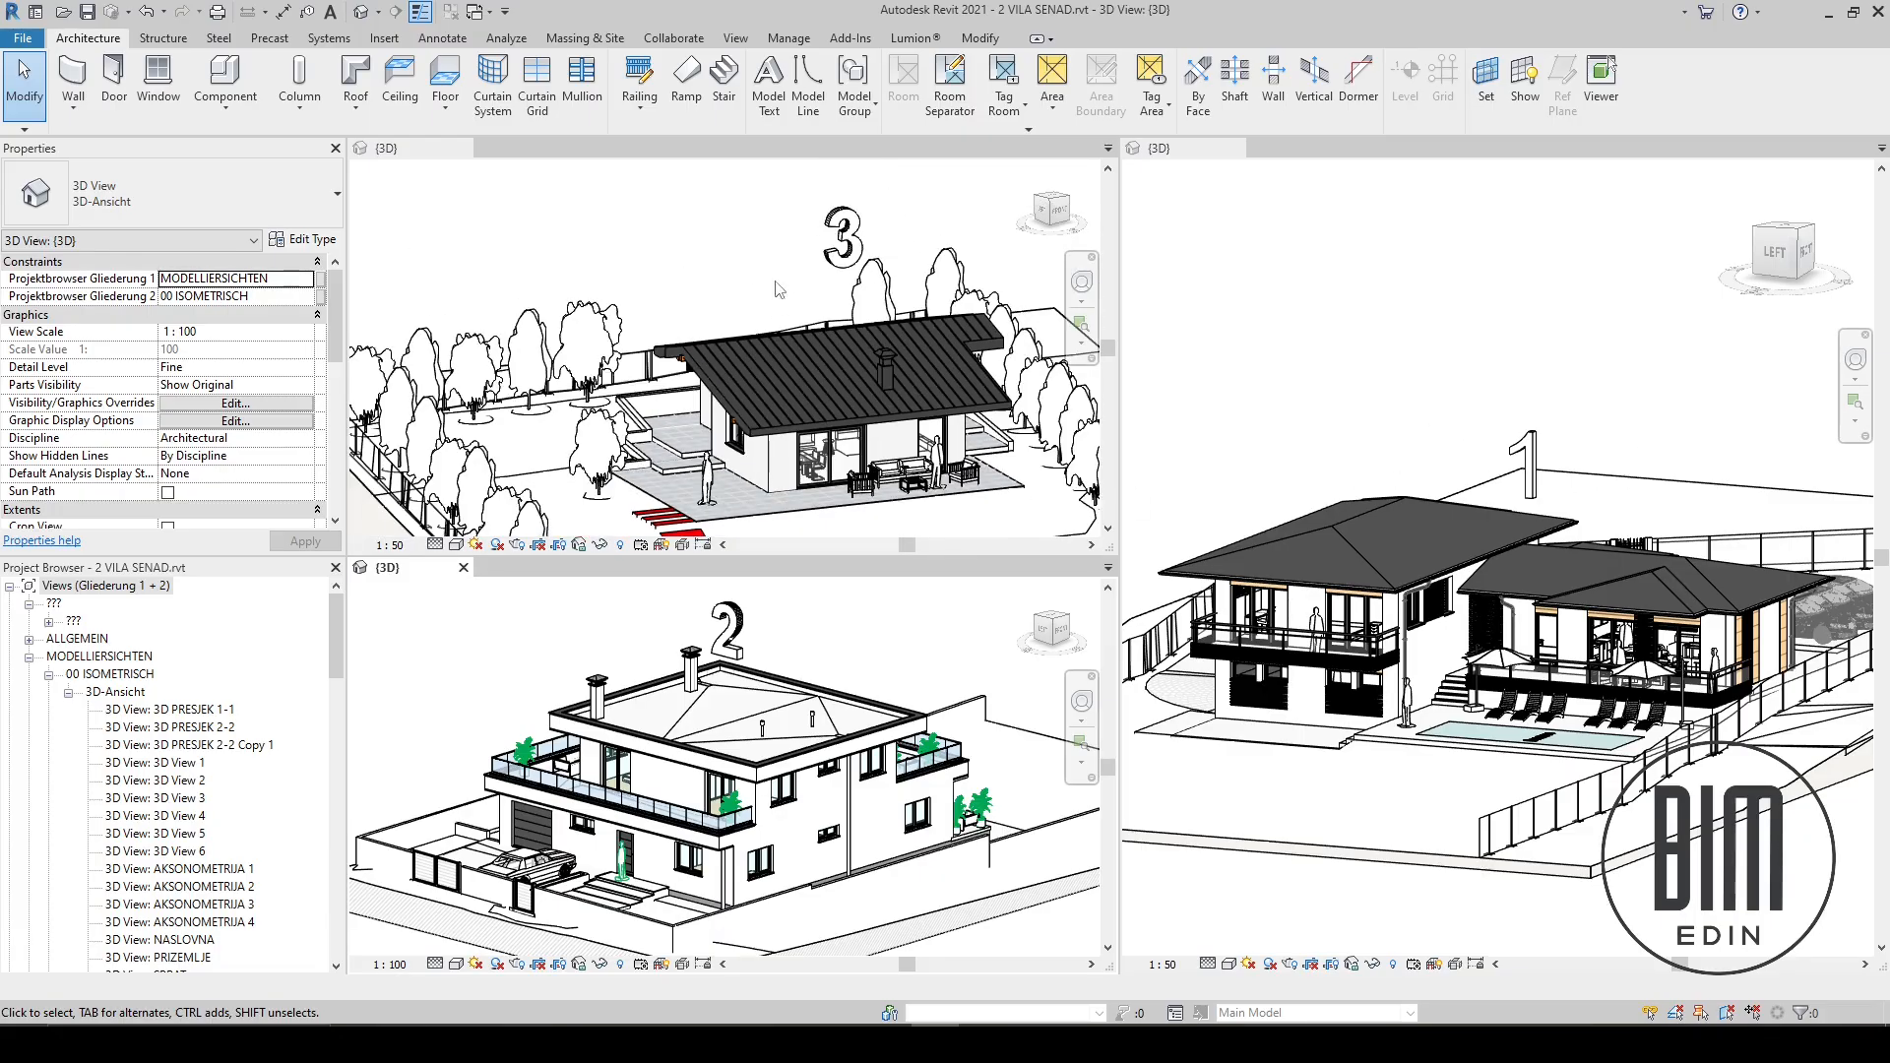
{"action": "mouse_move", "coordinate": [1363, 431]}
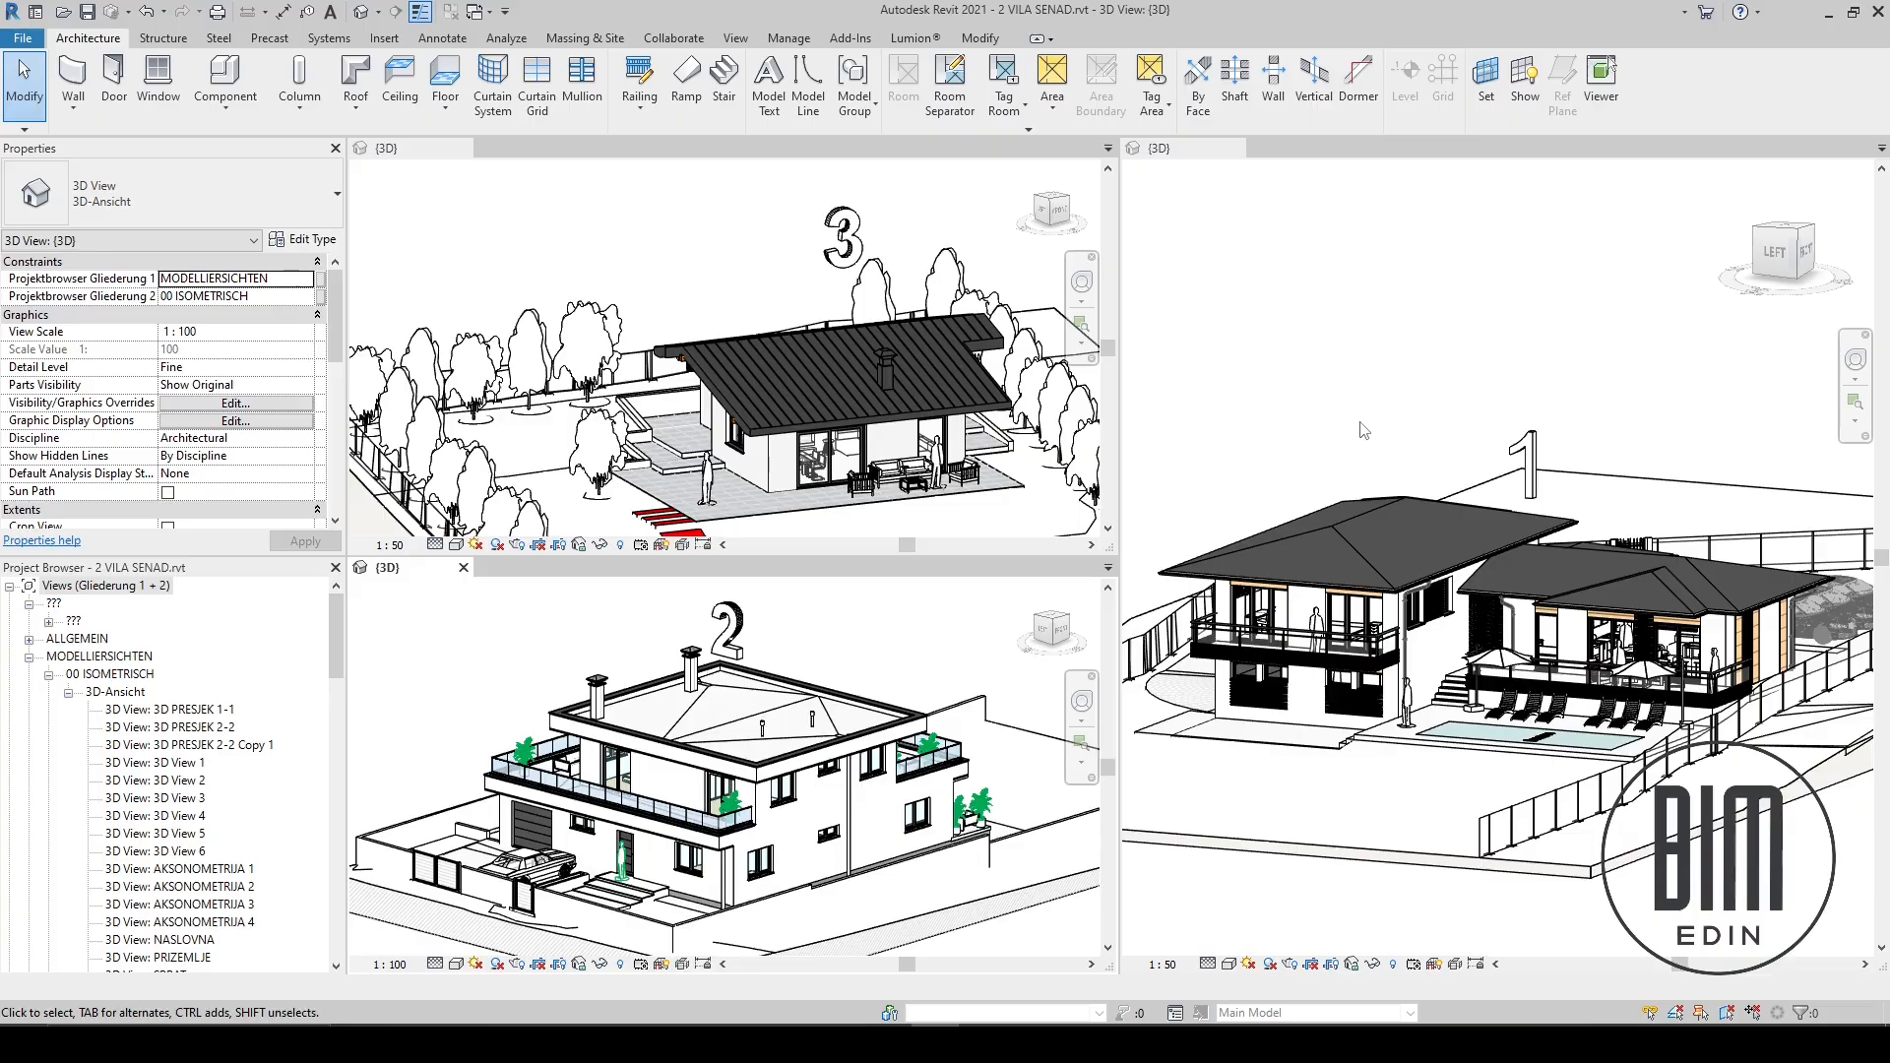
{"action": "mouse_move", "coordinate": [817, 398]}
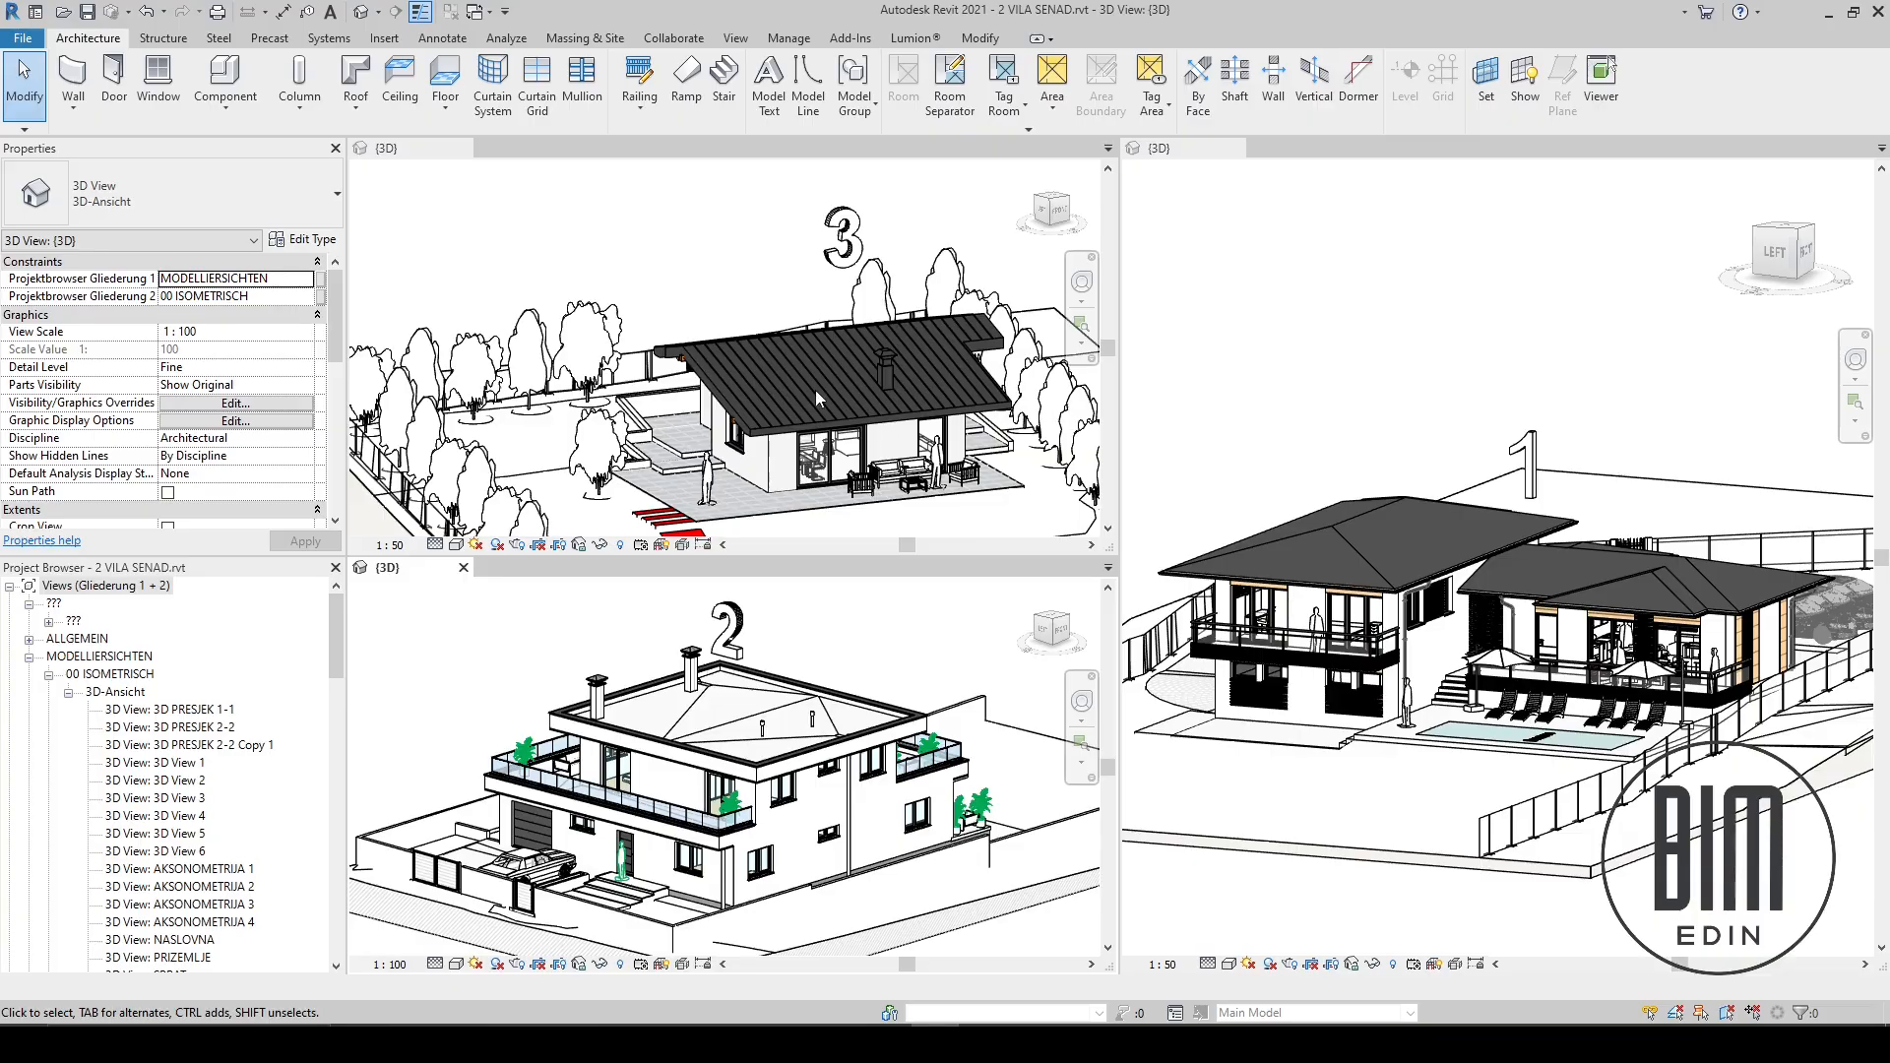
- Add the 00 - NASLOVNA sheet to the open views and stack them as tabs with house 1 in front
{"action": "left_click", "coordinate": [735, 37]}
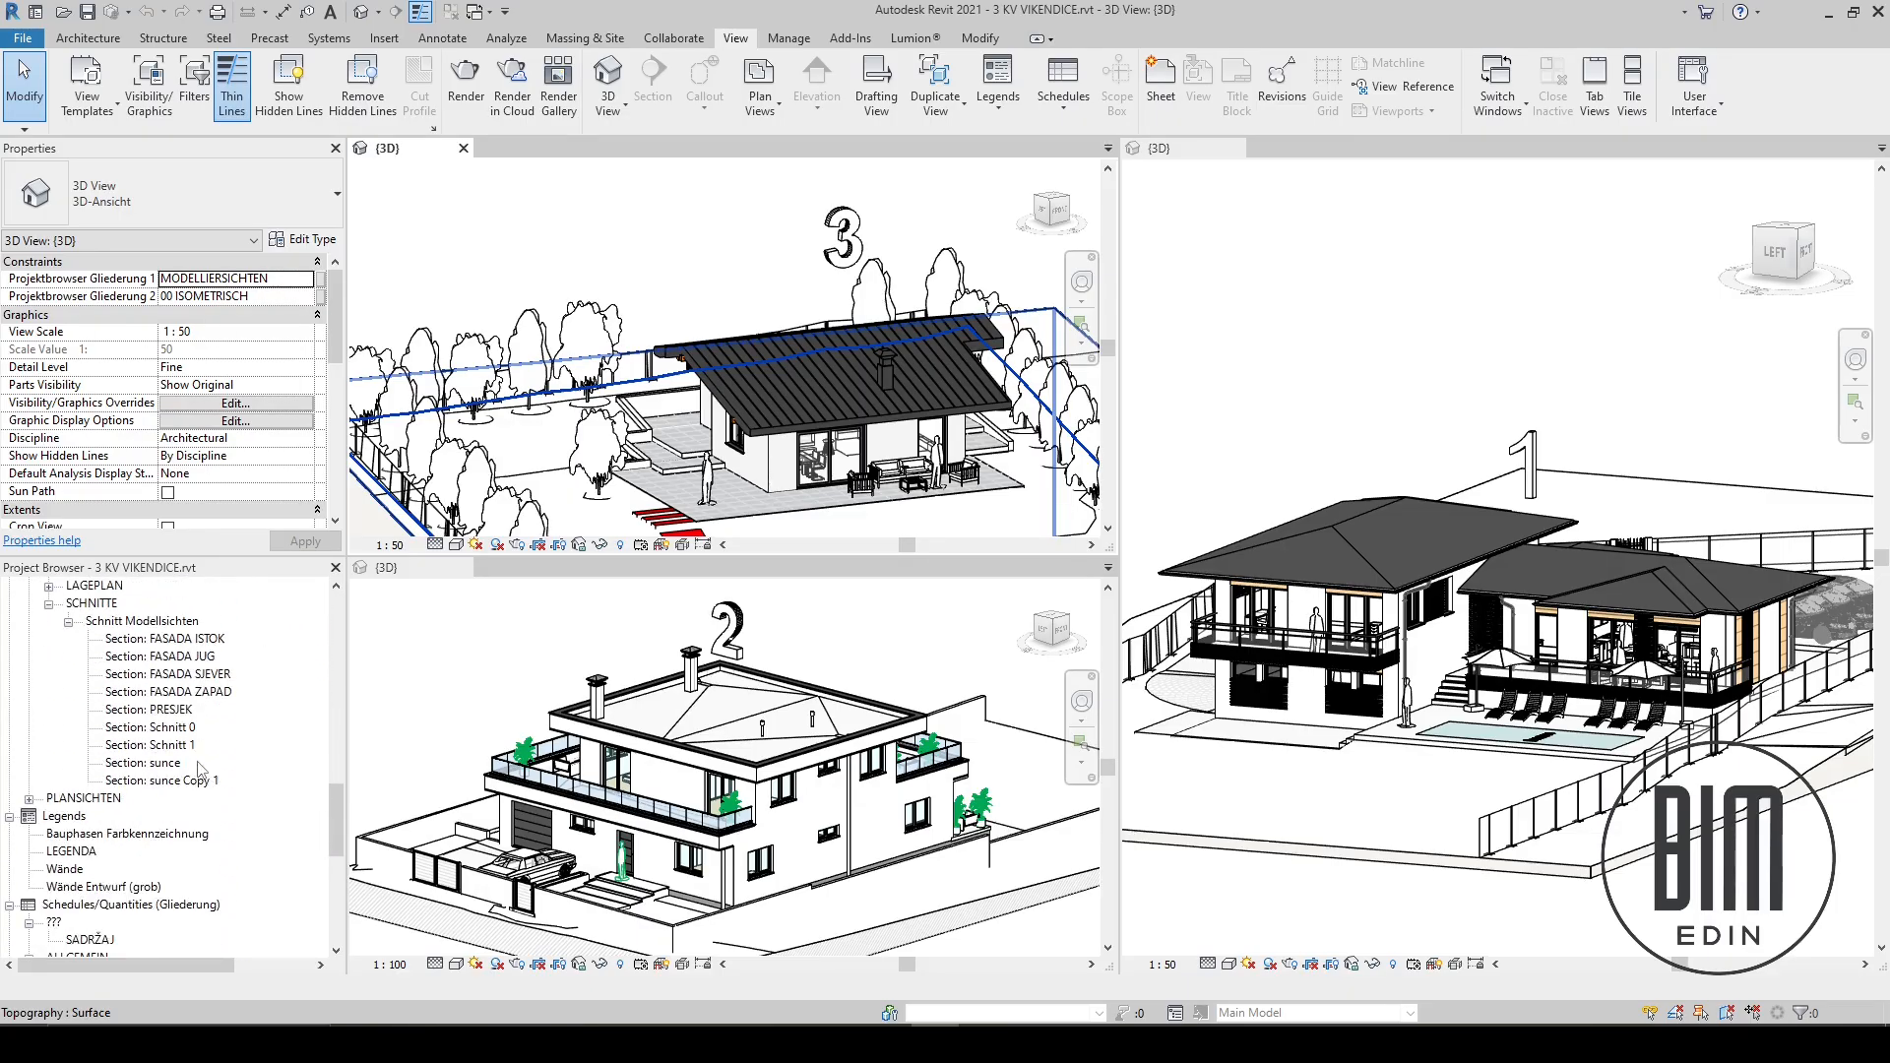
{"action": "scroll", "scroll_direction": "down", "scroll_amount": 3}
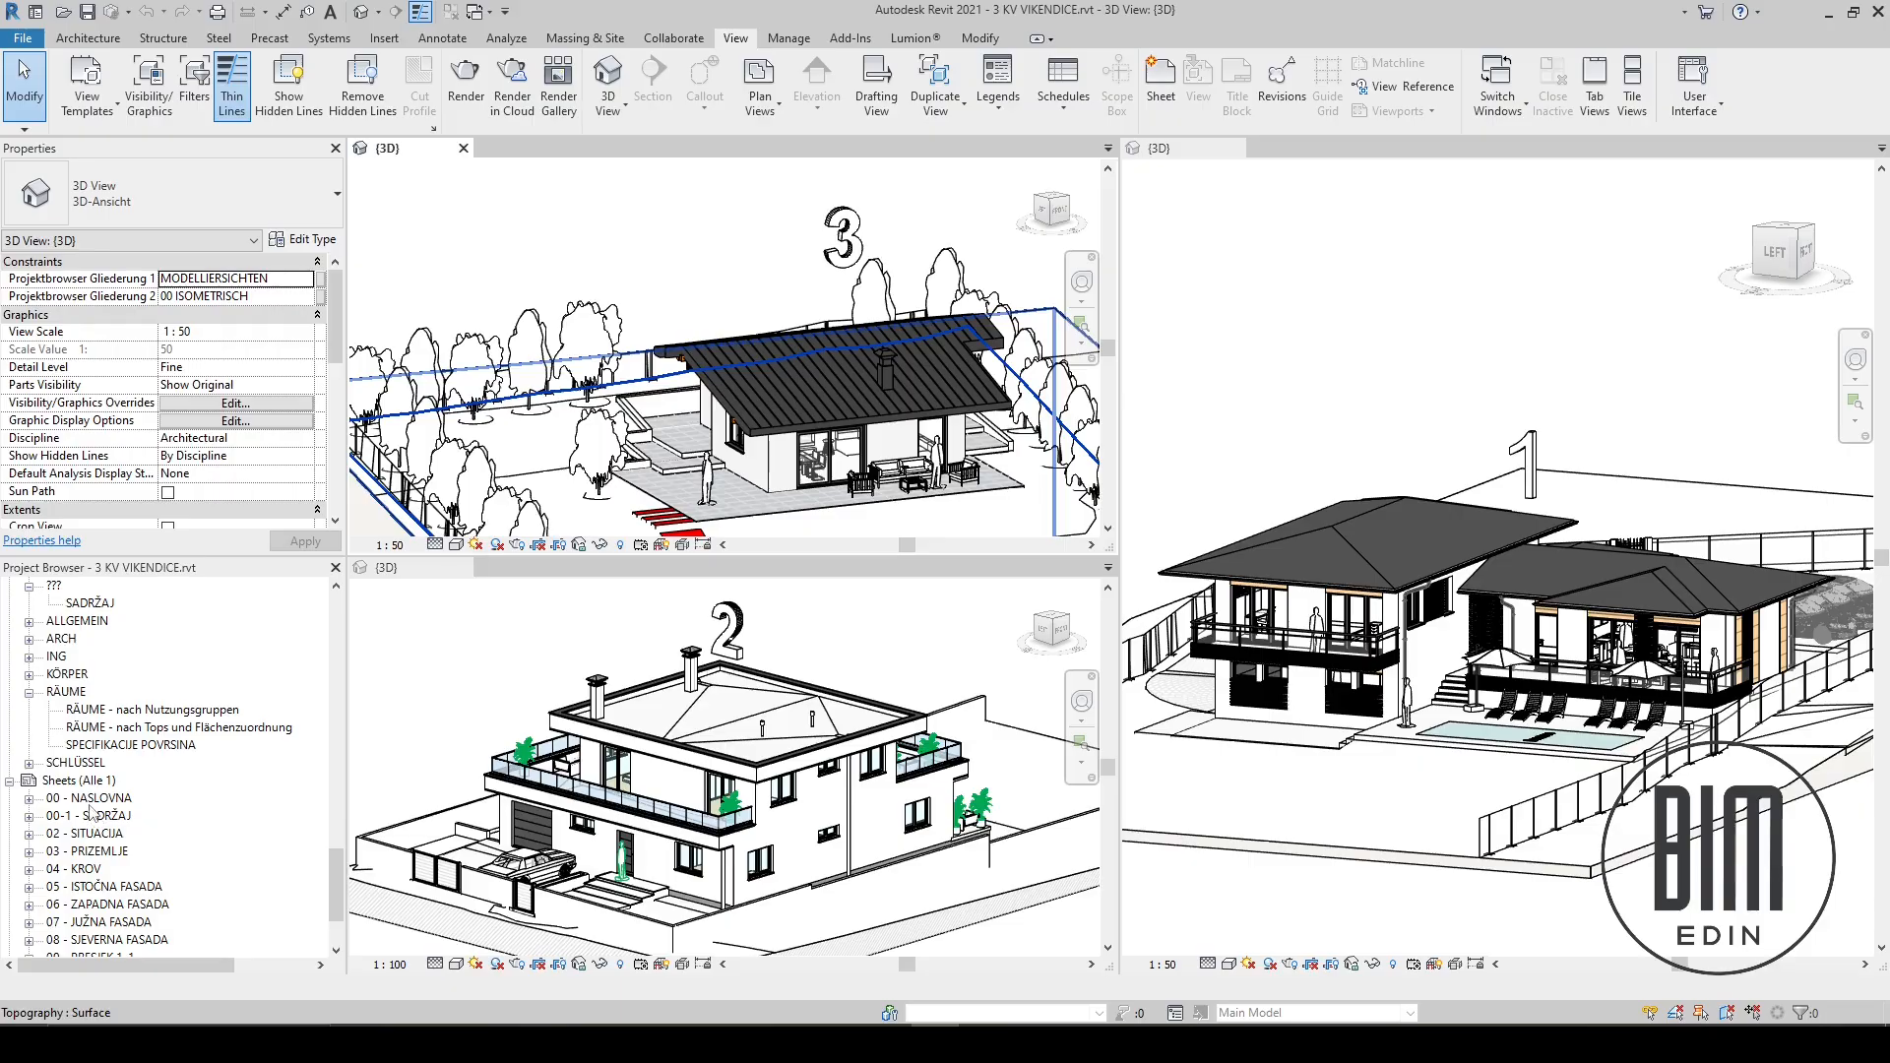
{"action": "double_click", "coordinate": [90, 797]}
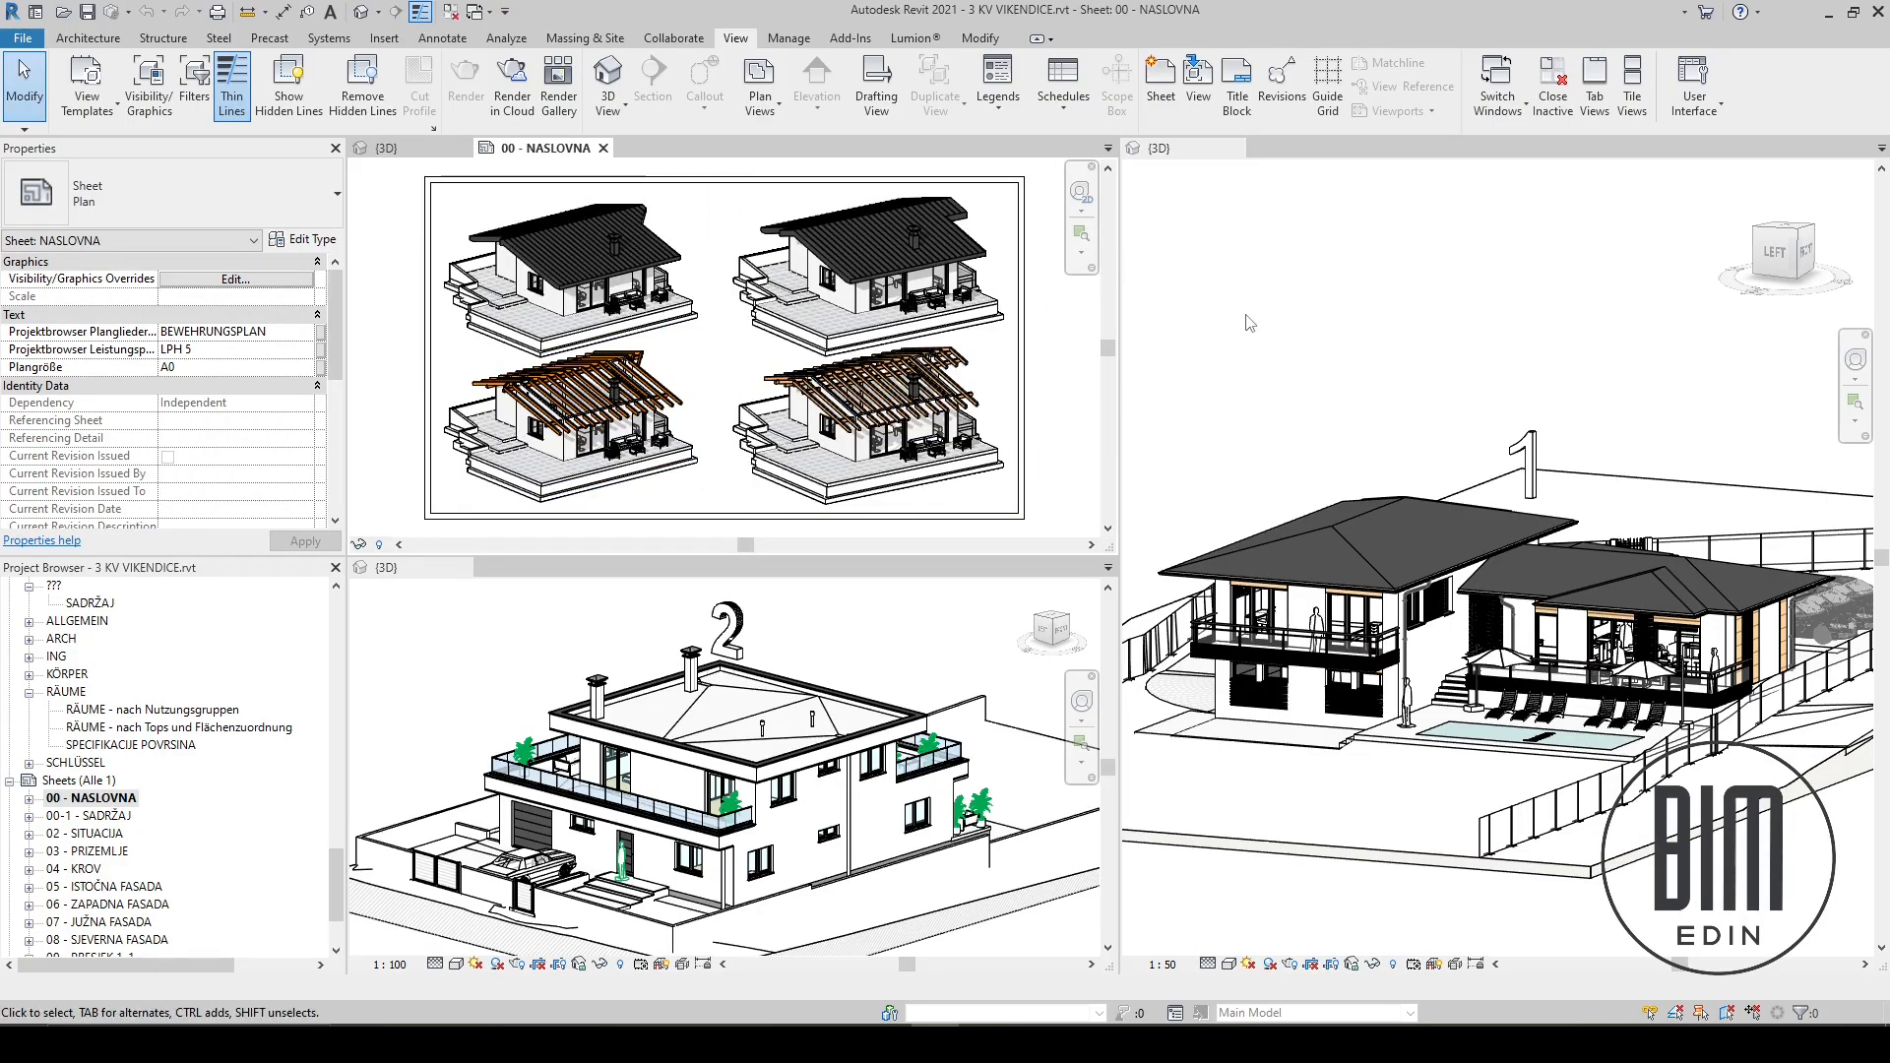
{"action": "left_click", "coordinate": [1158, 148]}
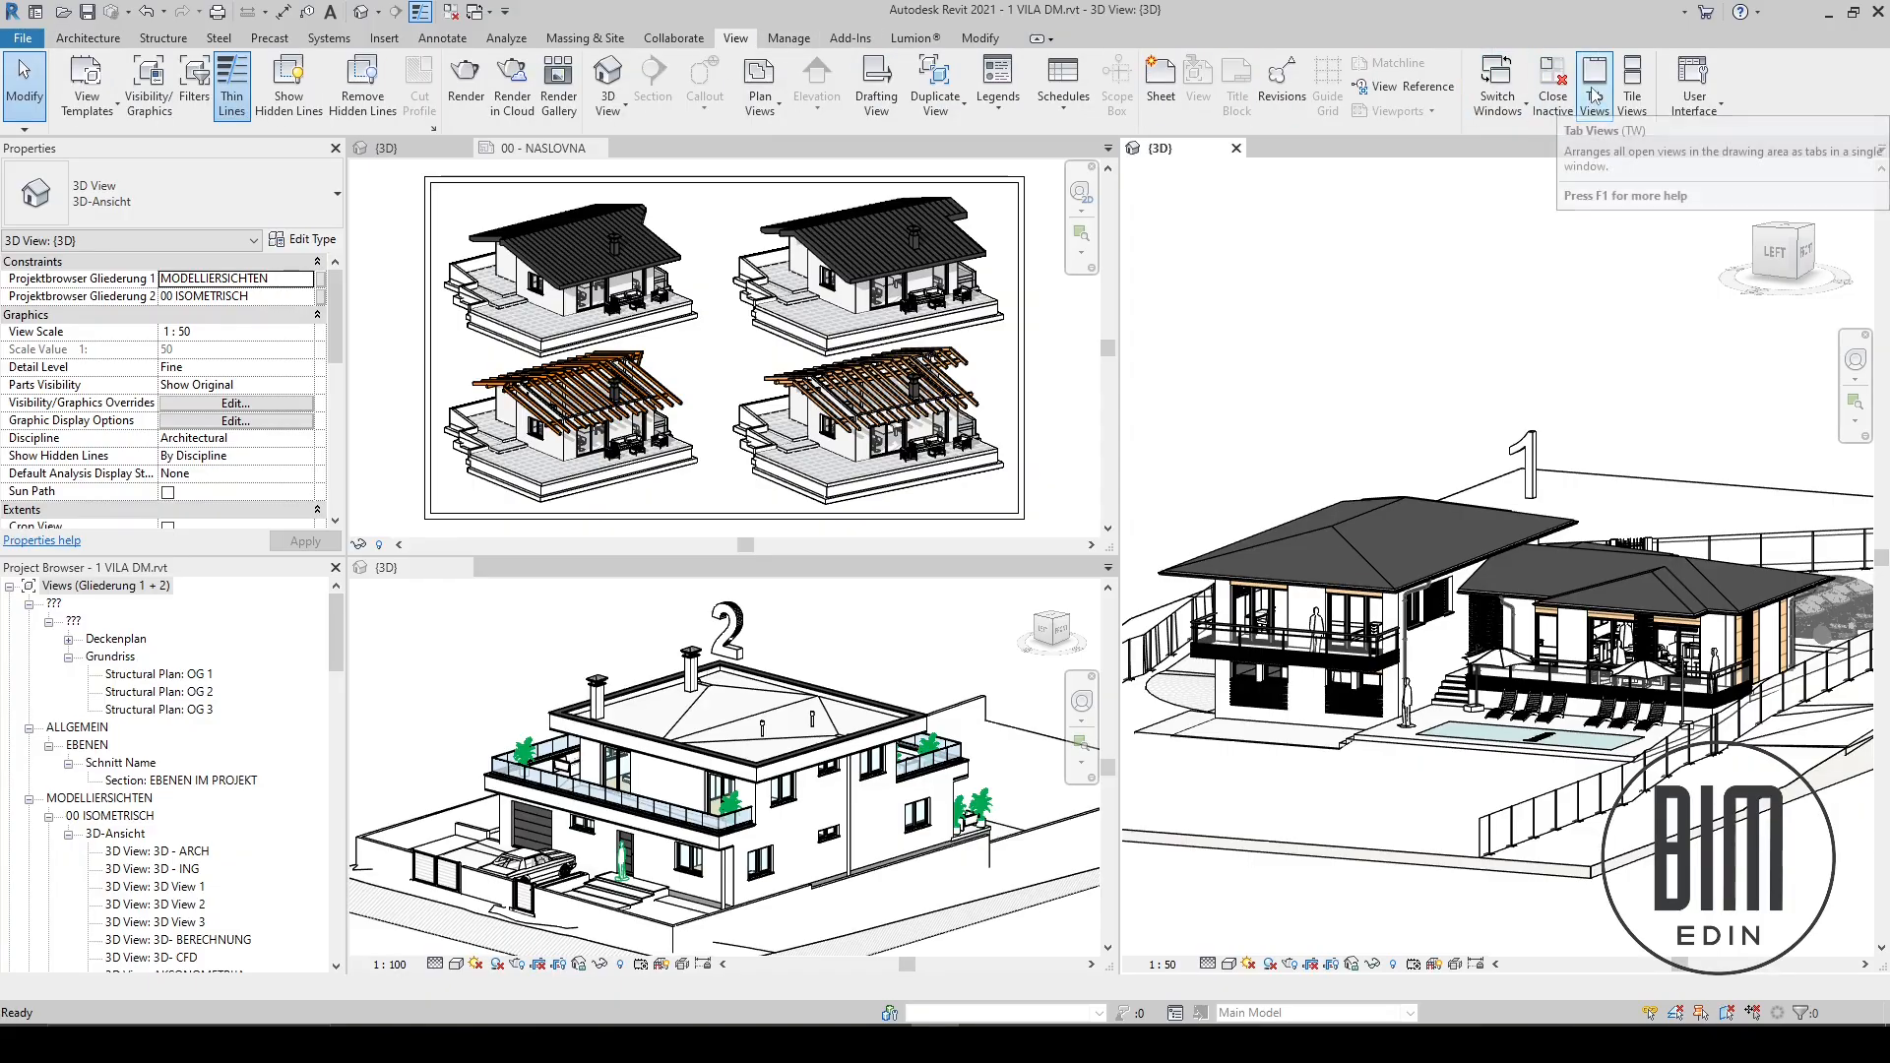
{"action": "left_click", "coordinate": [1592, 85]}
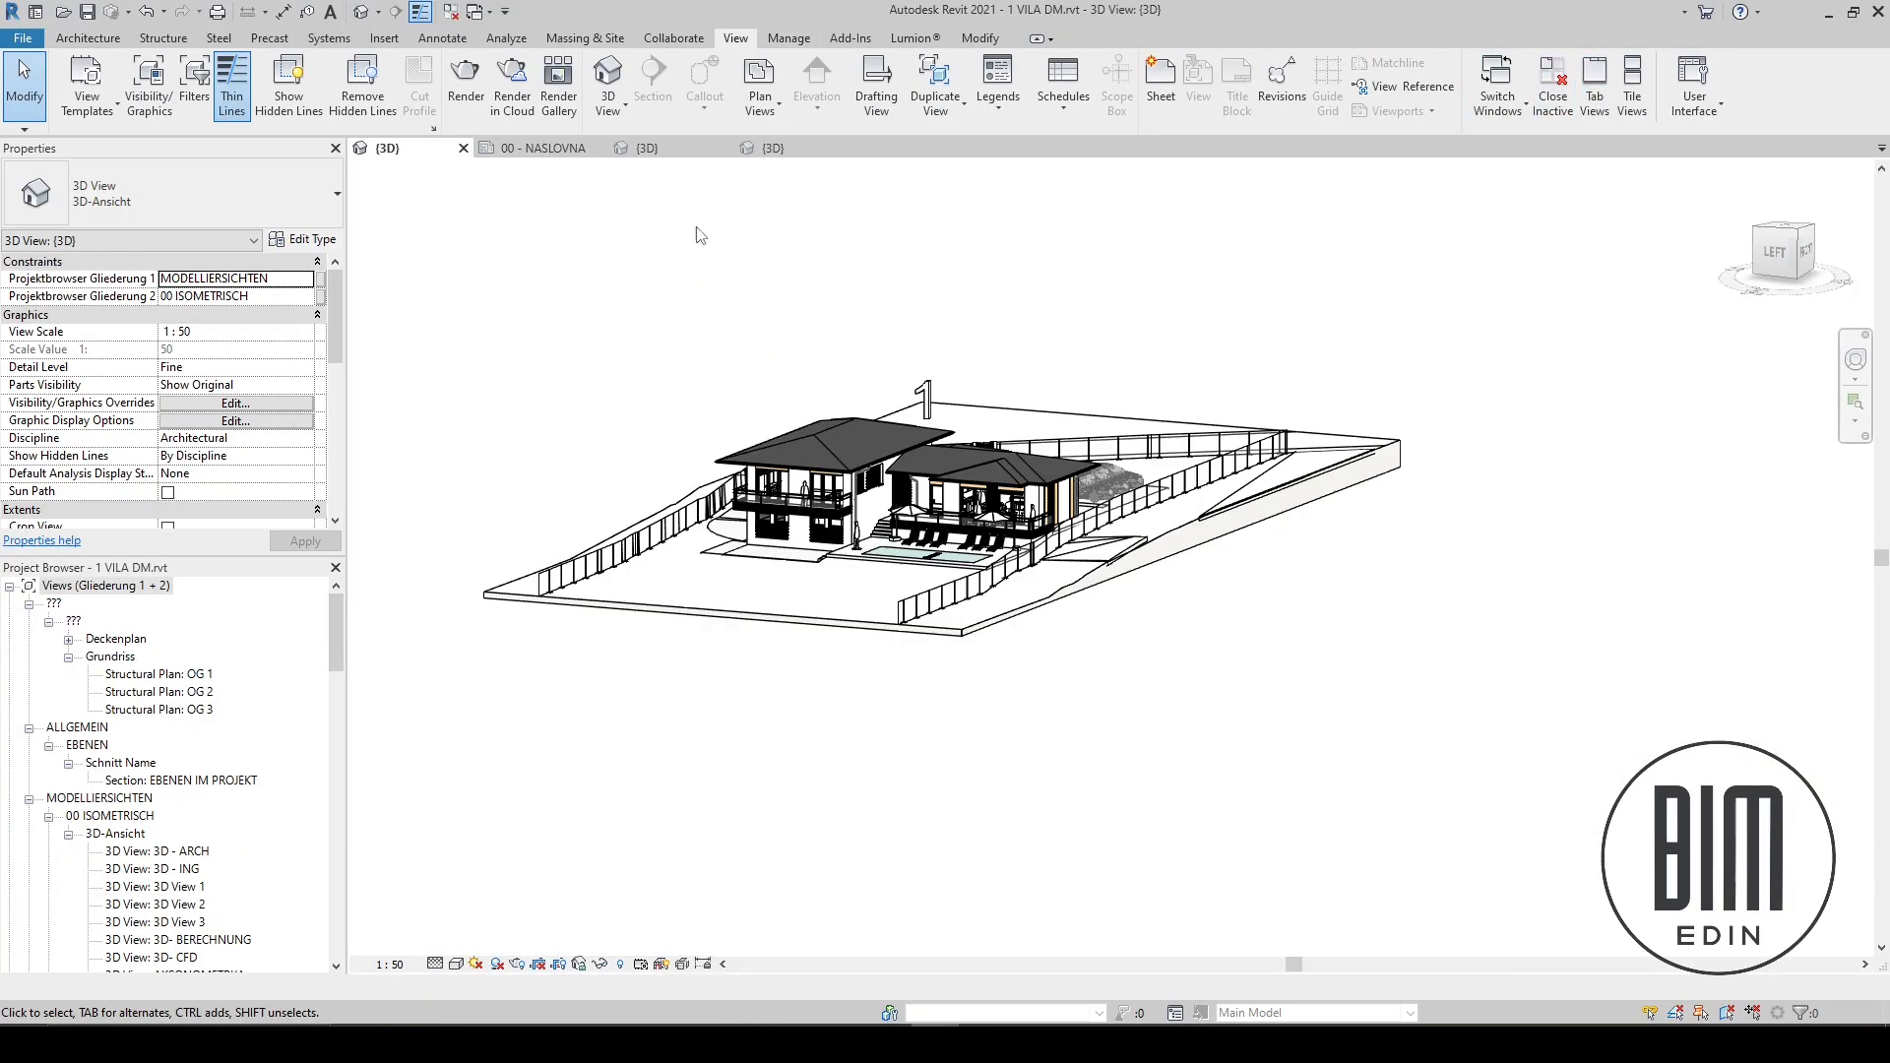
- Switch to the 00 - NASLOVNA sheet tab showing the four roof and roof-framing house views
{"action": "left_click", "coordinate": [540, 148]}
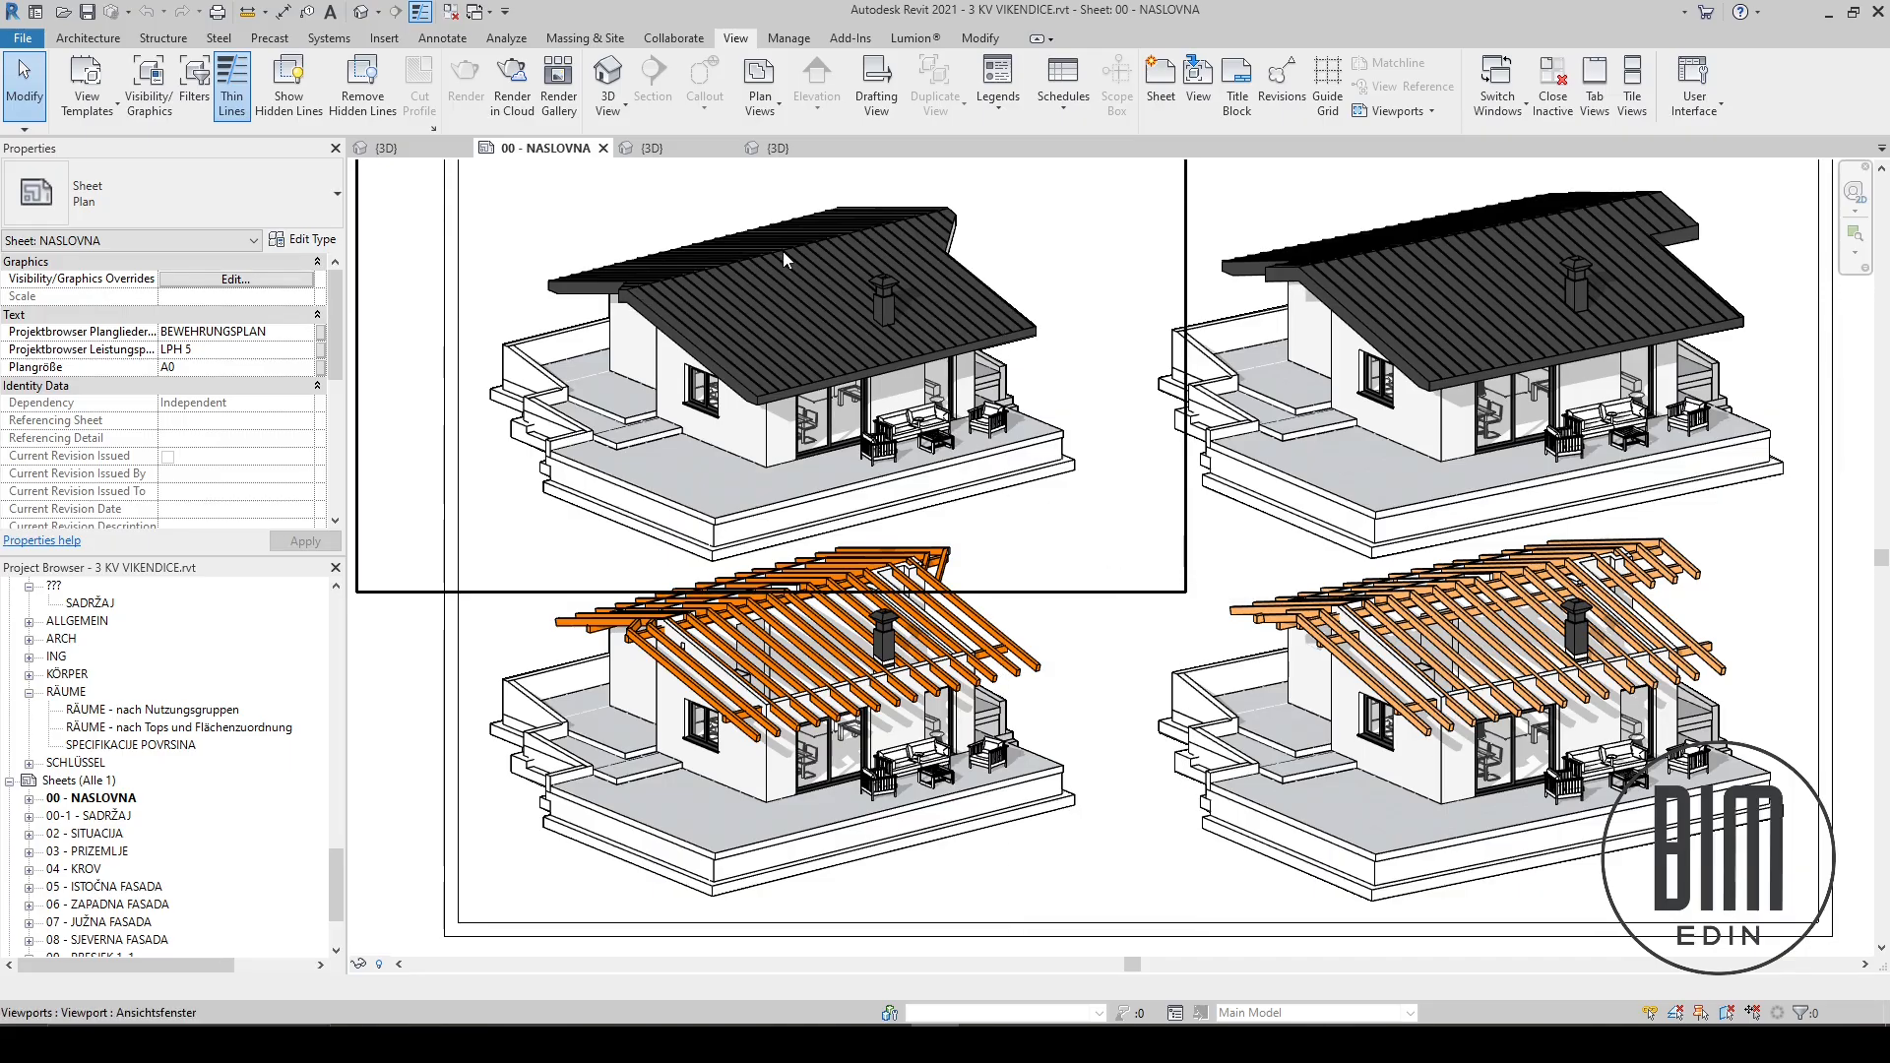
{"action": "mouse_move", "coordinate": [1436, 268]}
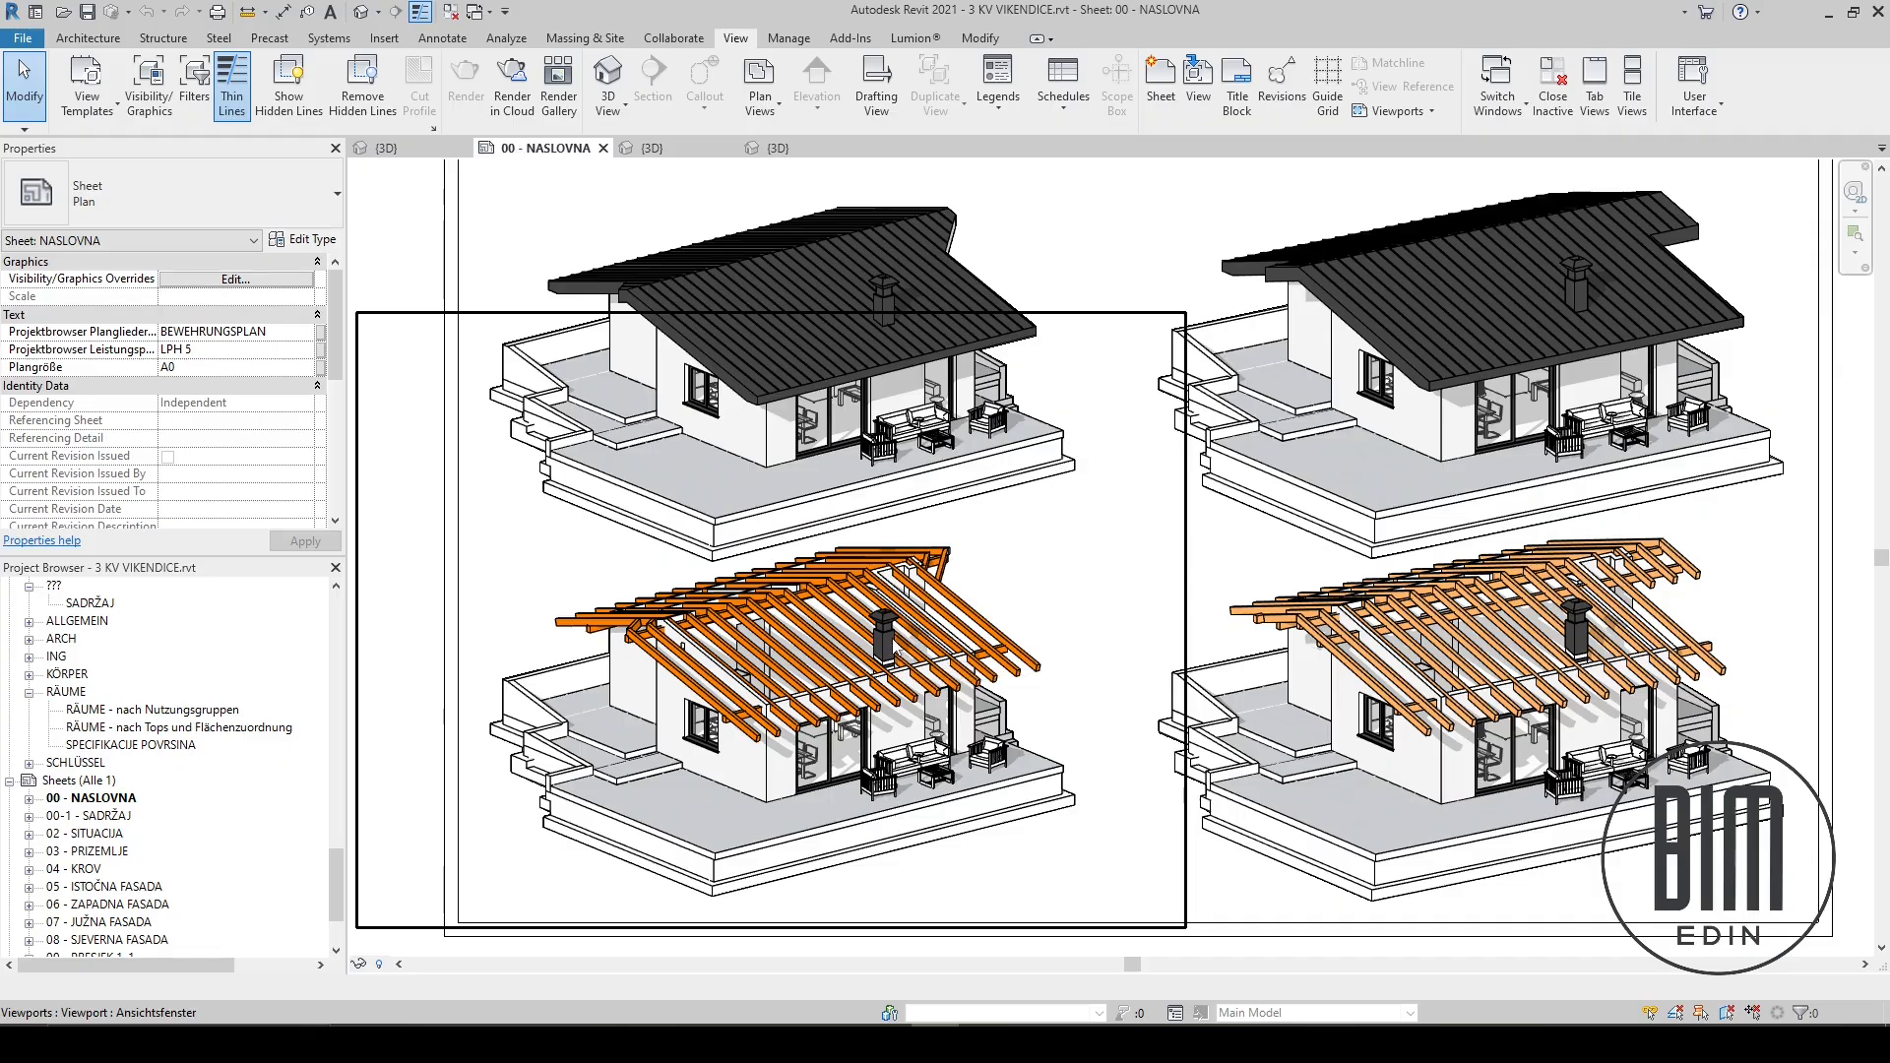
{"action": "mouse_move", "coordinate": [897, 665]}
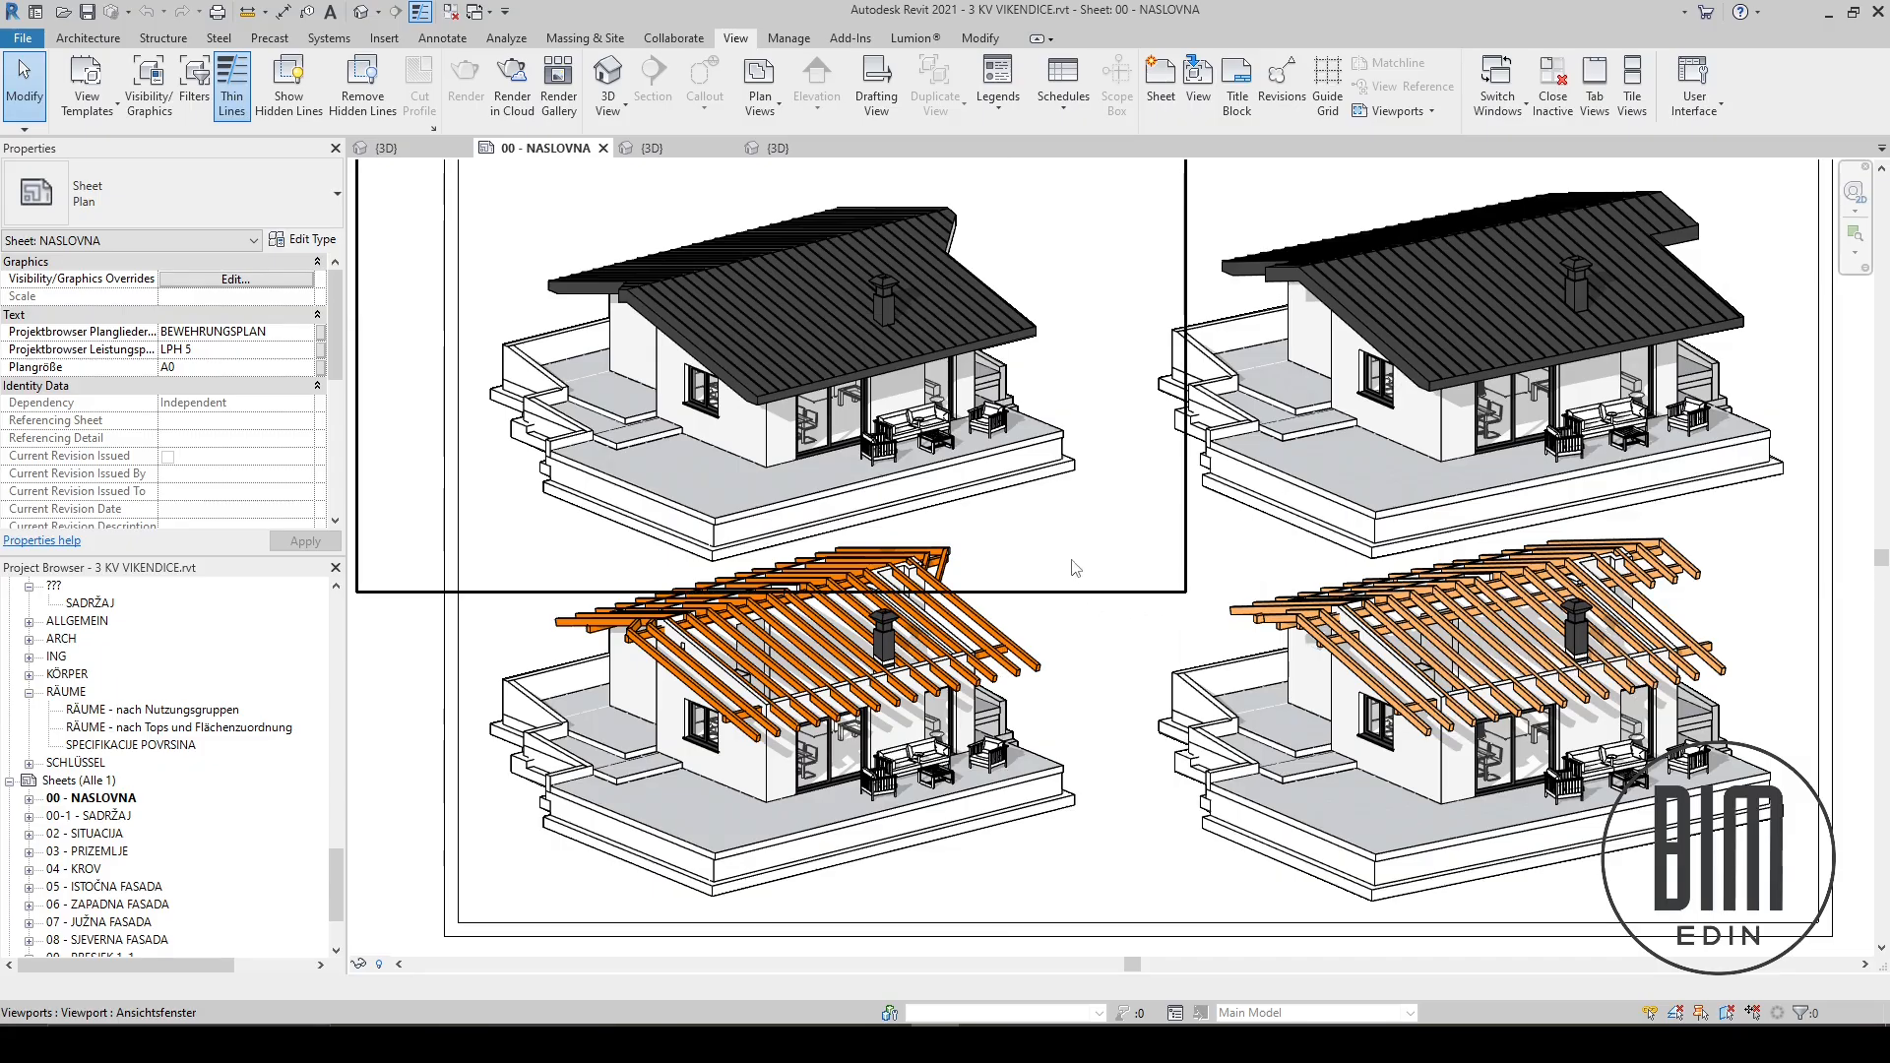
{"action": "mouse_move", "coordinate": [905, 409]}
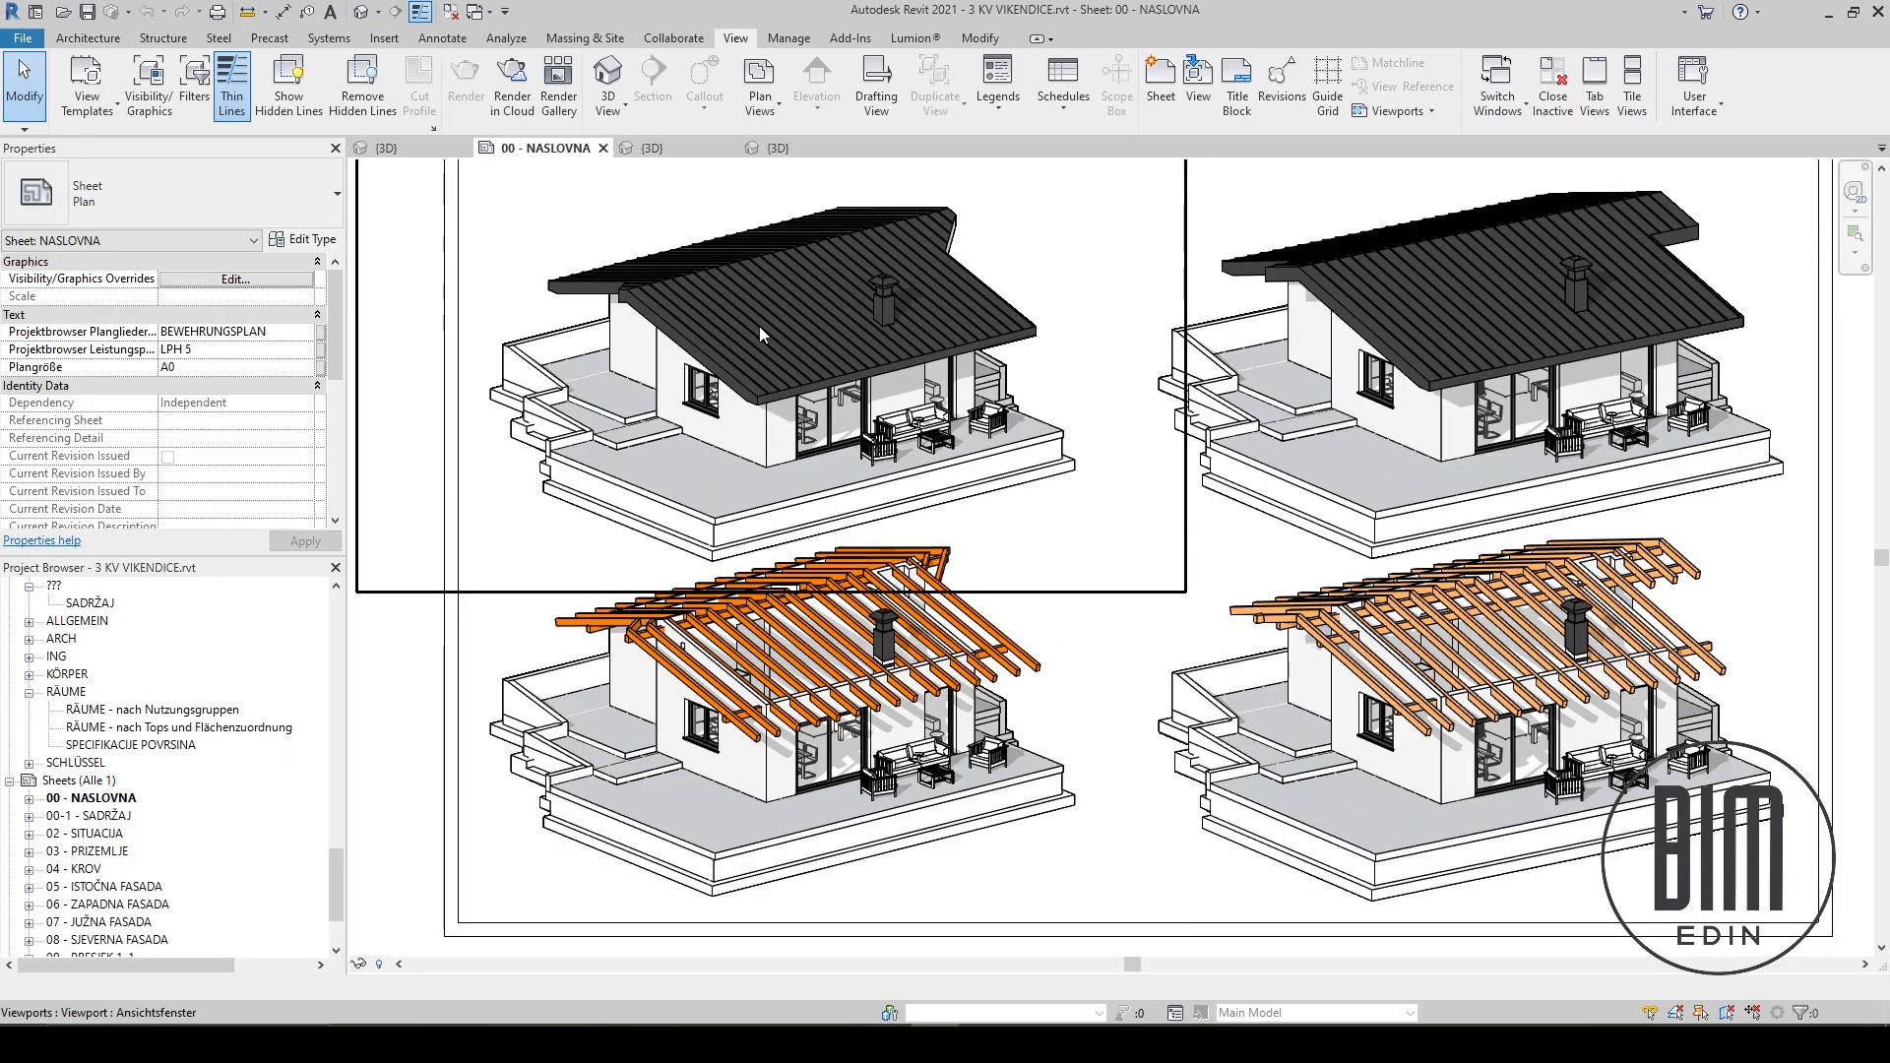
{"action": "mouse_move", "coordinate": [652, 148]}
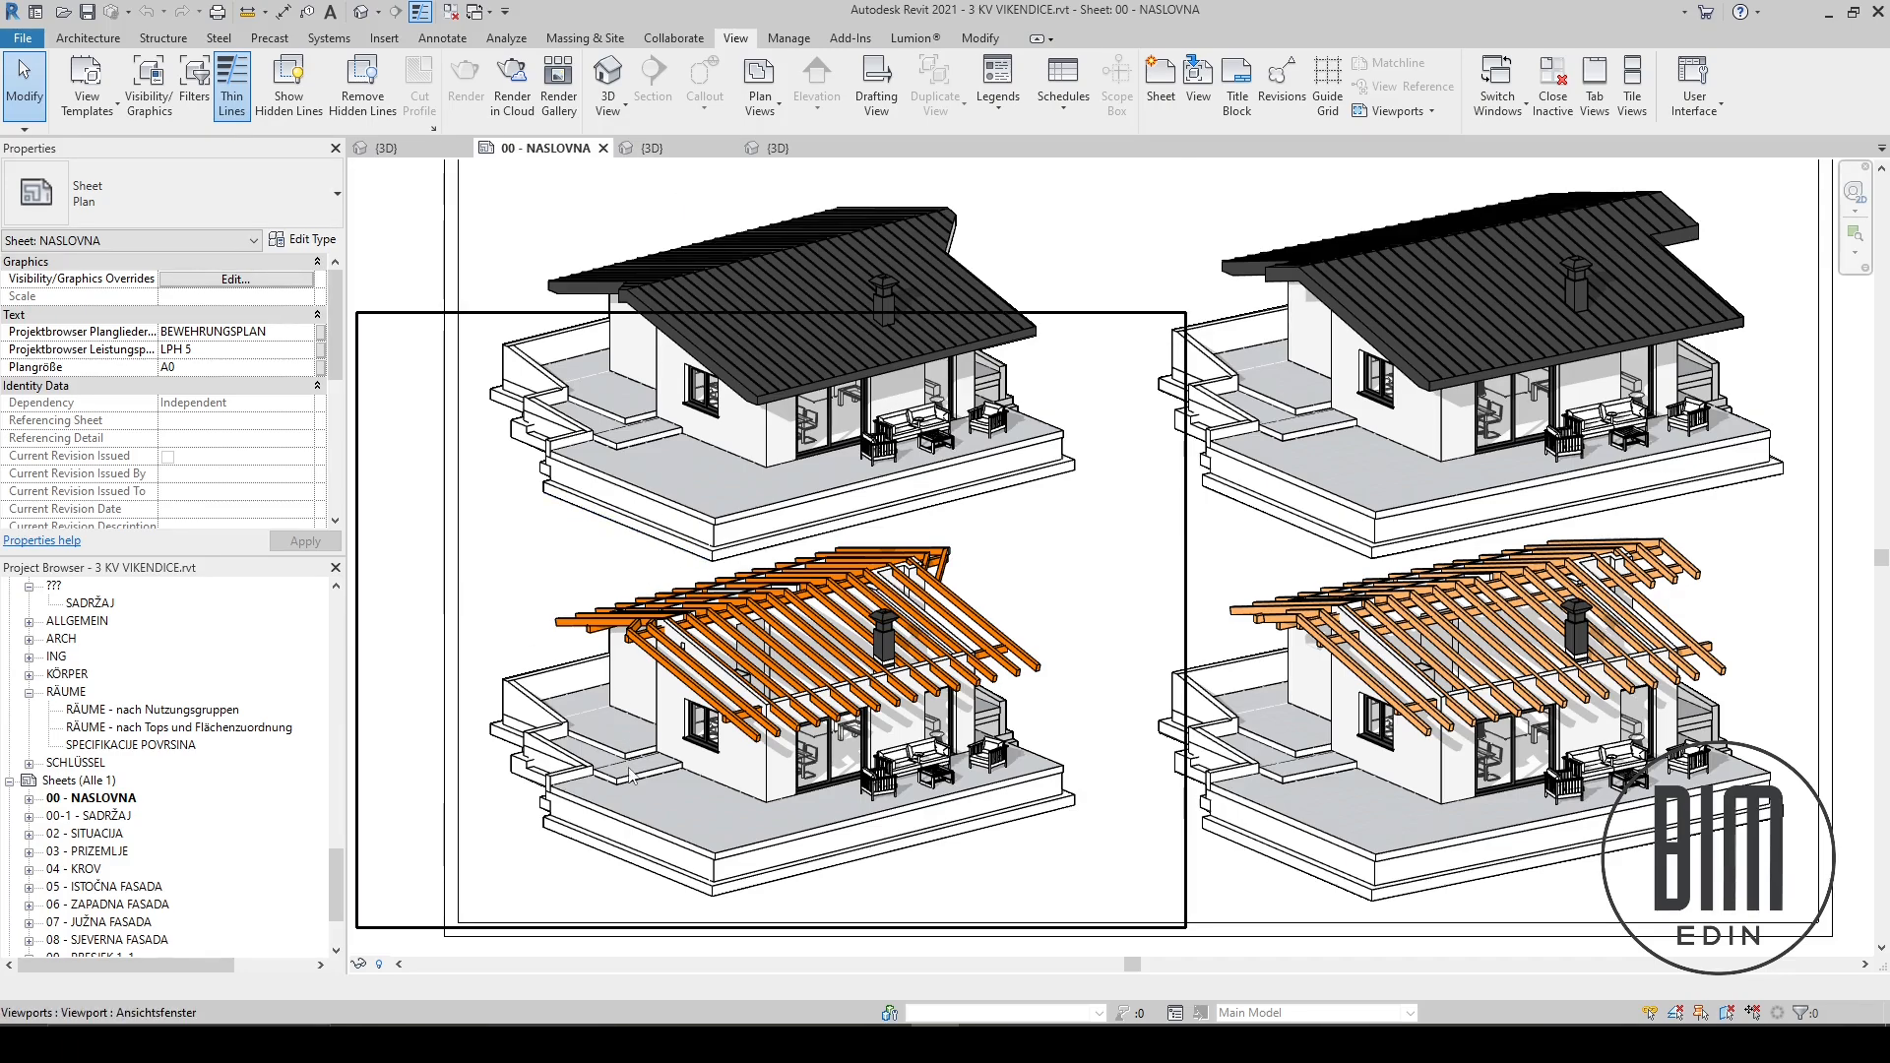
{"action": "mouse_move", "coordinate": [636, 778]}
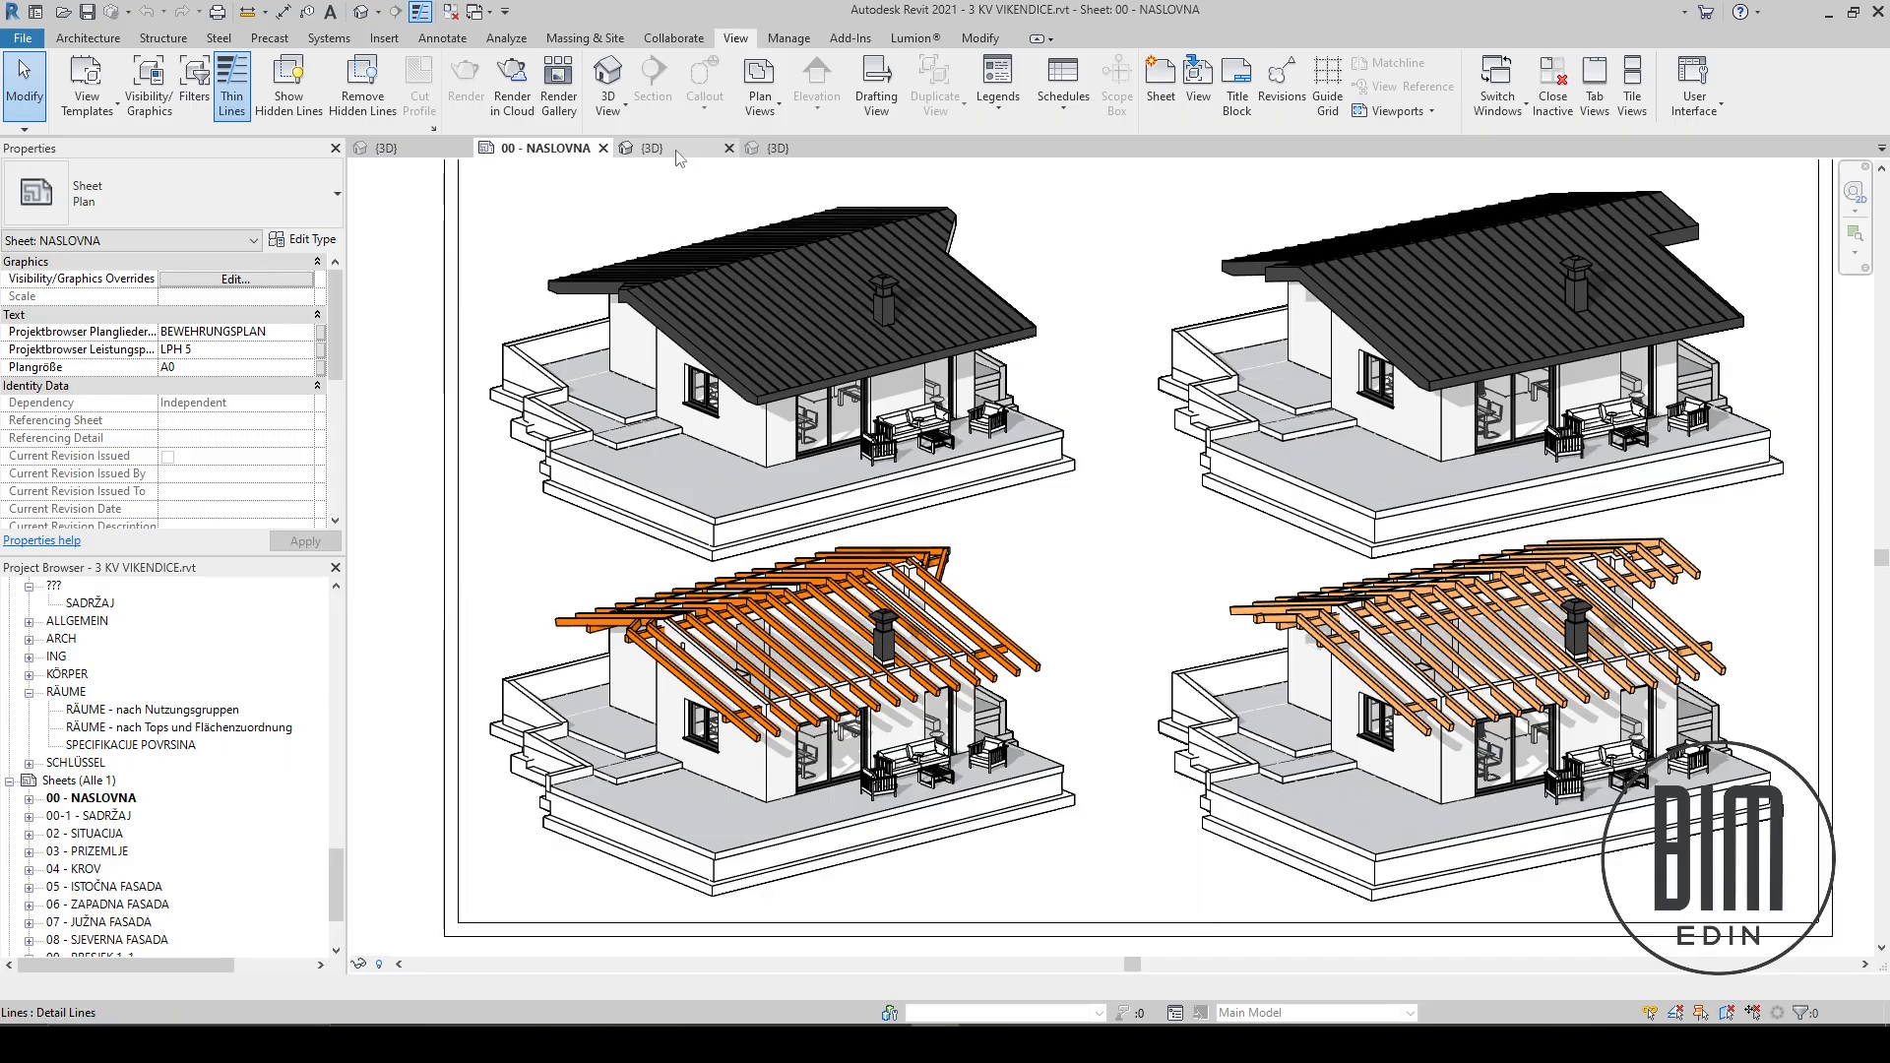
- Switch to the 3D view tab of house 3, the gabled cottage on a sloping site
{"action": "left_click", "coordinate": [652, 148]}
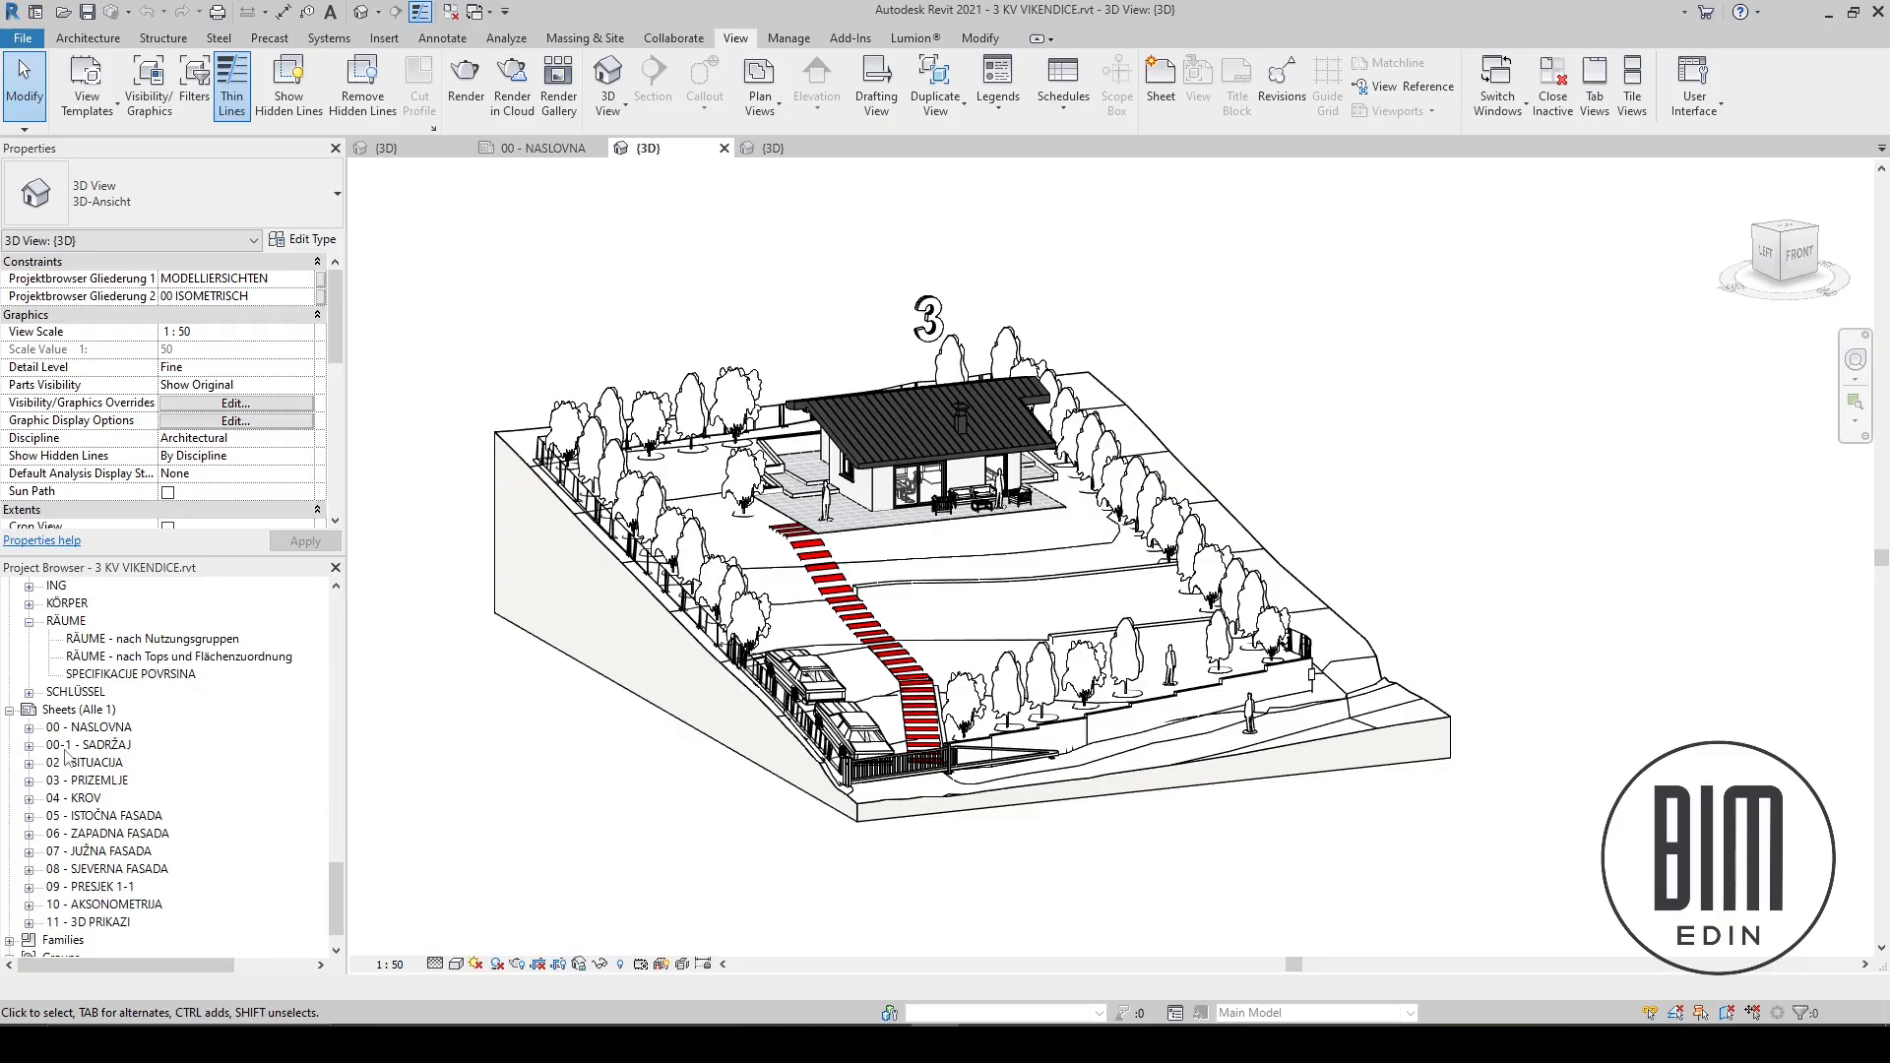
{"action": "mouse_move", "coordinate": [366, 374]}
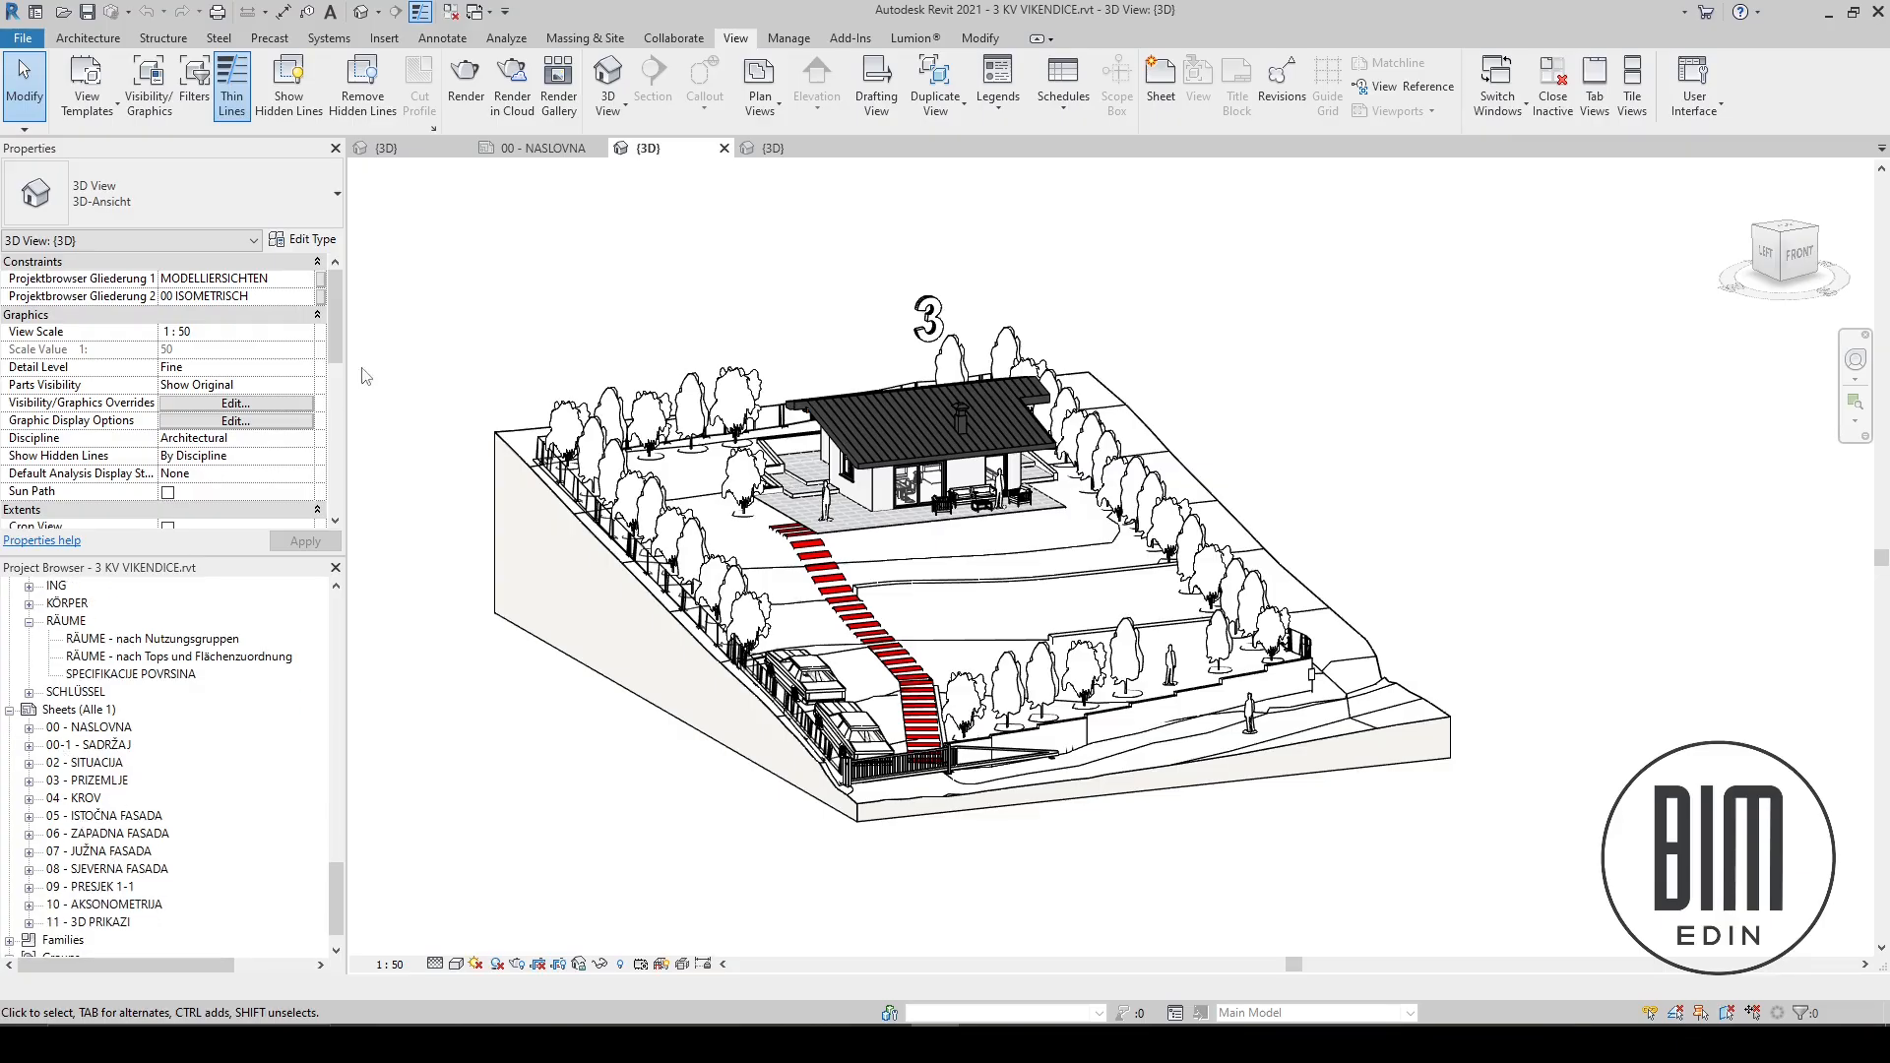
{"action": "mouse_move", "coordinate": [443, 238]}
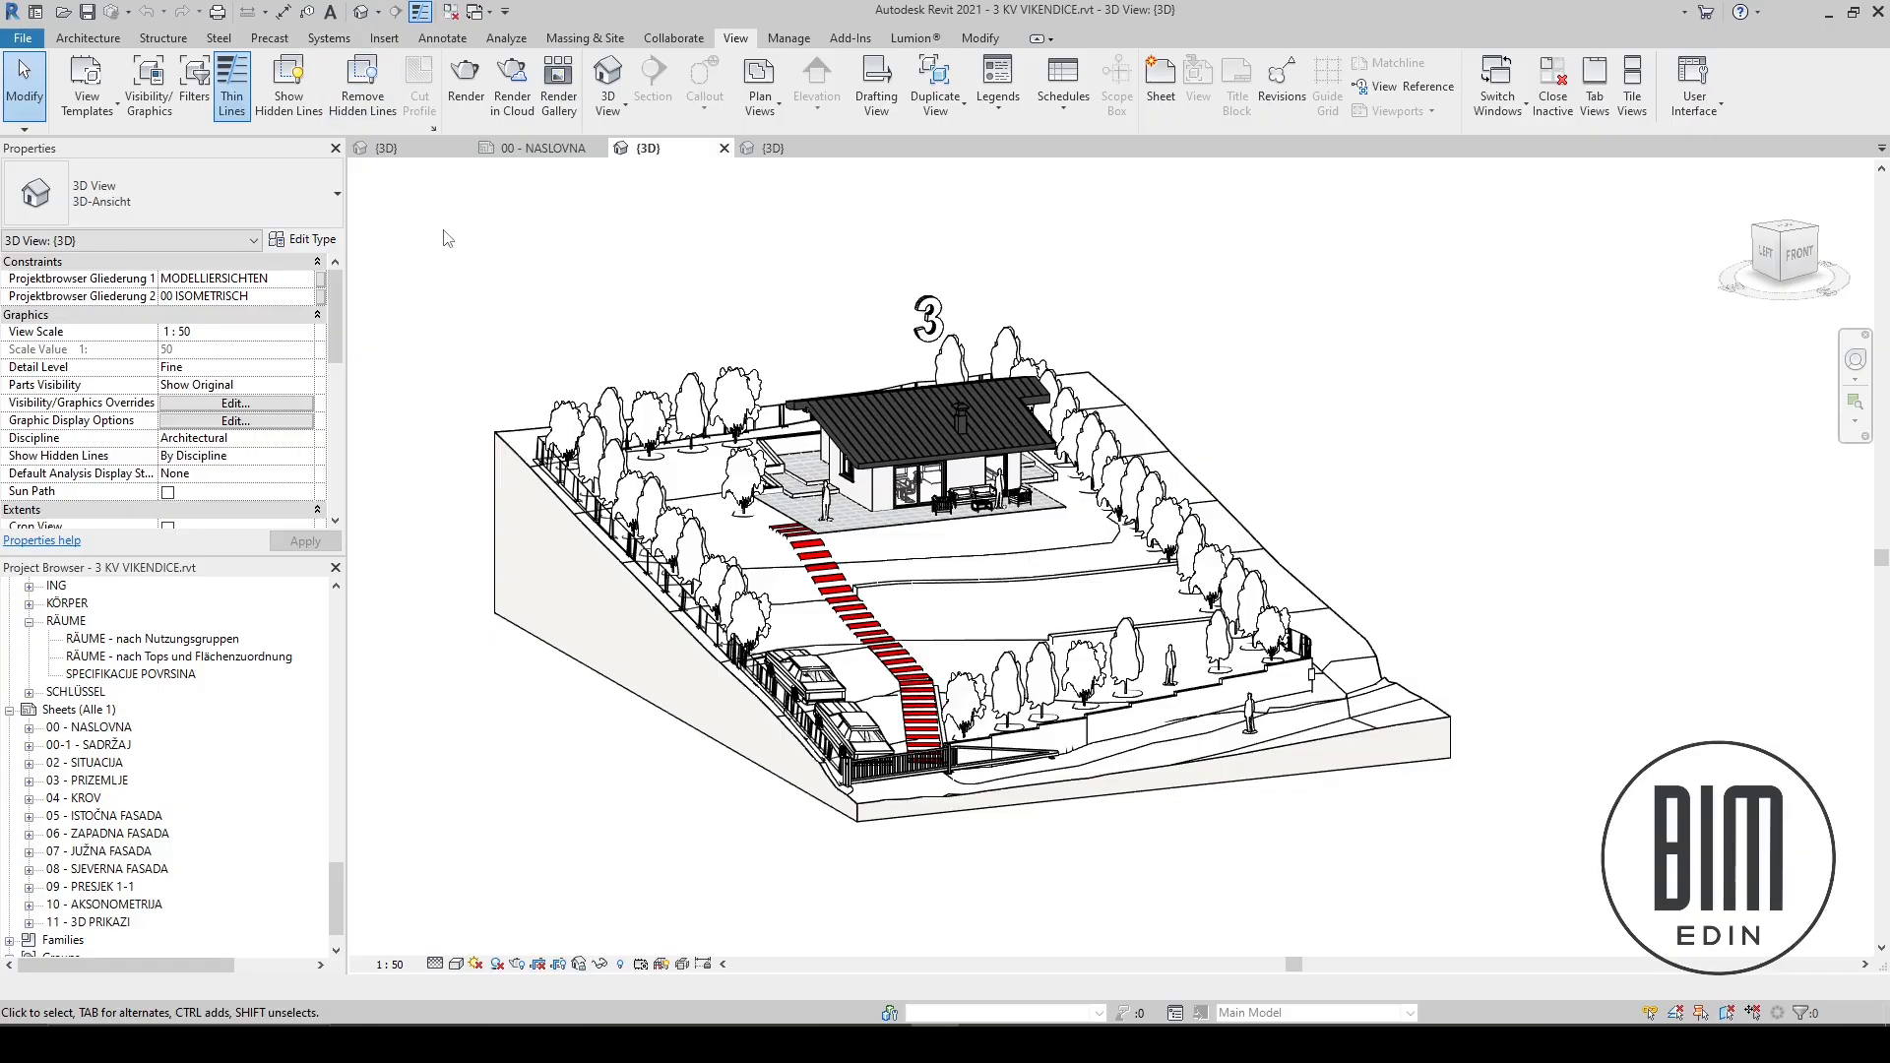
{"action": "mouse_move", "coordinate": [803, 297]}
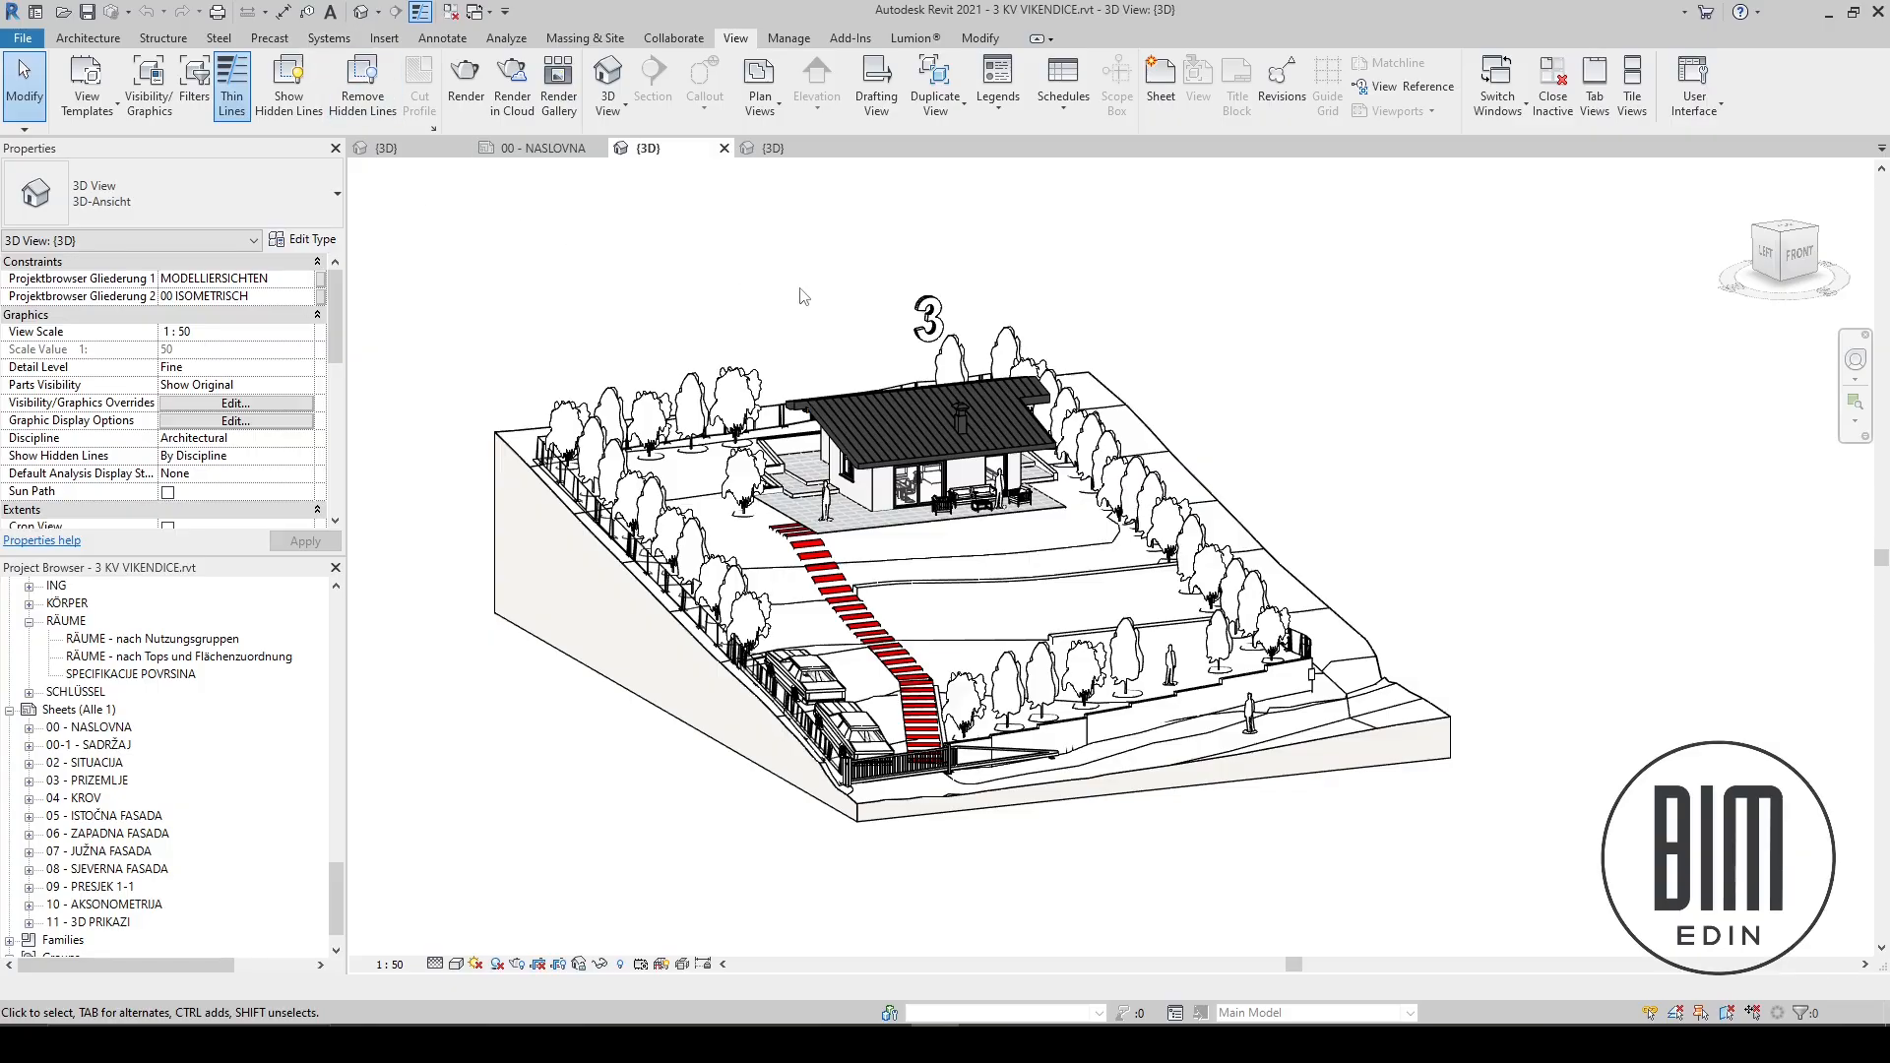
{"action": "mouse_move", "coordinate": [660, 284]}
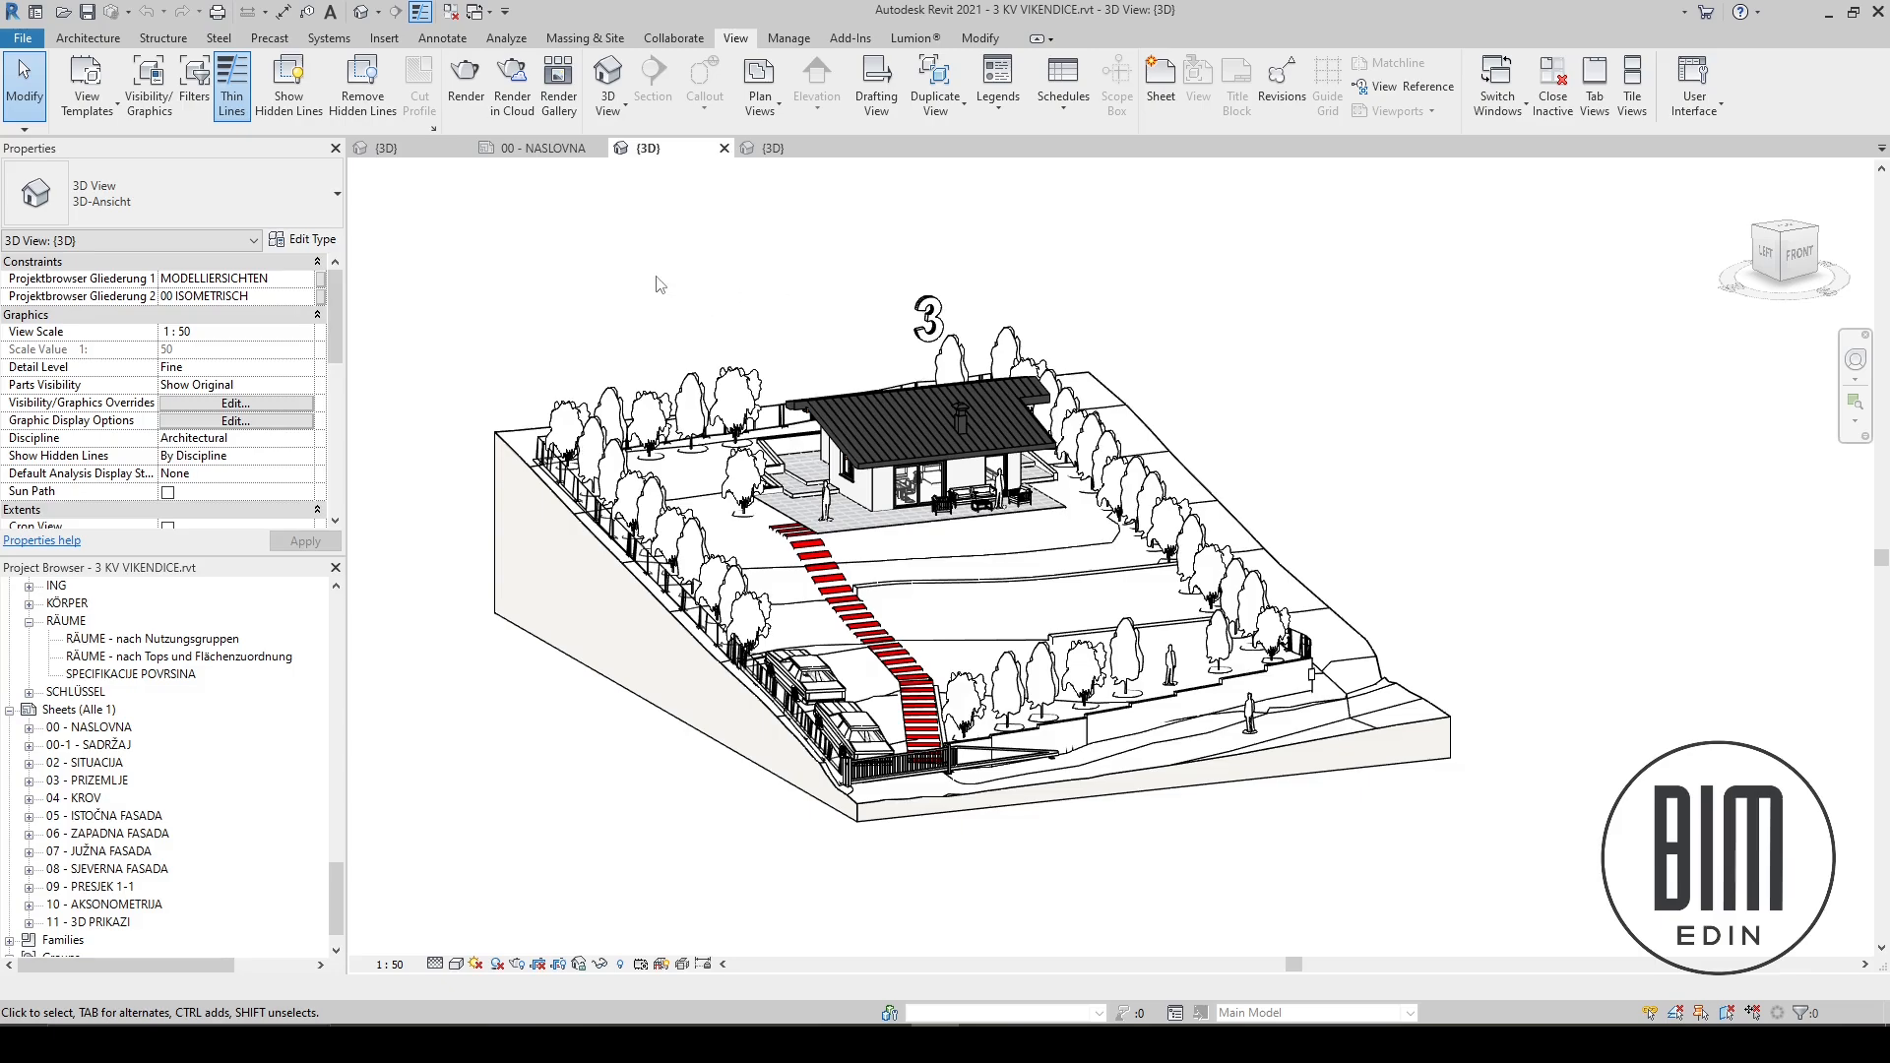
{"action": "mouse_move", "coordinate": [809, 270]}
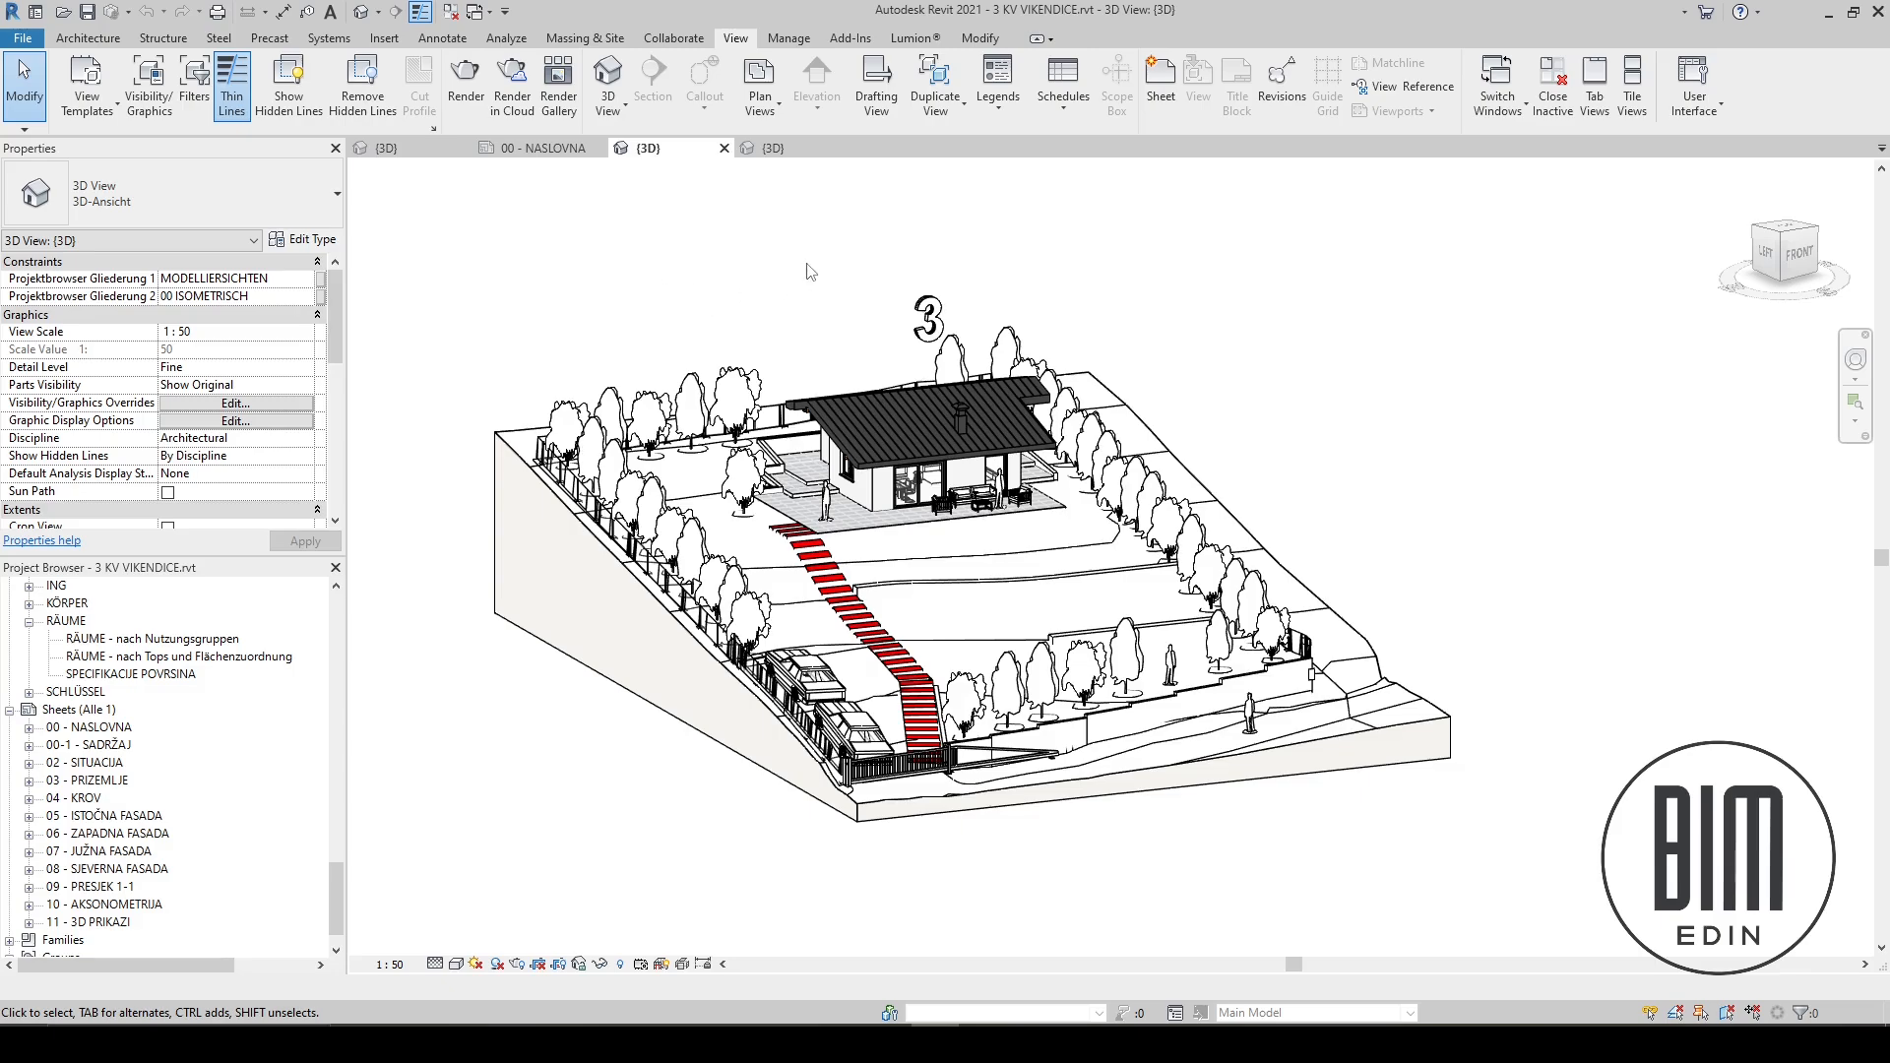
{"action": "mouse_move", "coordinate": [1335, 291]}
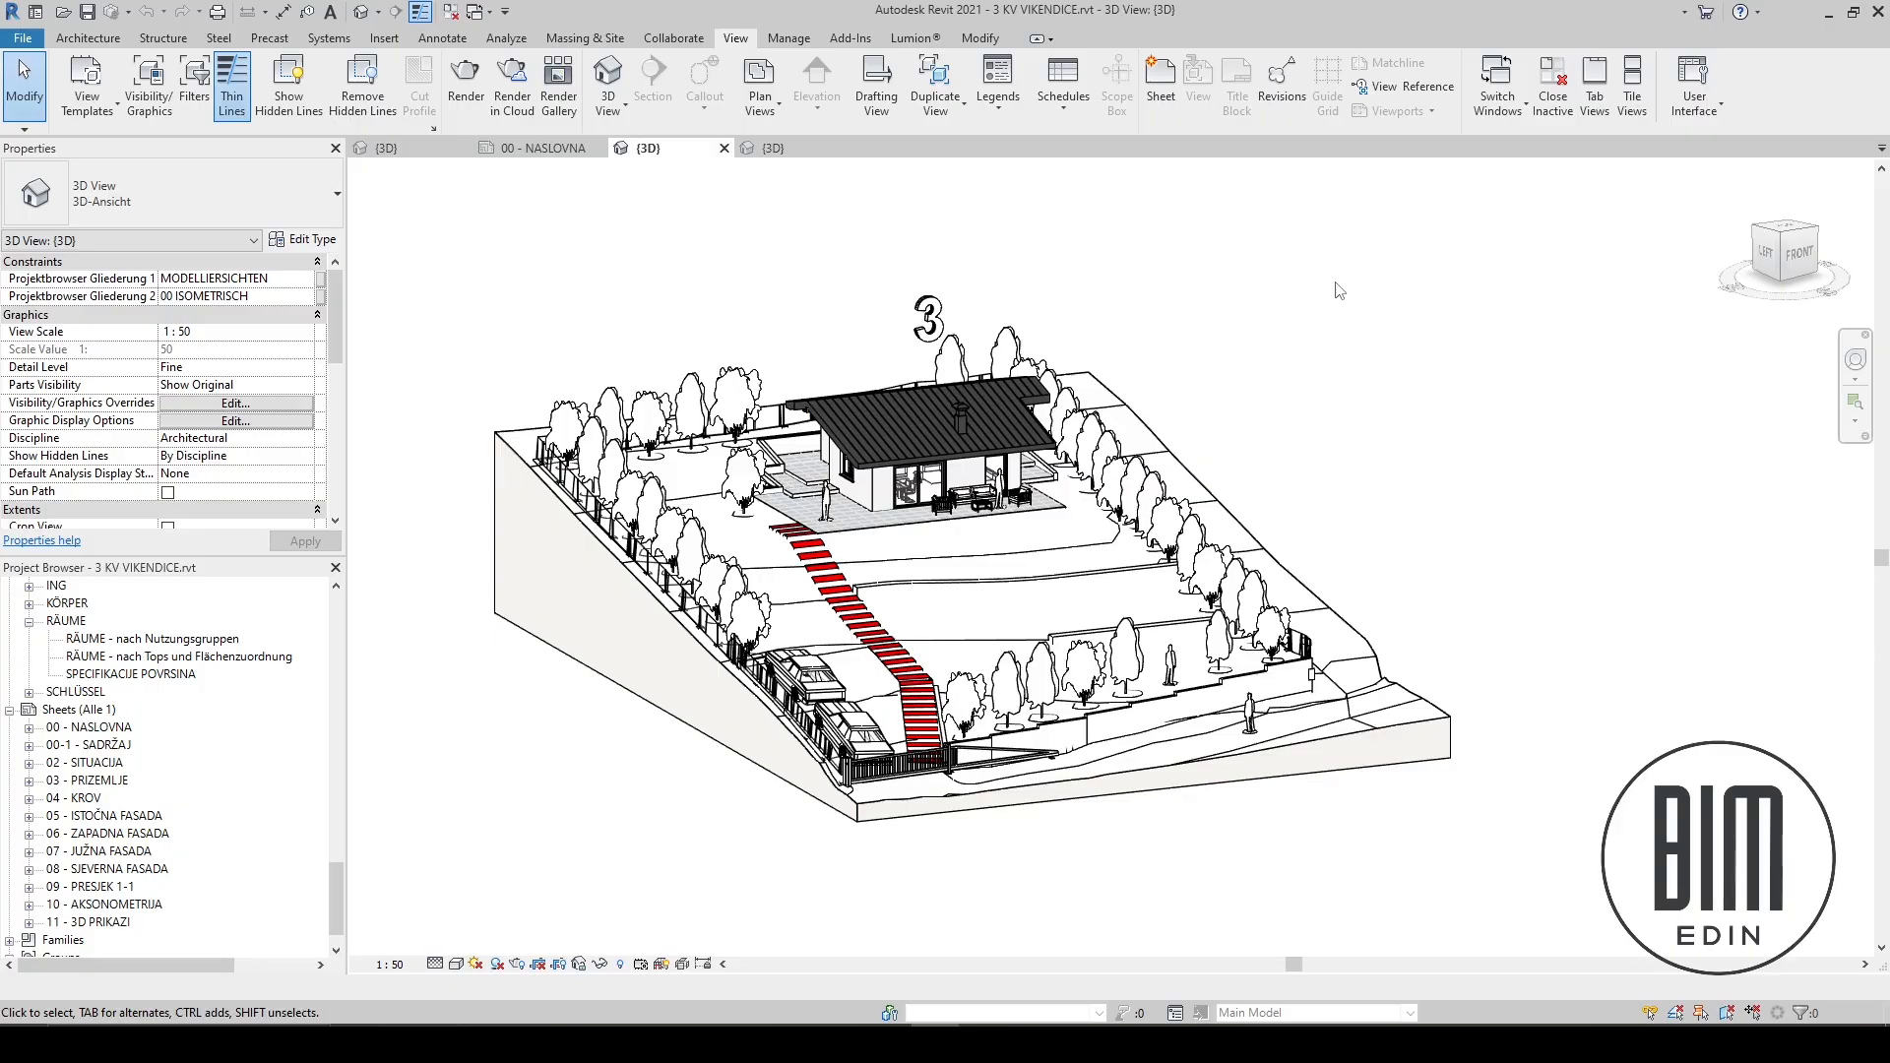
- Switch to the 1 VILA DM 3D view of the two-building villa with a pool
{"action": "left_click", "coordinate": [624, 693]}
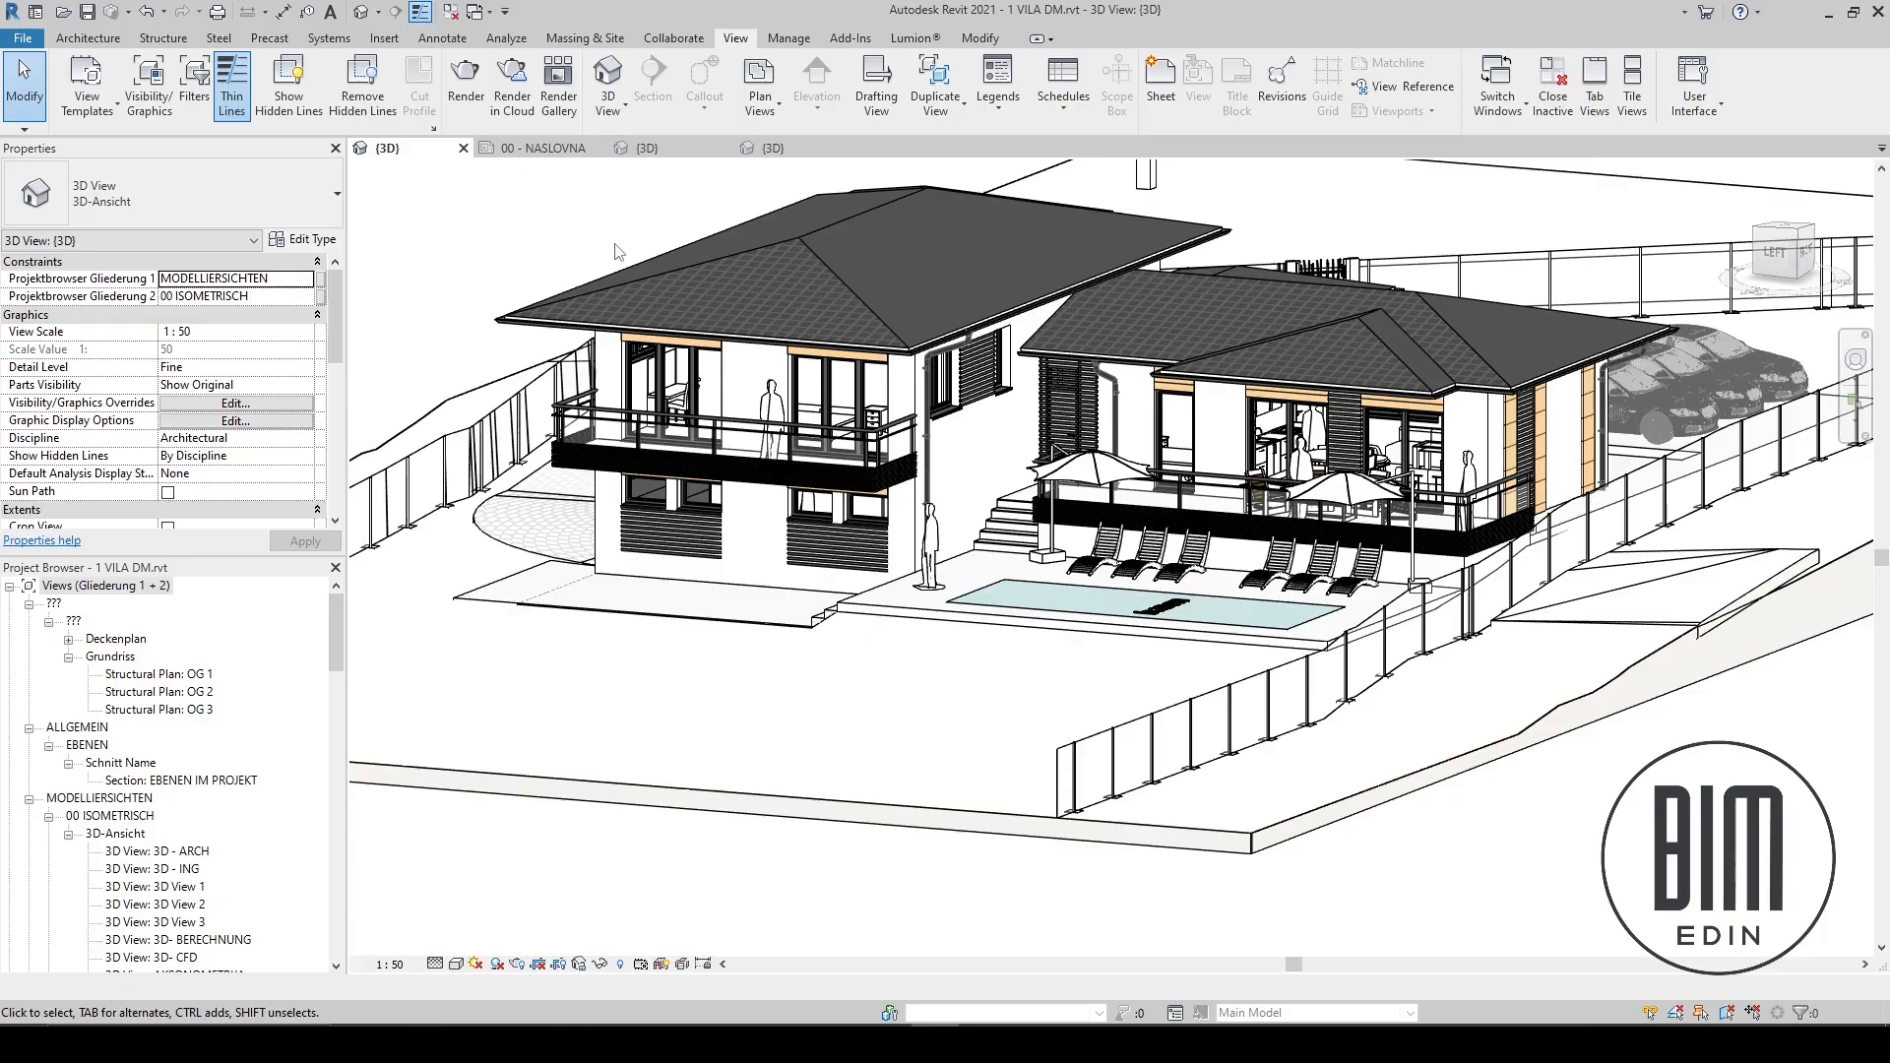
{"action": "mouse_move", "coordinate": [667, 191]}
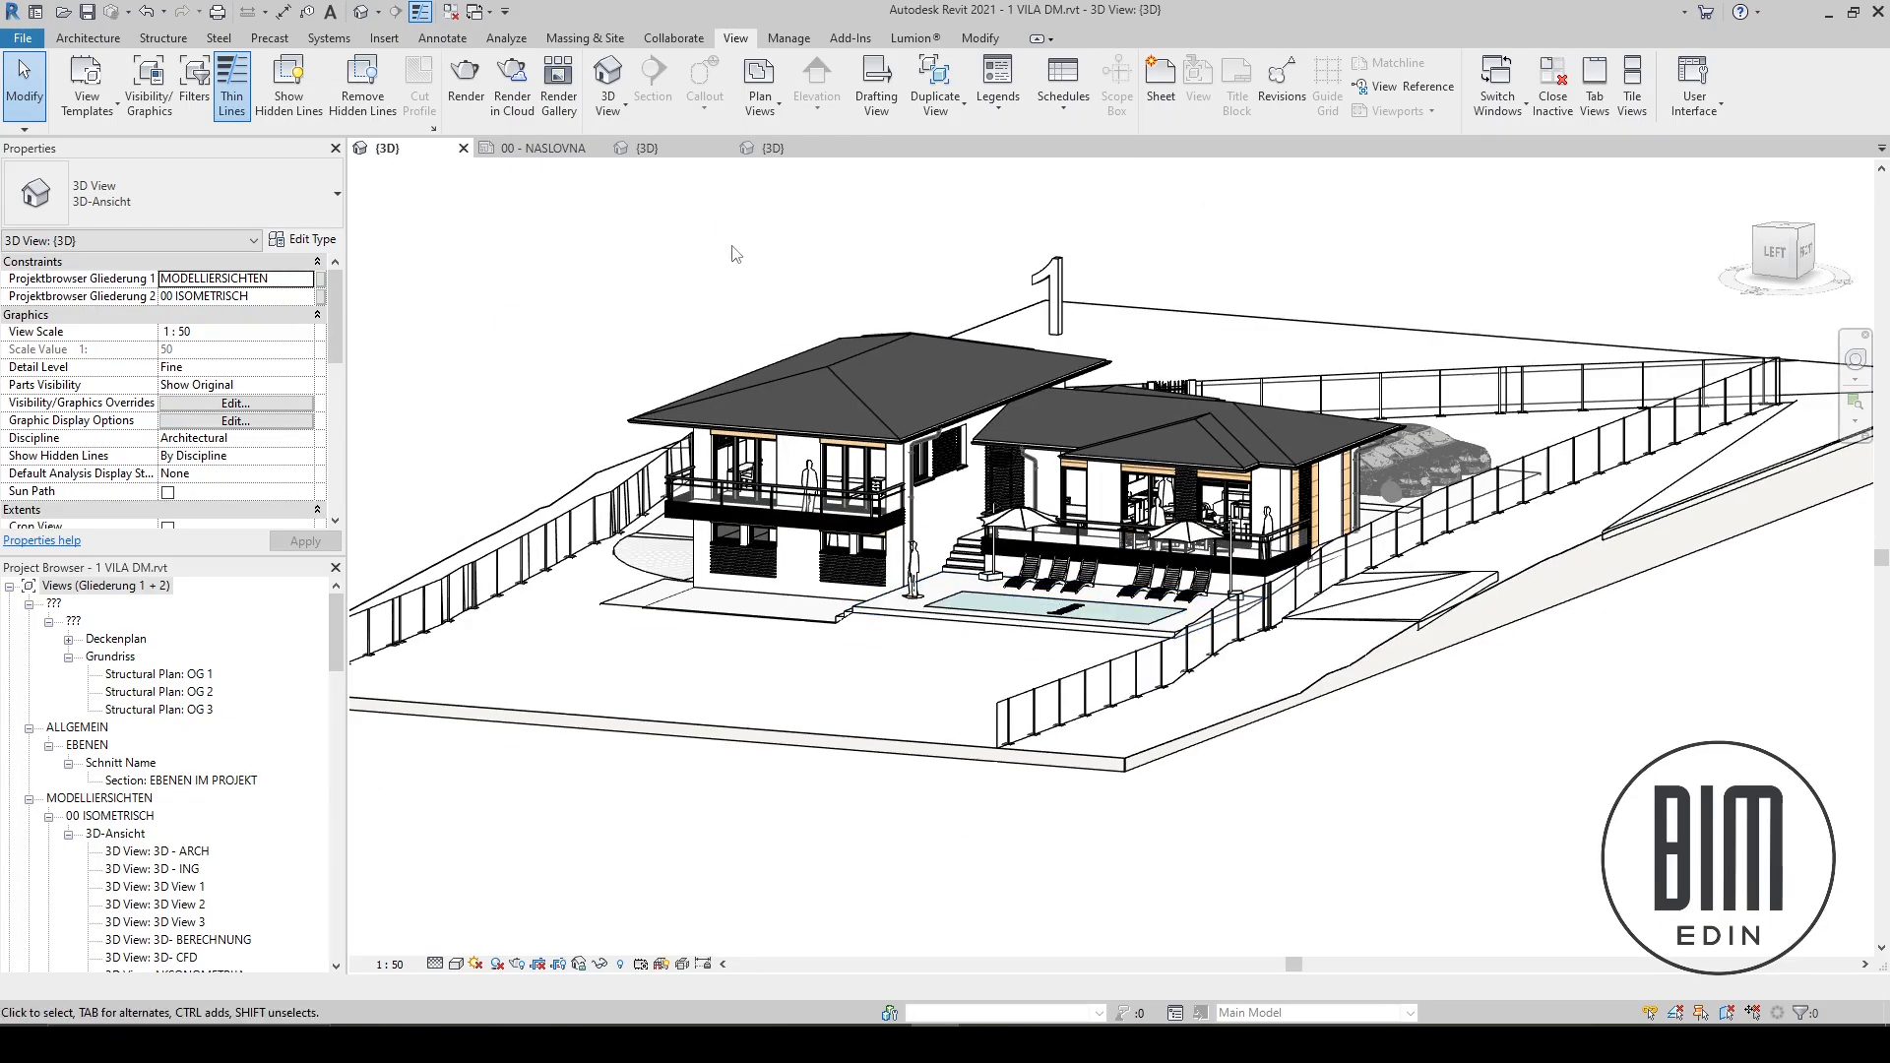
{"action": "mouse_move", "coordinate": [693, 278]}
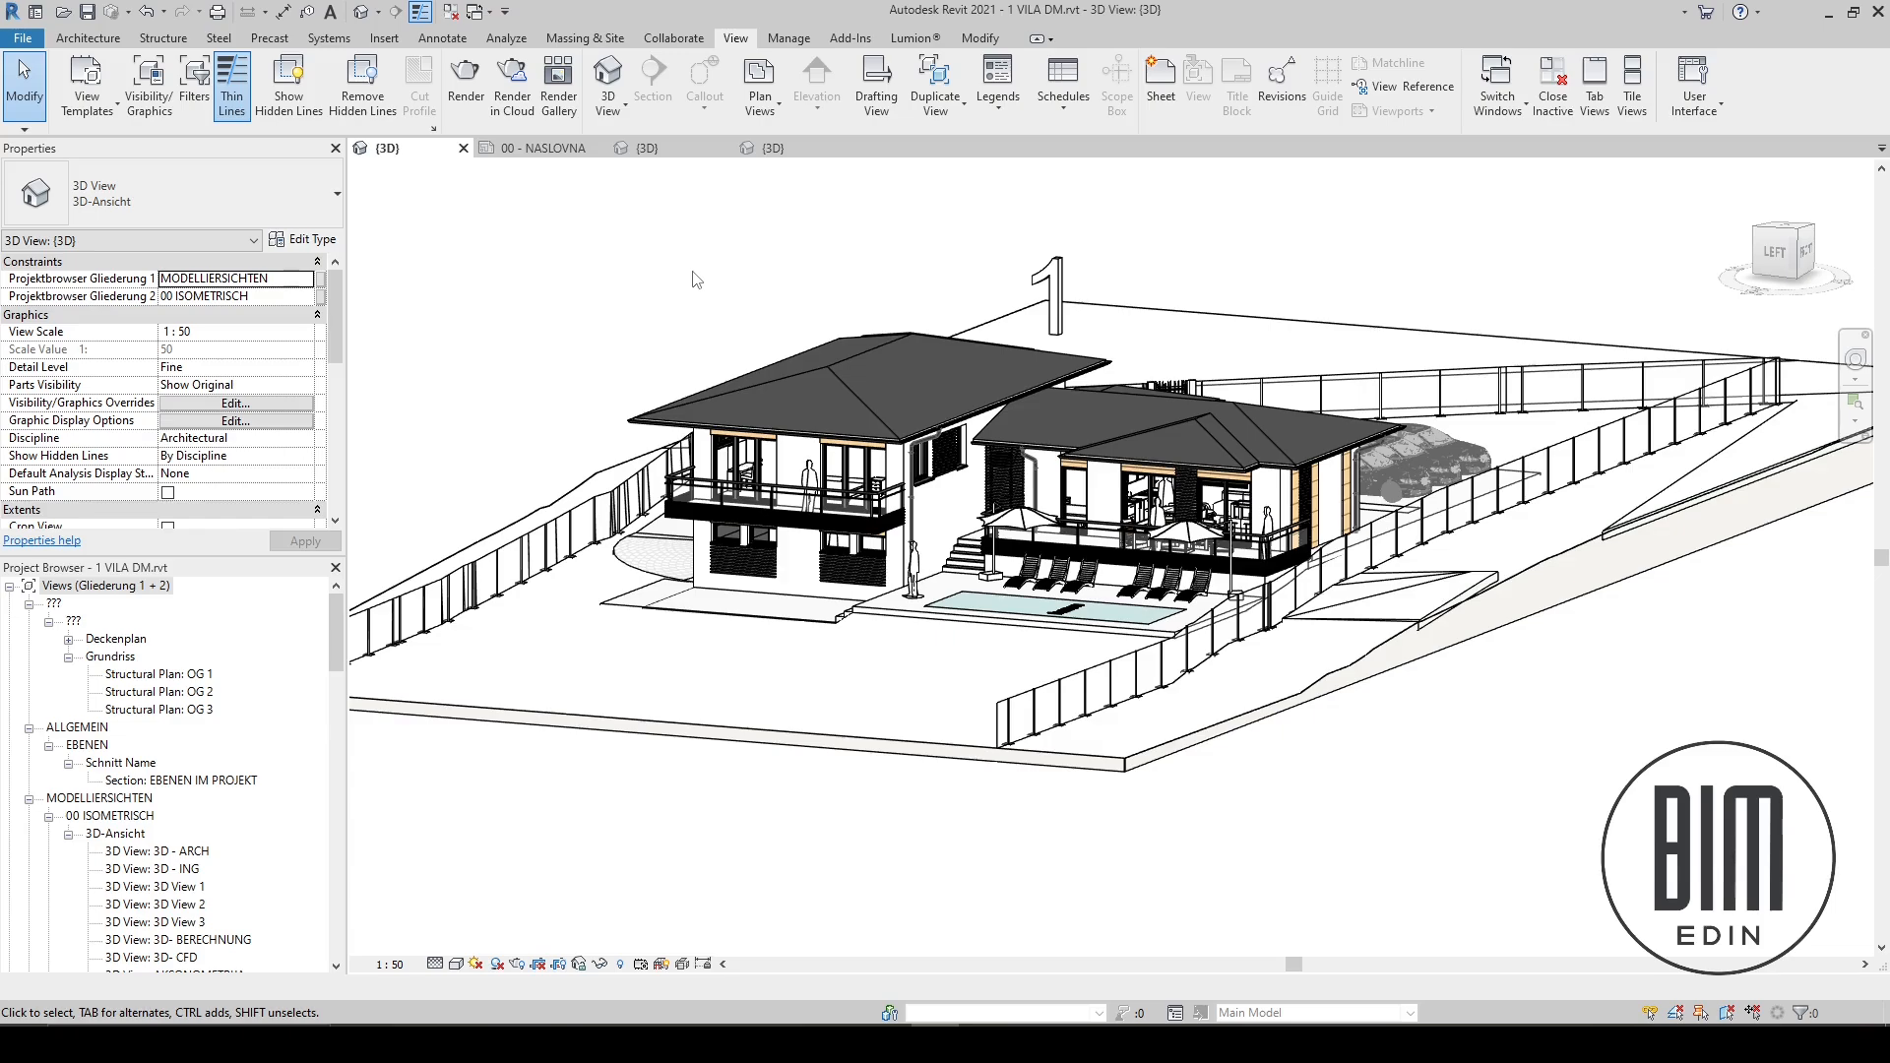
{"action": "mouse_move", "coordinate": [772, 148]}
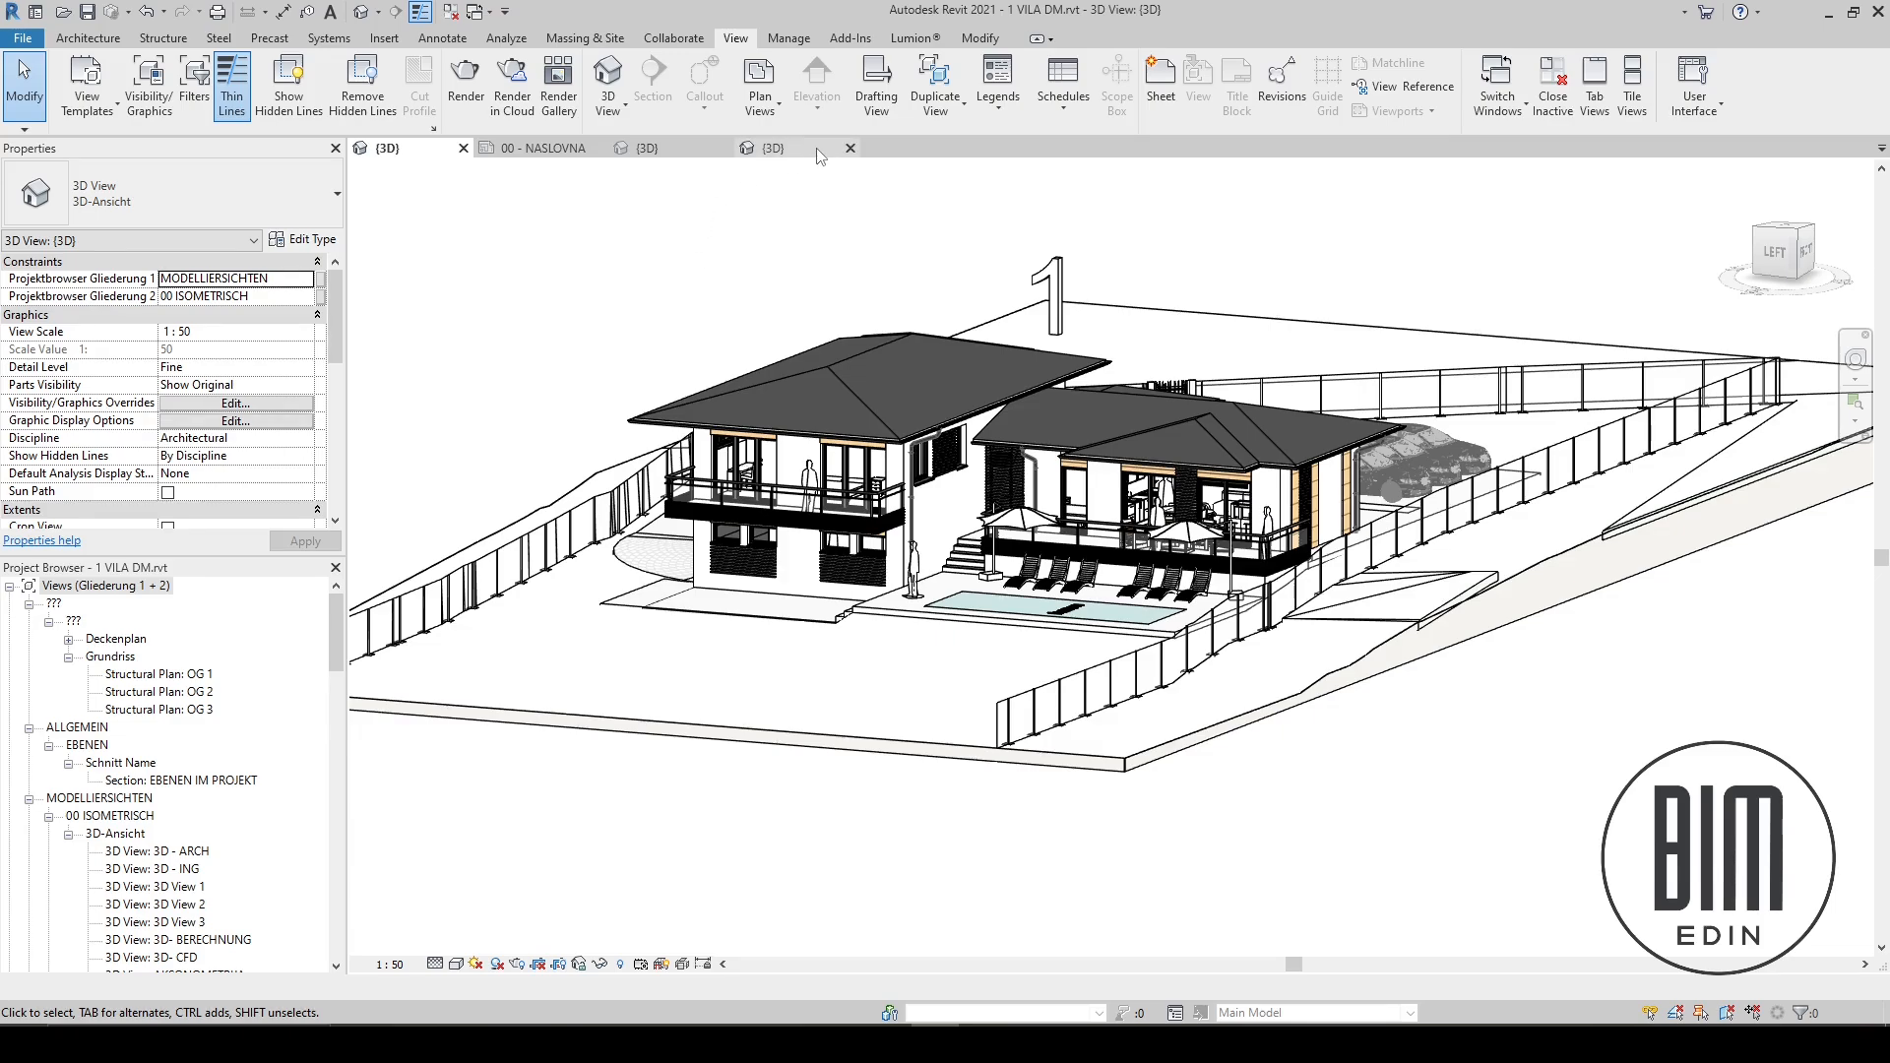
- Switch to the 2 VILA SENAD 3D view of the flat-roofed villa with a garage, zoomed close
{"action": "left_click", "coordinate": [772, 147]}
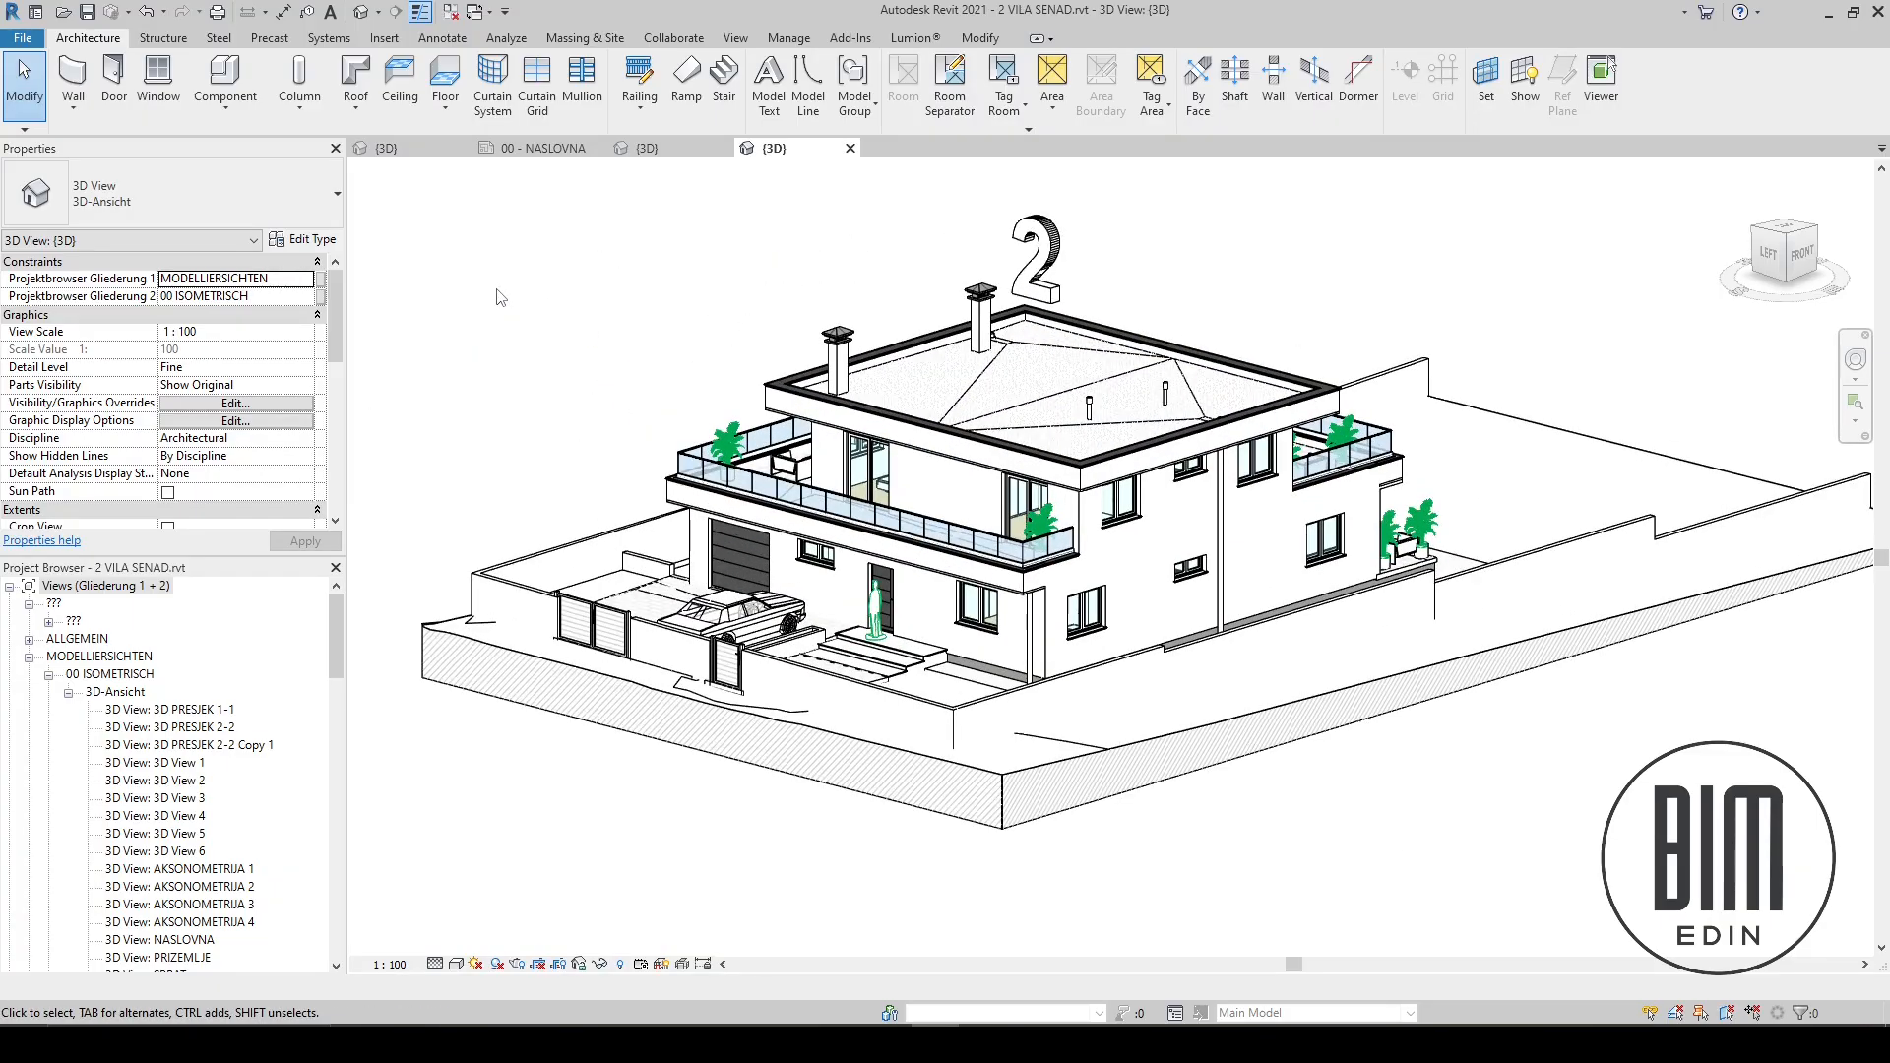
{"action": "mouse_move", "coordinate": [588, 302]}
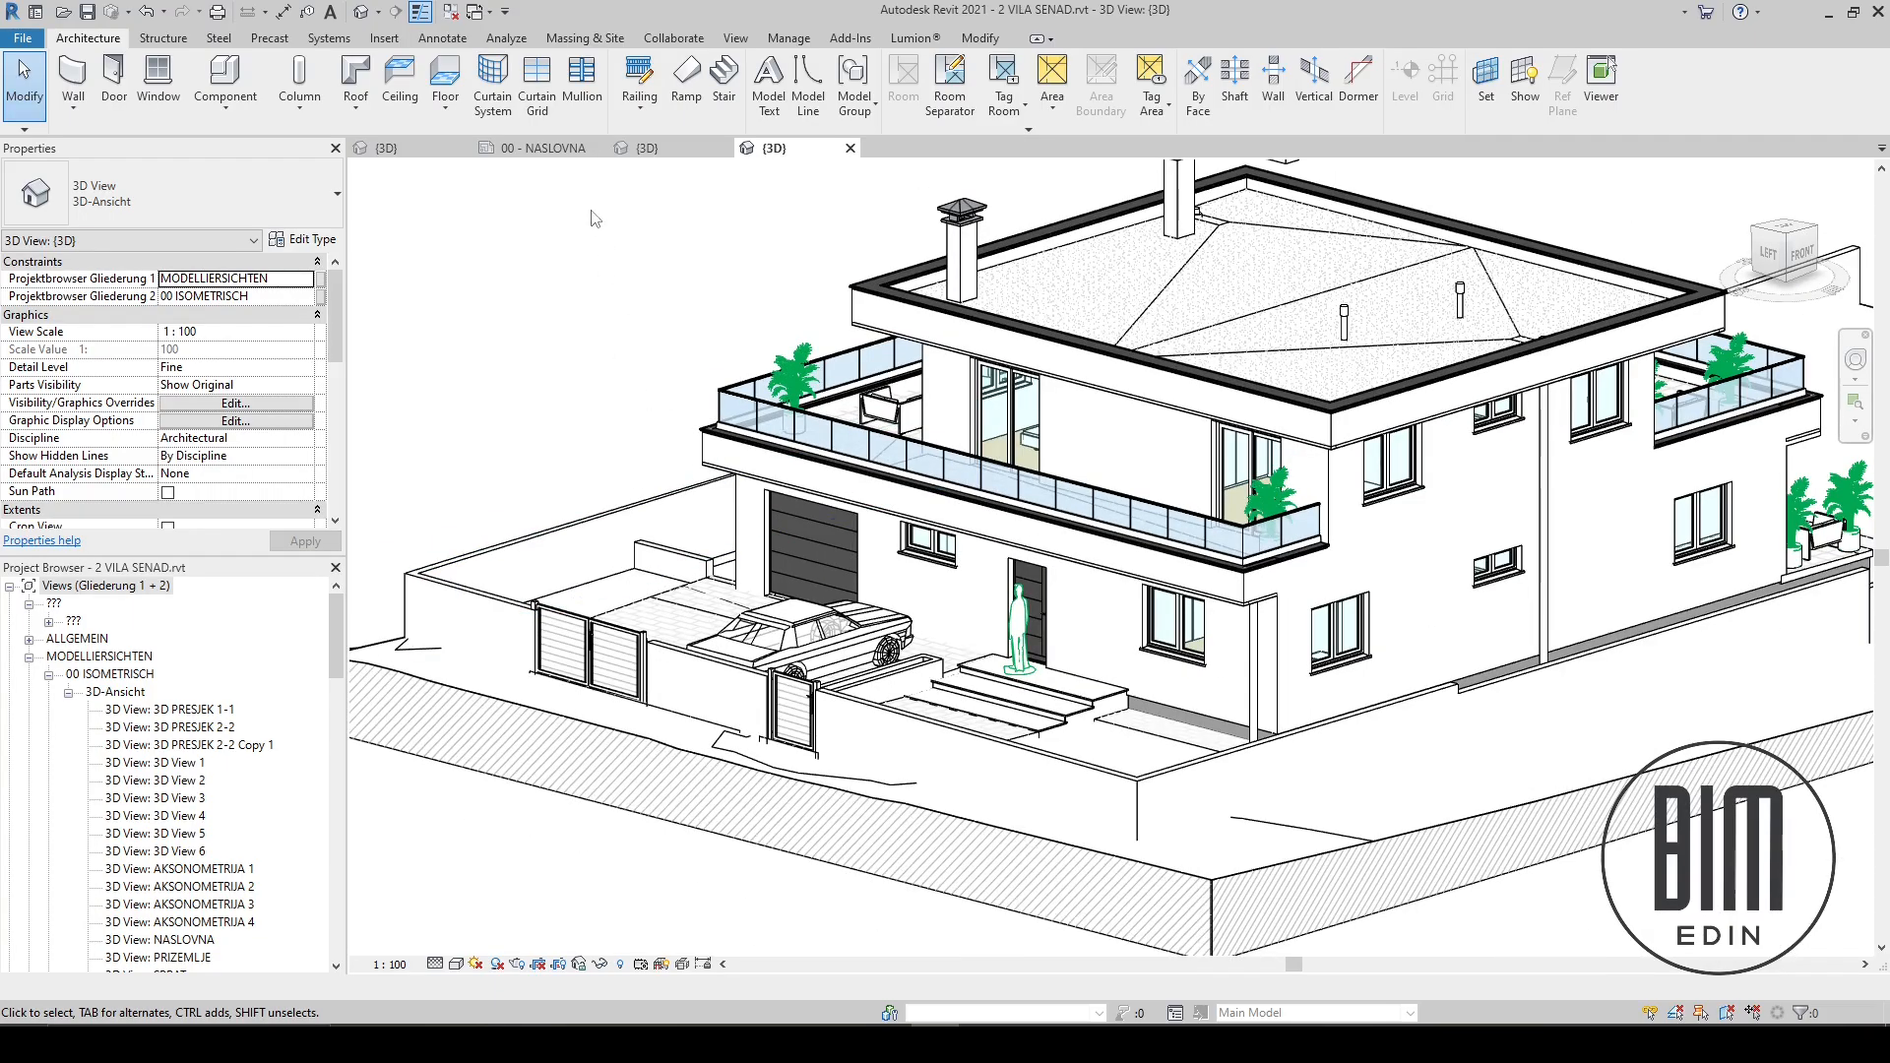
{"action": "mouse_move", "coordinate": [597, 148]}
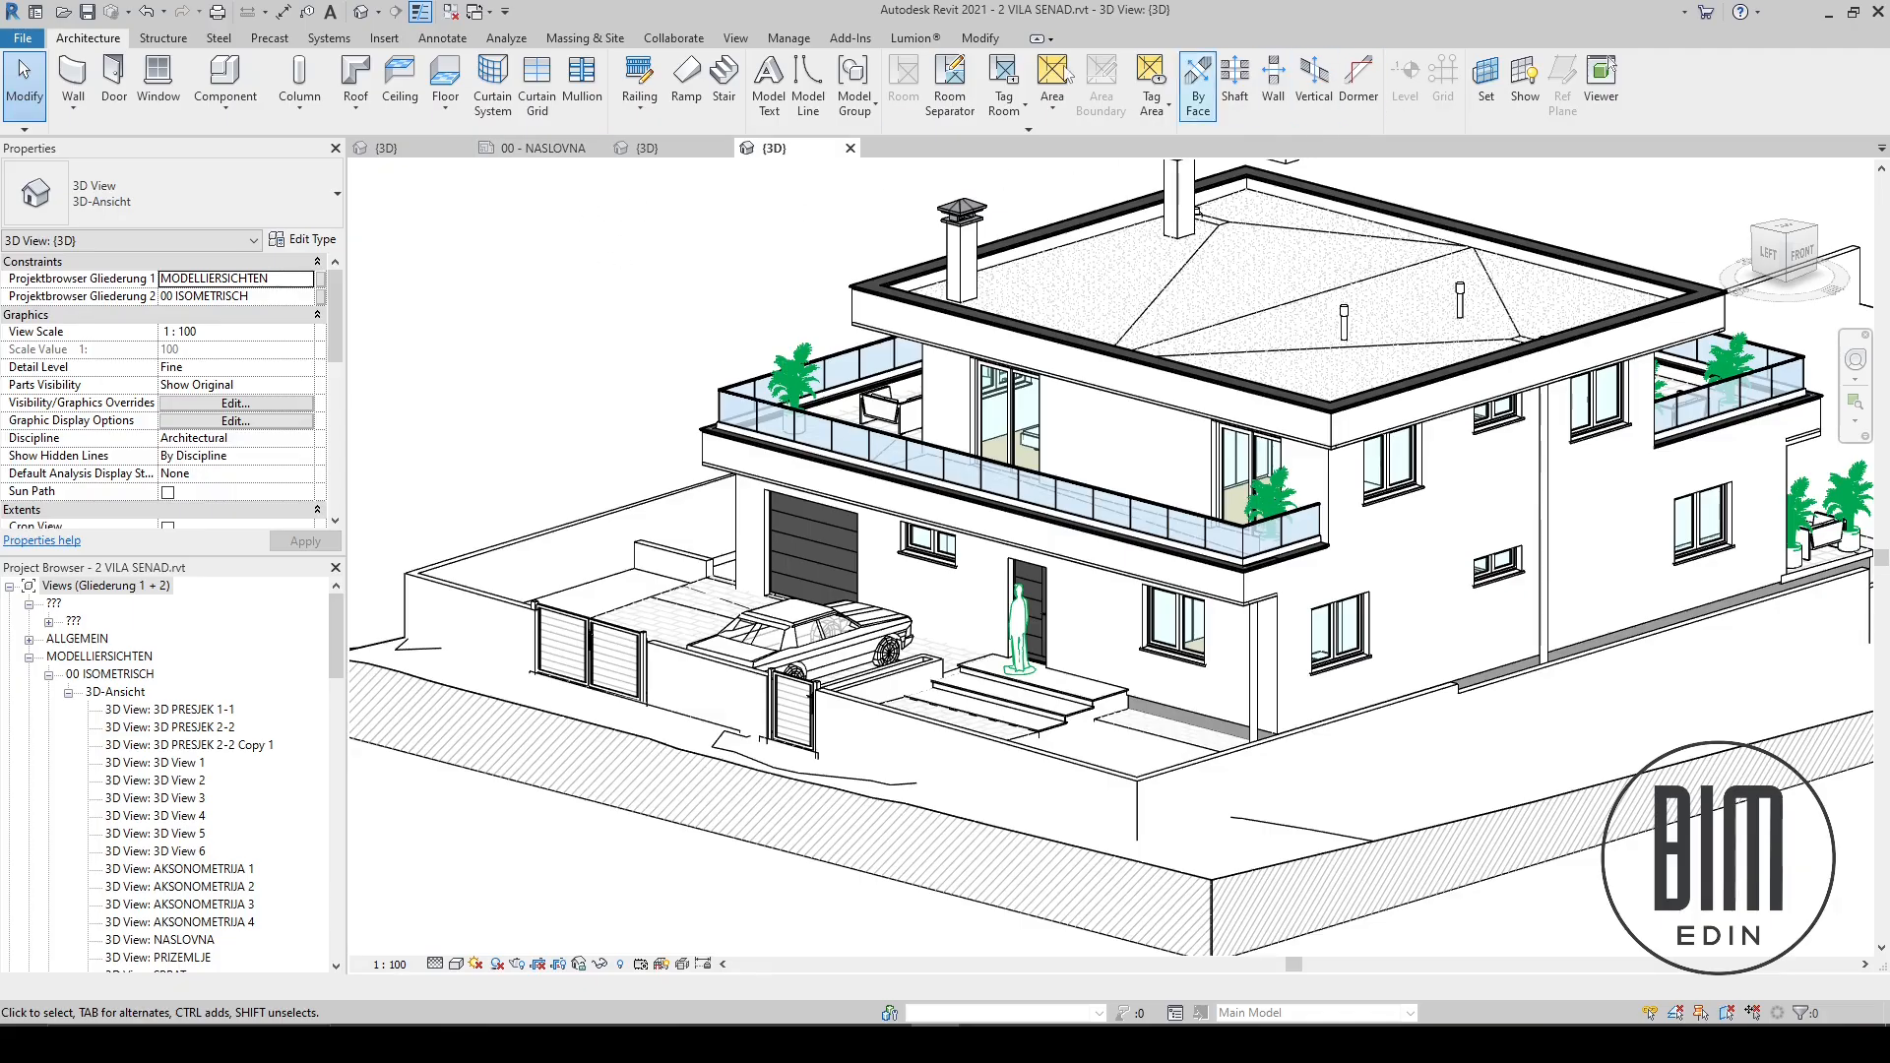
{"action": "left_click", "coordinate": [734, 37]}
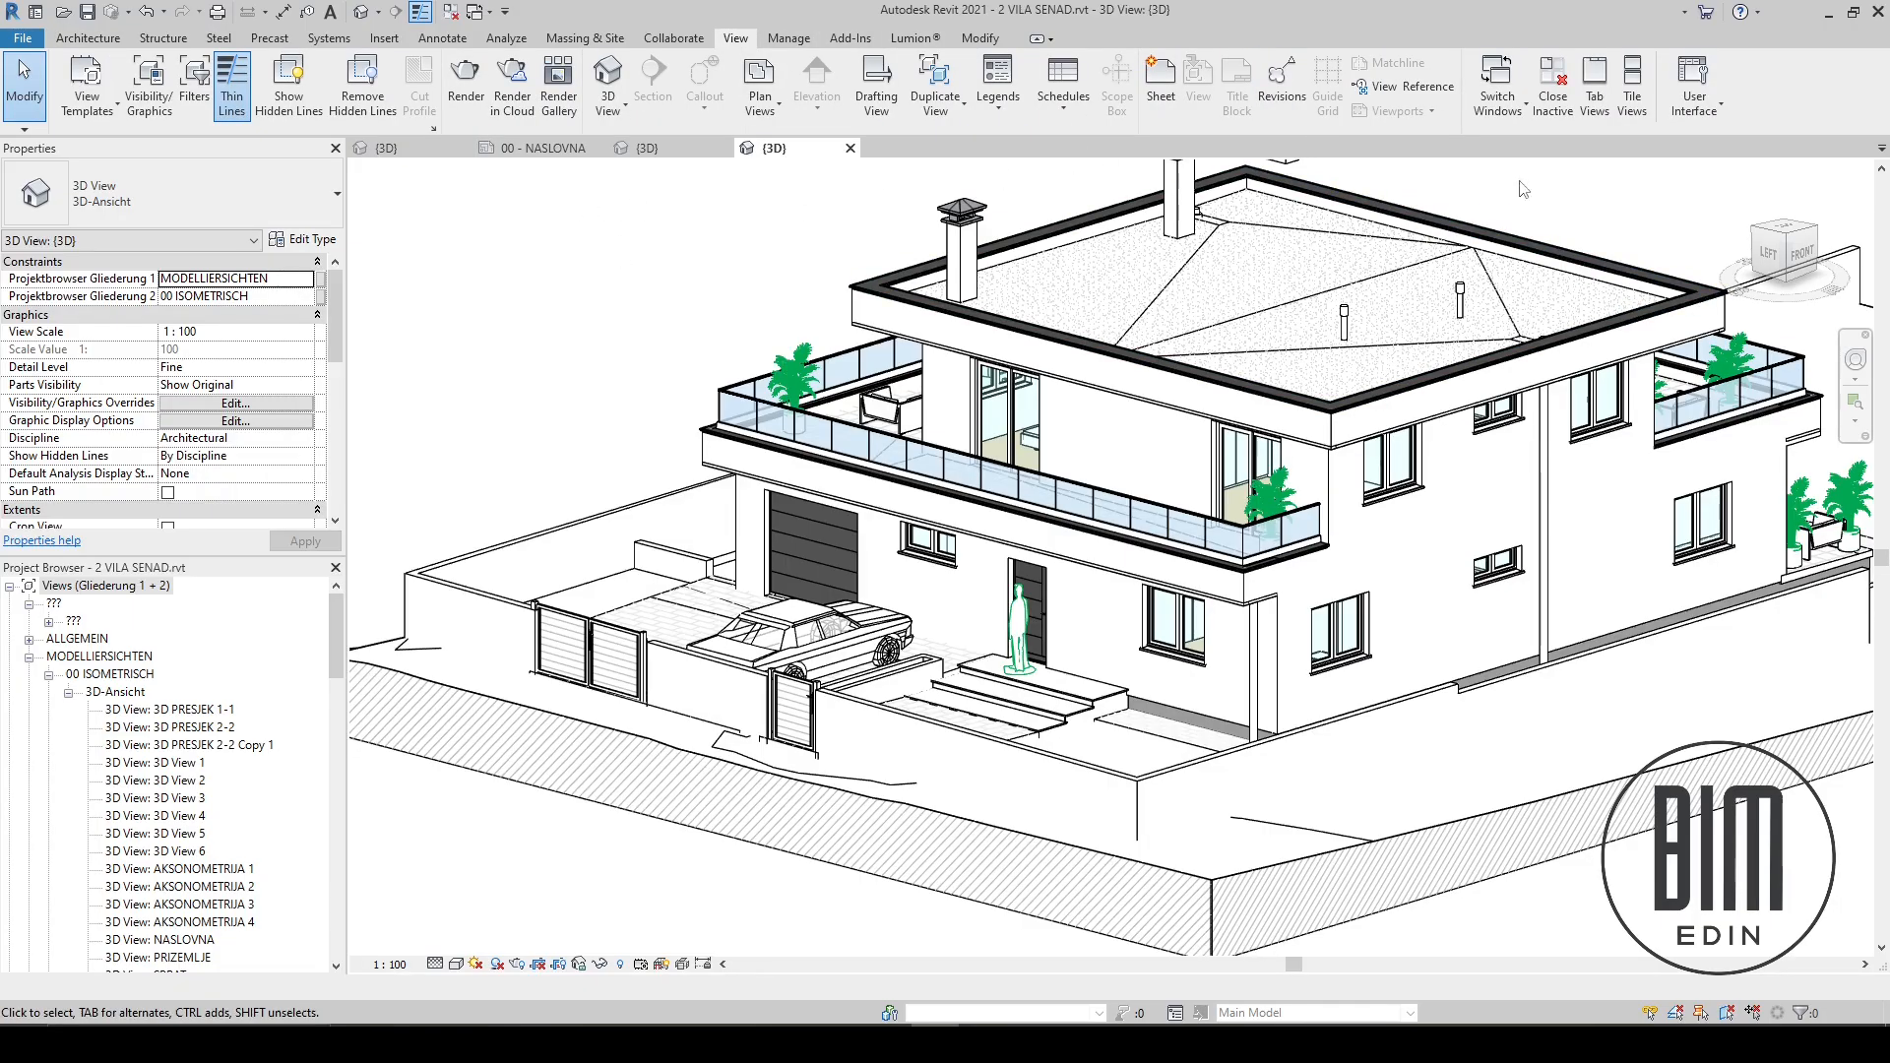
- Tile the four open views so houses 1–3 and the NASLOVNA sheet sit side by side
{"action": "left_click", "coordinate": [1630, 84]}
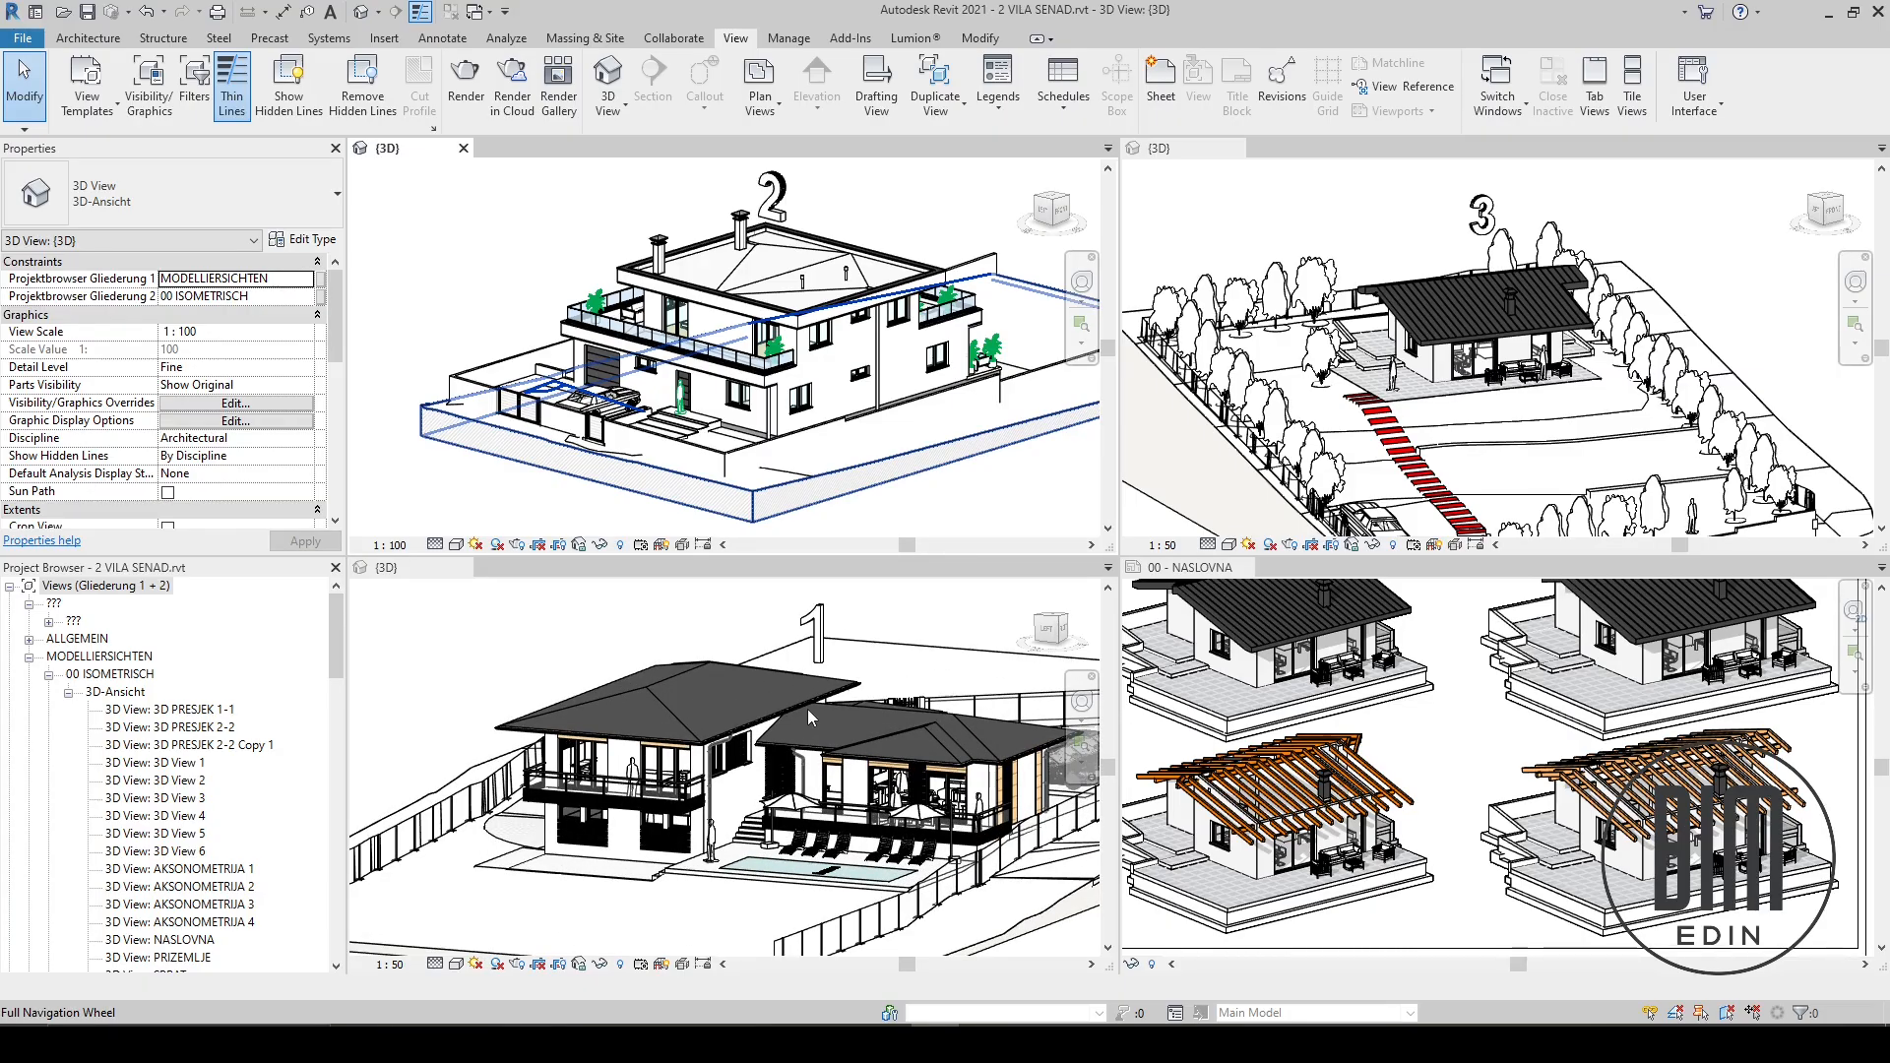
{"action": "mouse_move", "coordinate": [557, 656]}
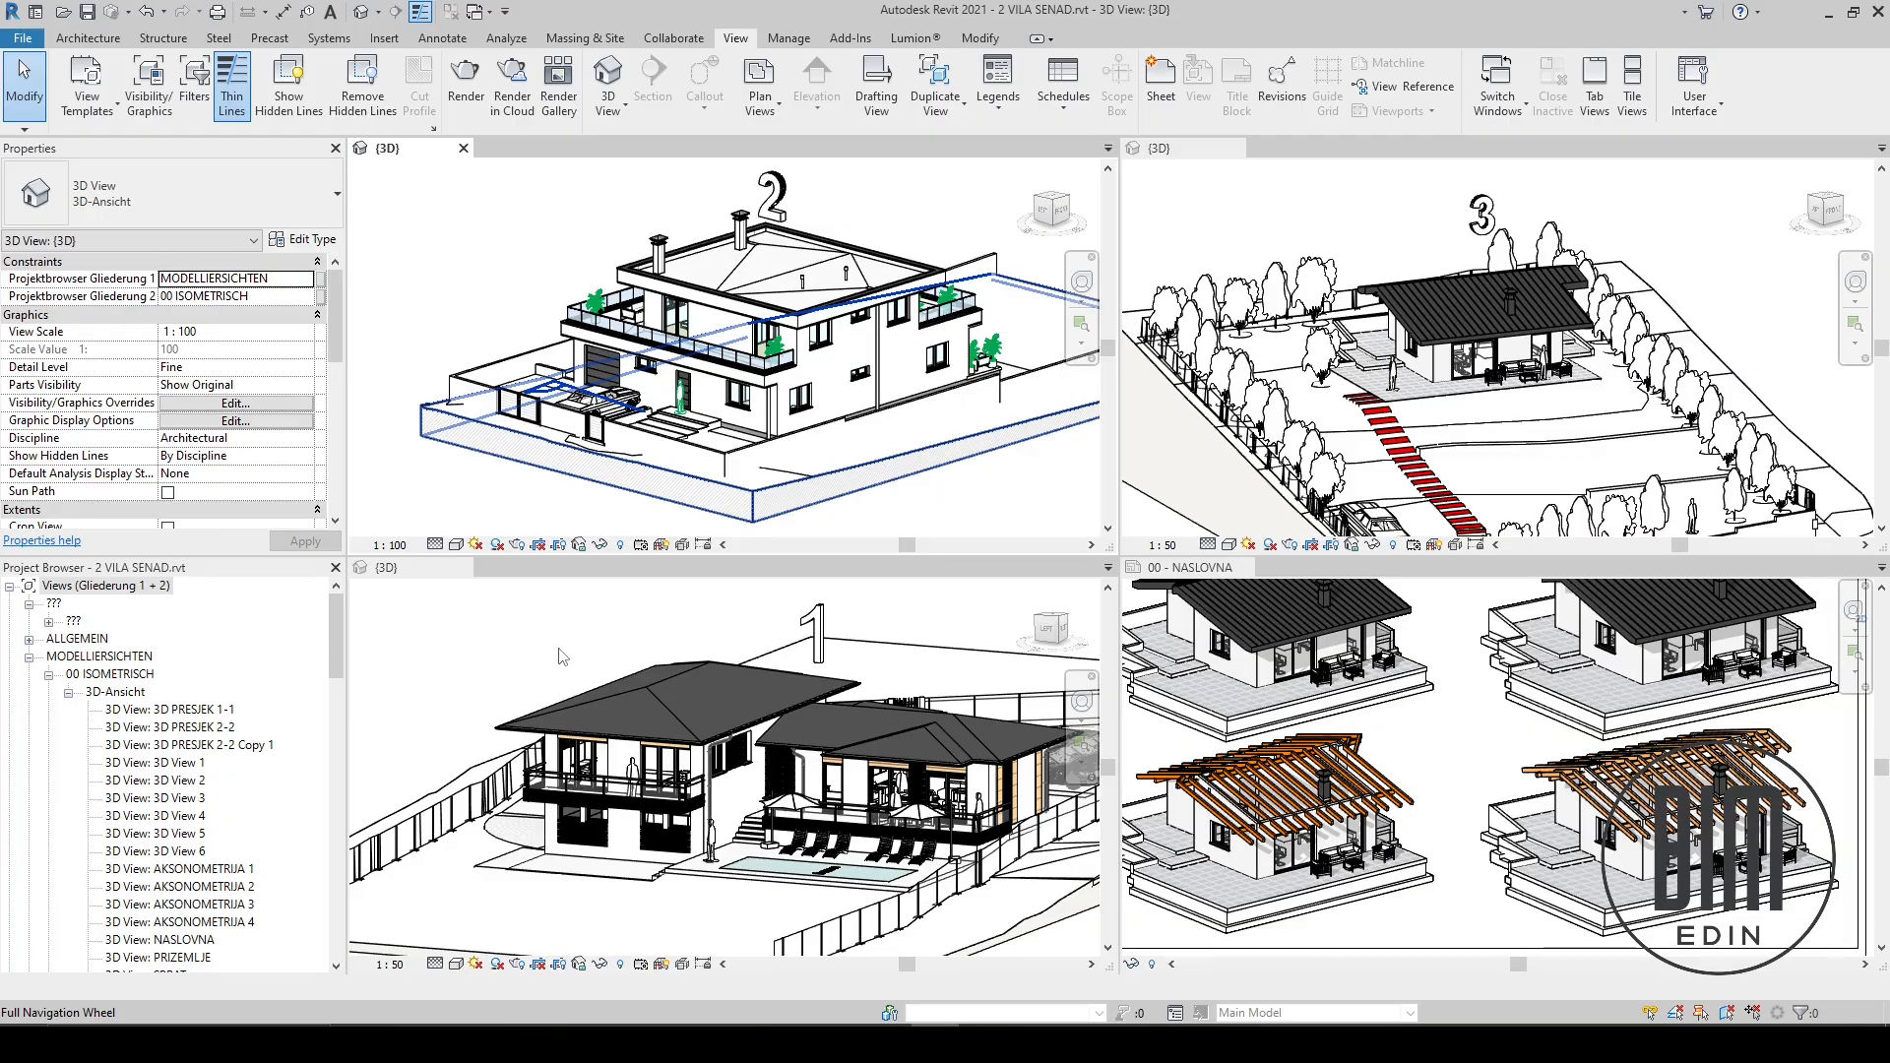
{"action": "mouse_move", "coordinate": [618, 675]}
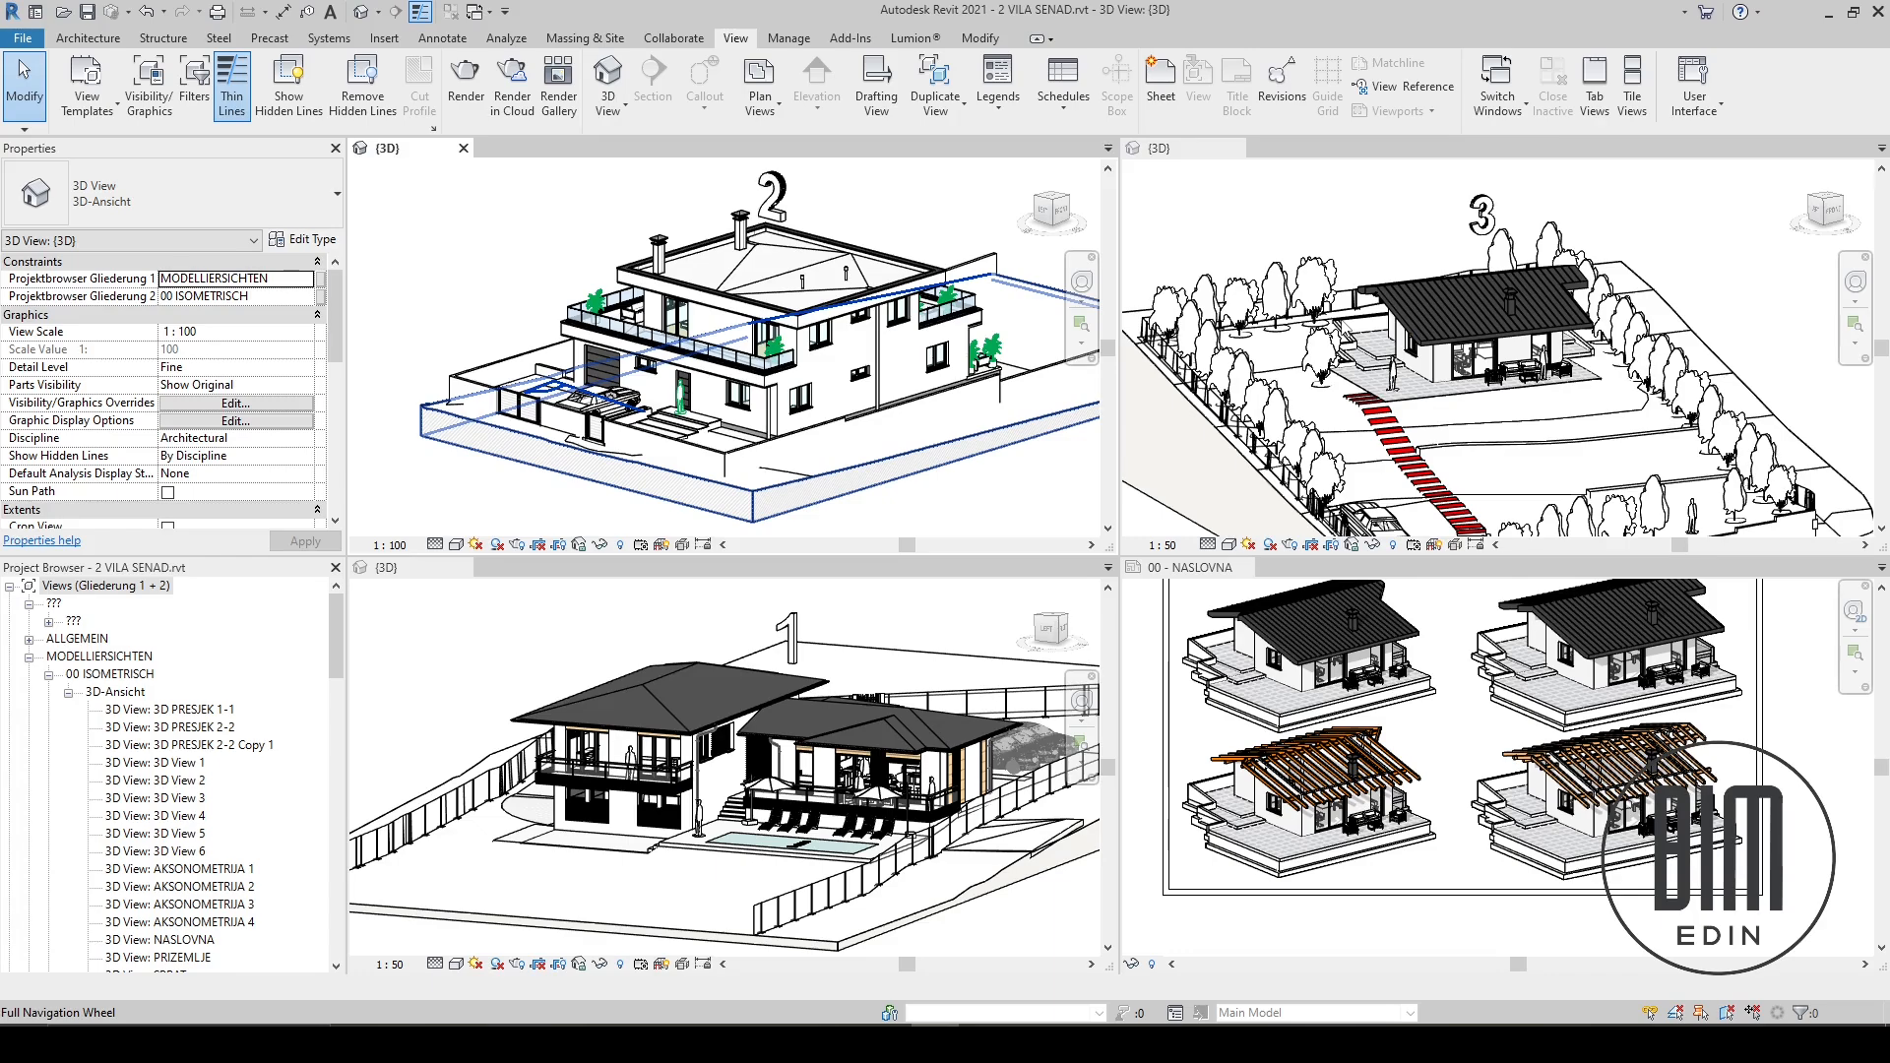
{"action": "mouse_move", "coordinate": [1549, 277]}
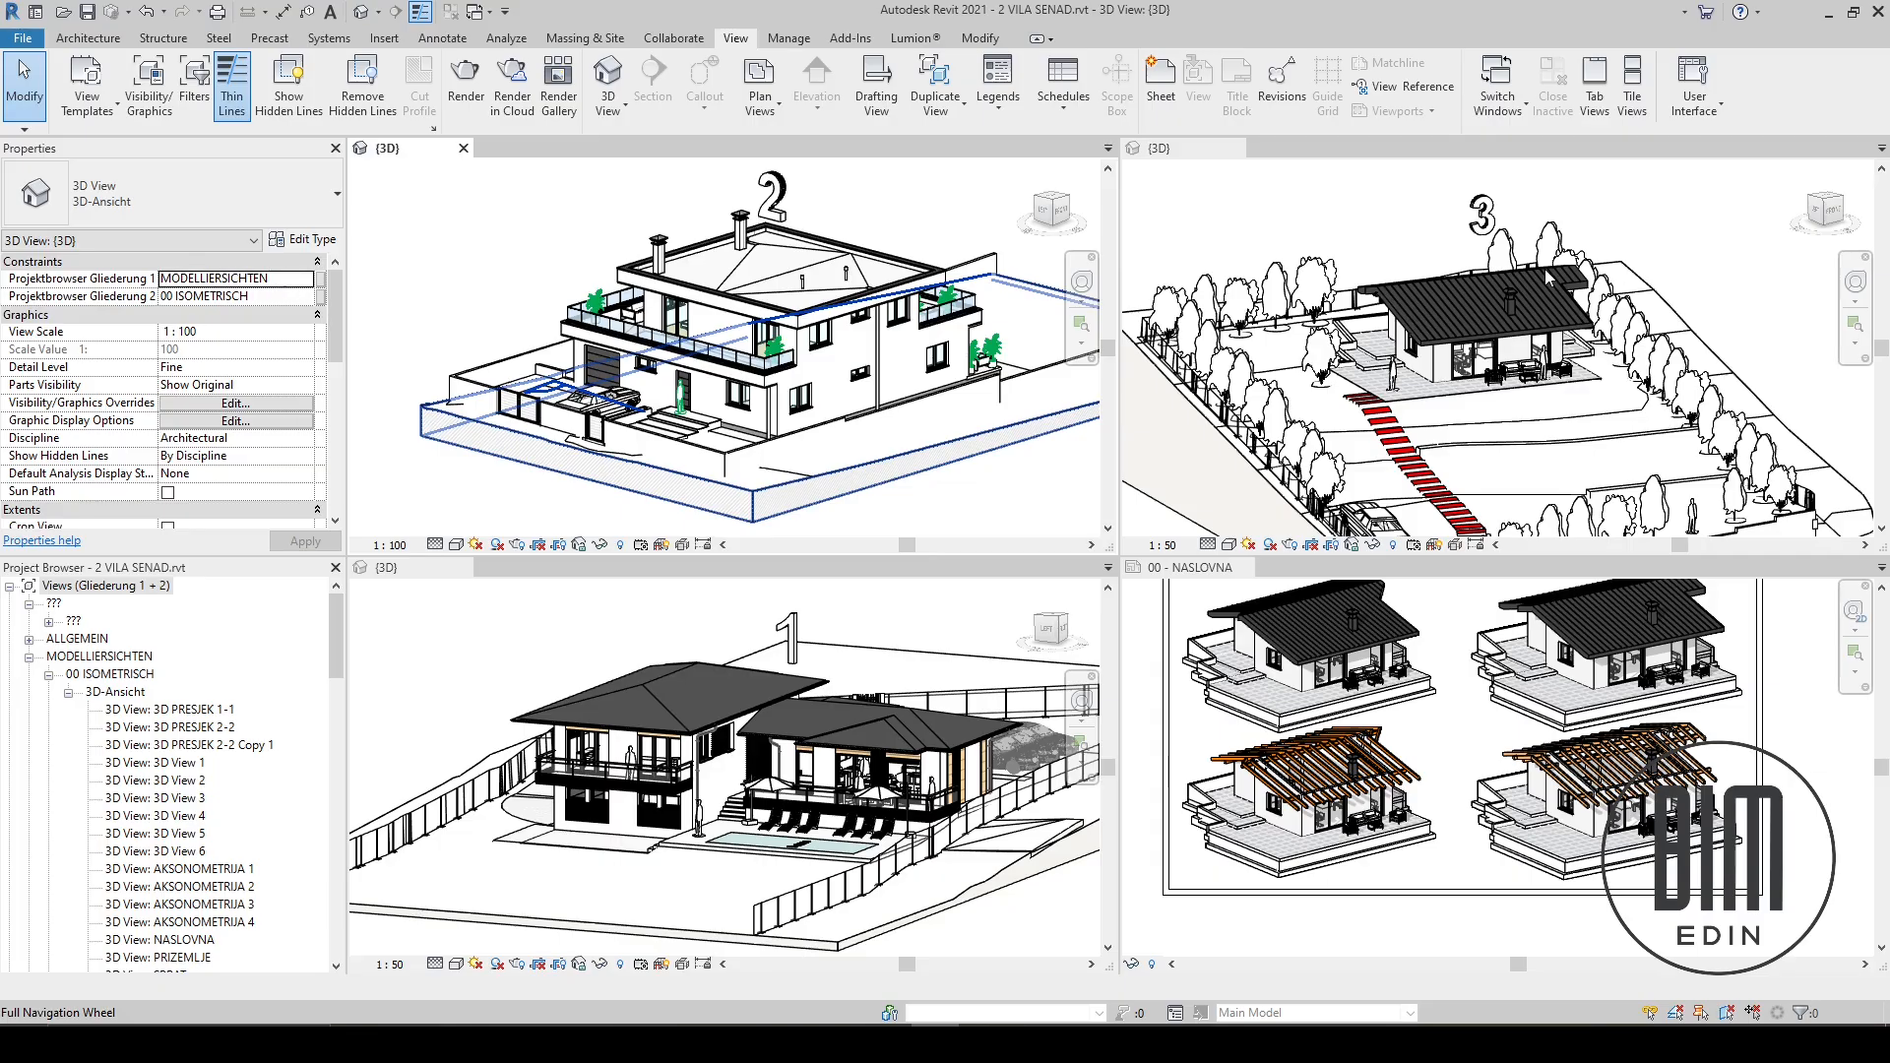